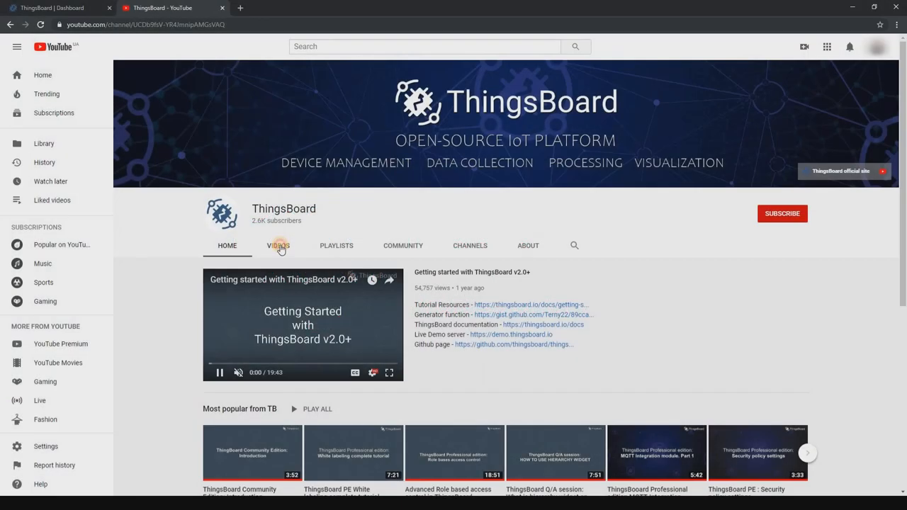
Play the map widget configuration guide near its end and show the Therm A-2 tooltip.
click(277, 245)
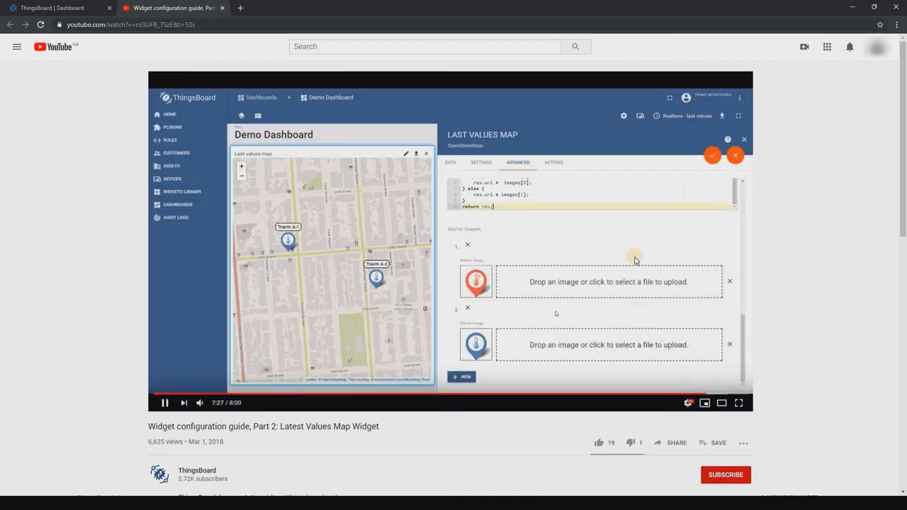
click(735, 154)
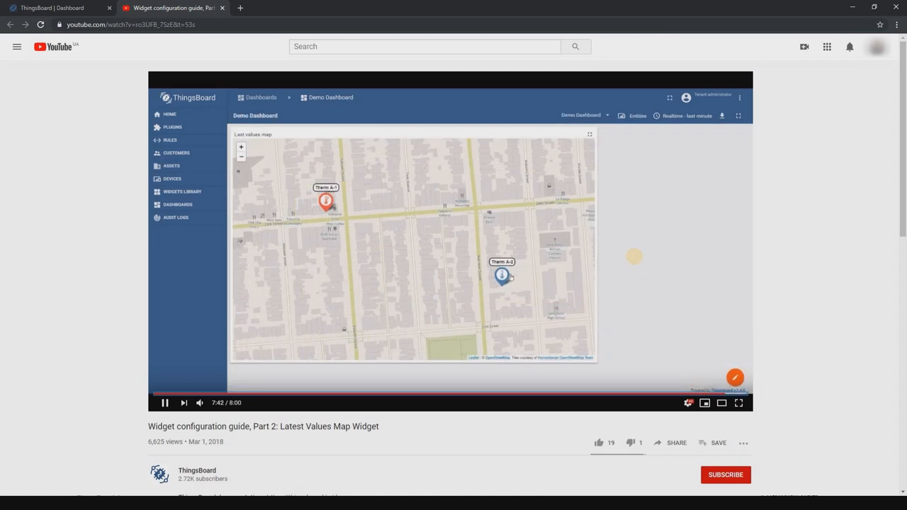
click(501, 275)
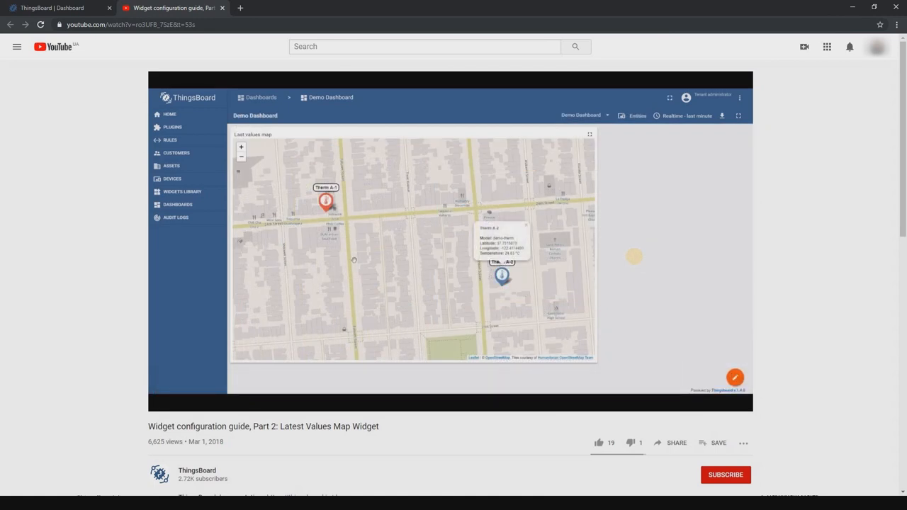
click(326, 204)
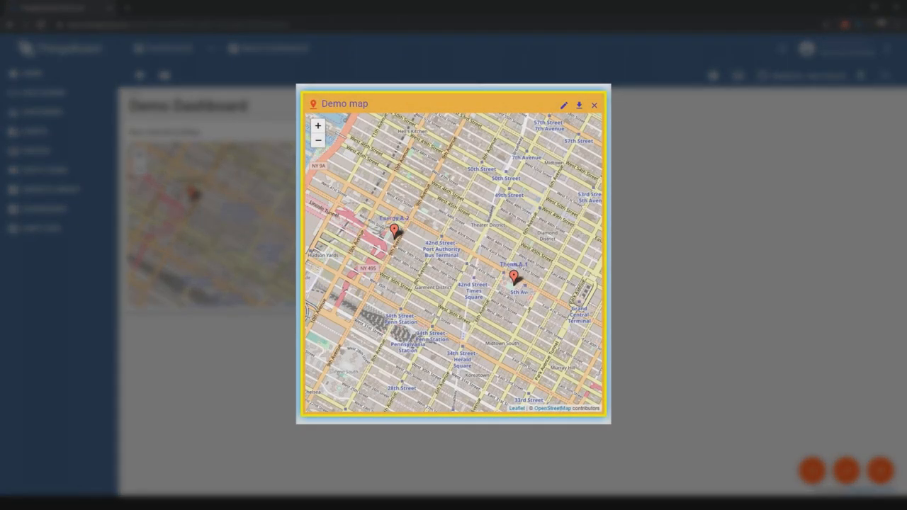
Show the Devices list with Energy A-2 and Therm A-1.
click(515, 279)
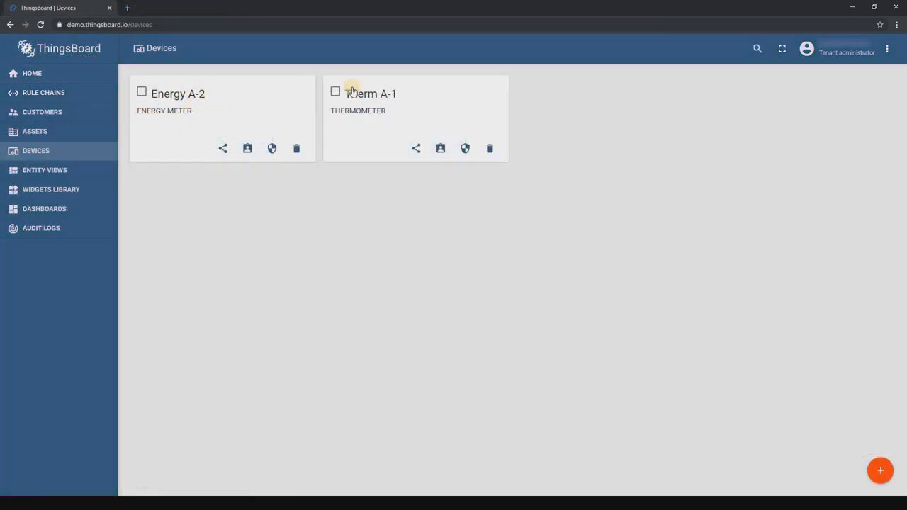
Check Therm A-1's latest telemetry temperature reading.
click(372, 94)
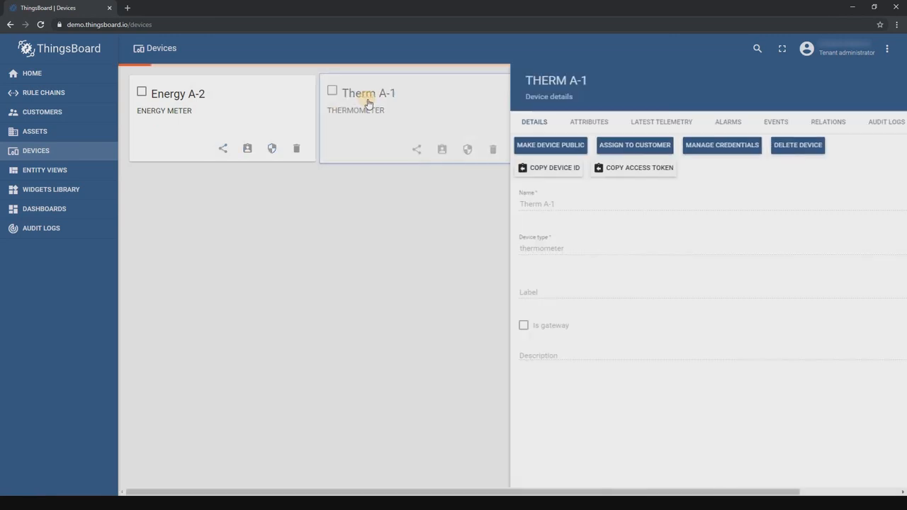
click(661, 121)
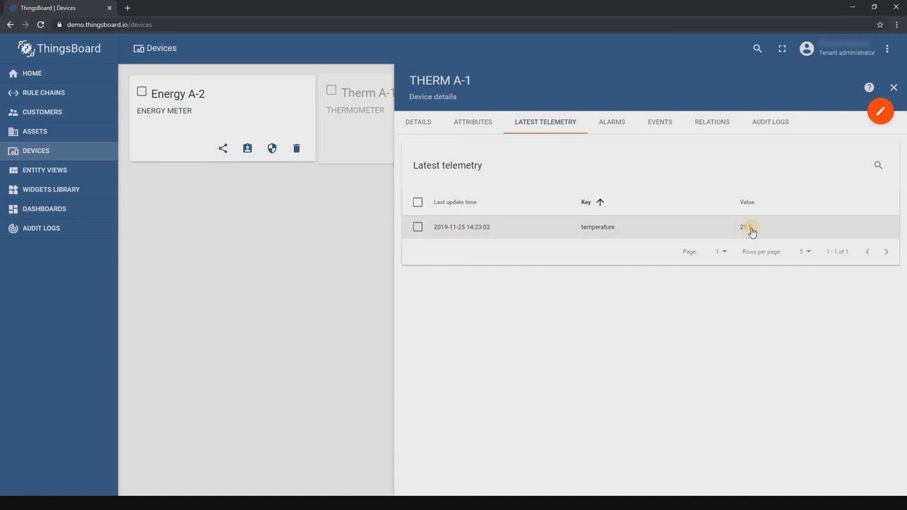
click(175, 93)
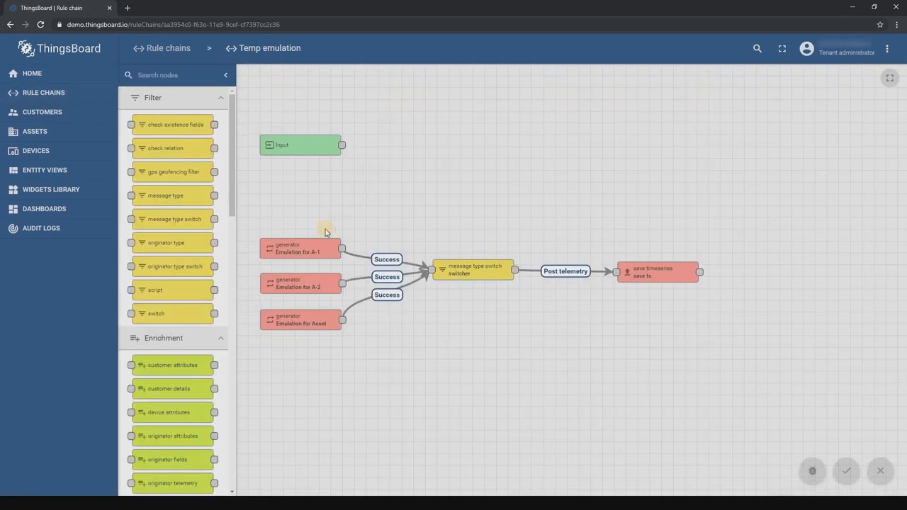
Inspect the Emulation for A-1 and Emulation for Asset generator node settings.
double_click(301, 248)
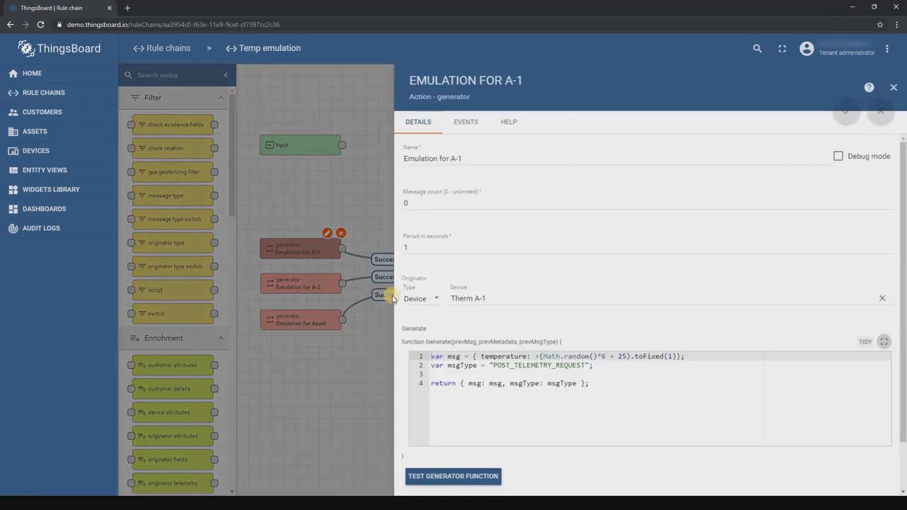
mouse_move(677, 370)
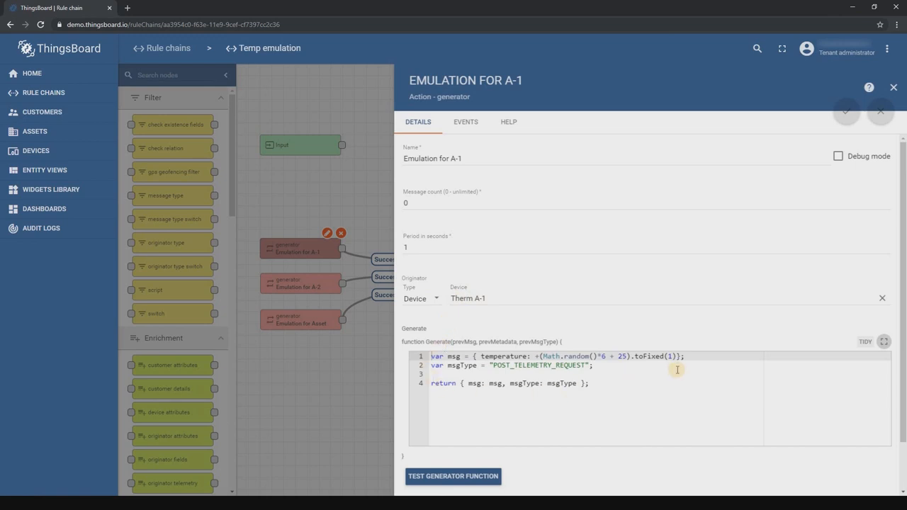
click(893, 88)
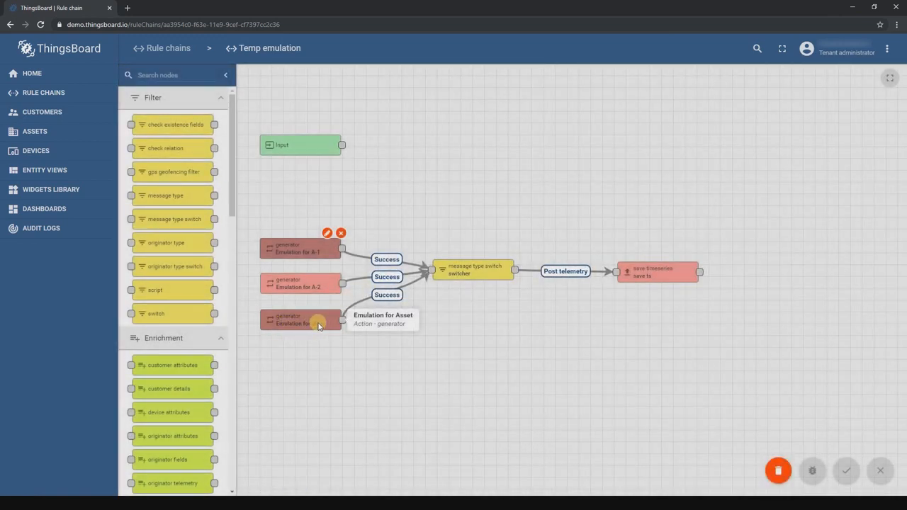
double_click(299, 320)
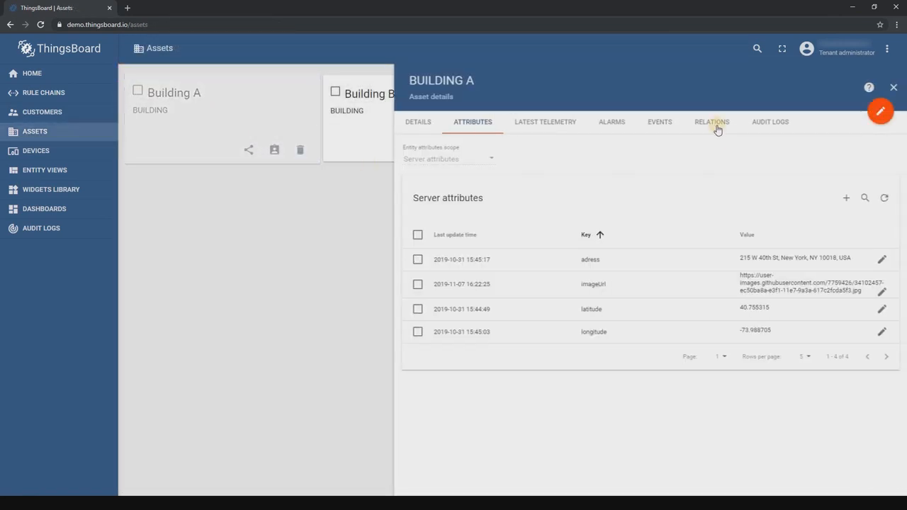
Check Building A's relations, then view District A's coordinates attribute.
click(711, 121)
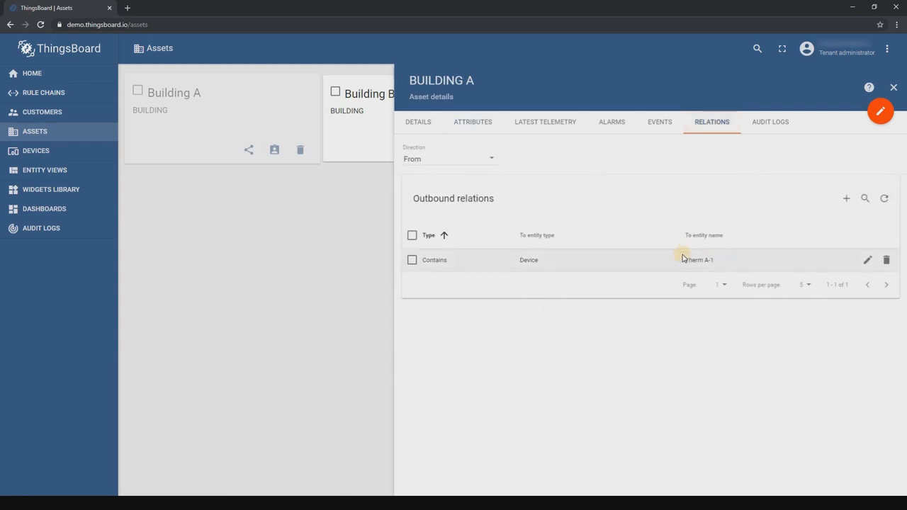
click(364, 93)
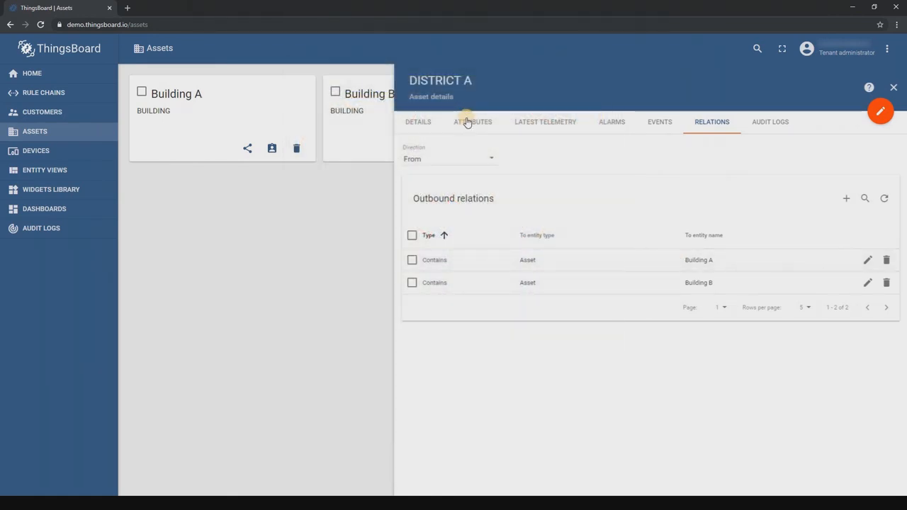
click(472, 121)
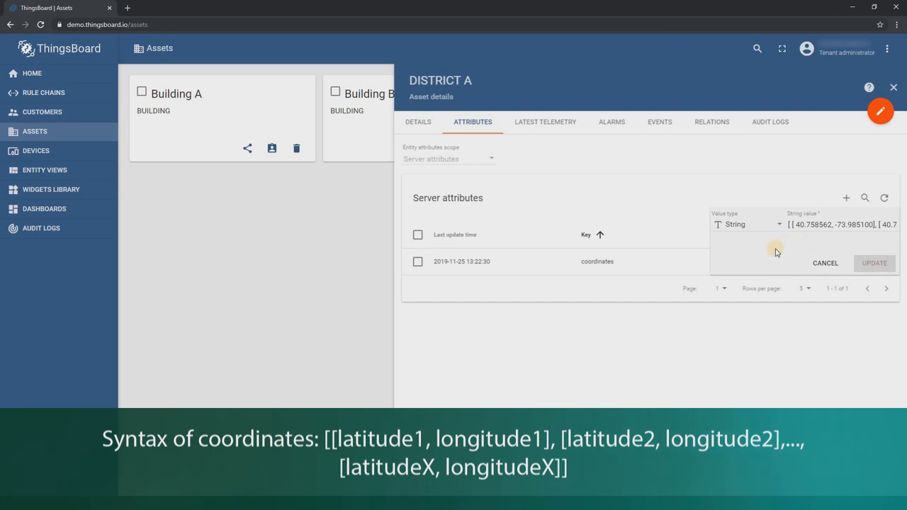
Review Energy A-2's server-scope latitude and longitude attributes without changing them.
click(35, 150)
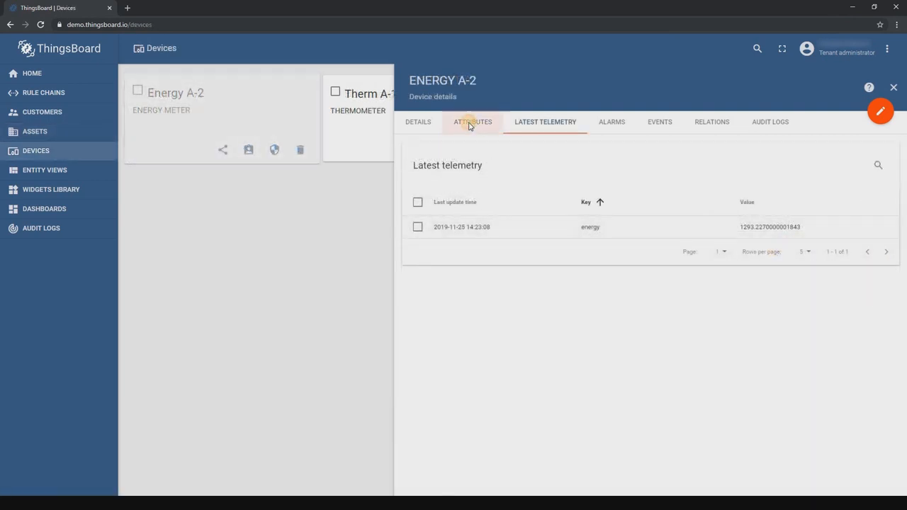
click(473, 122)
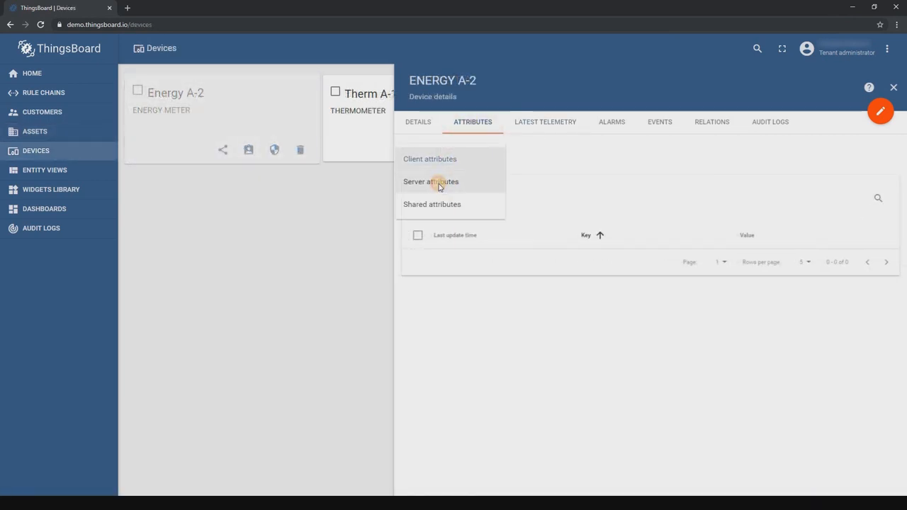
click(431, 182)
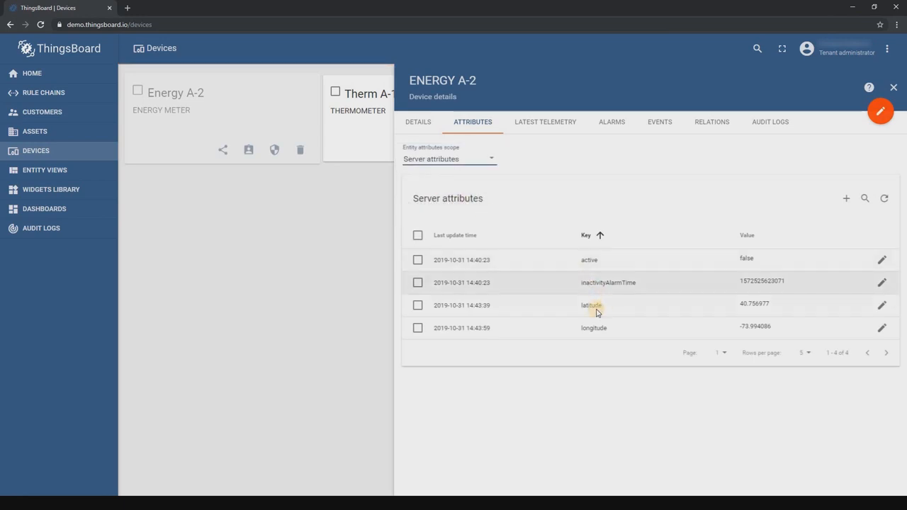
mouse_move(599, 328)
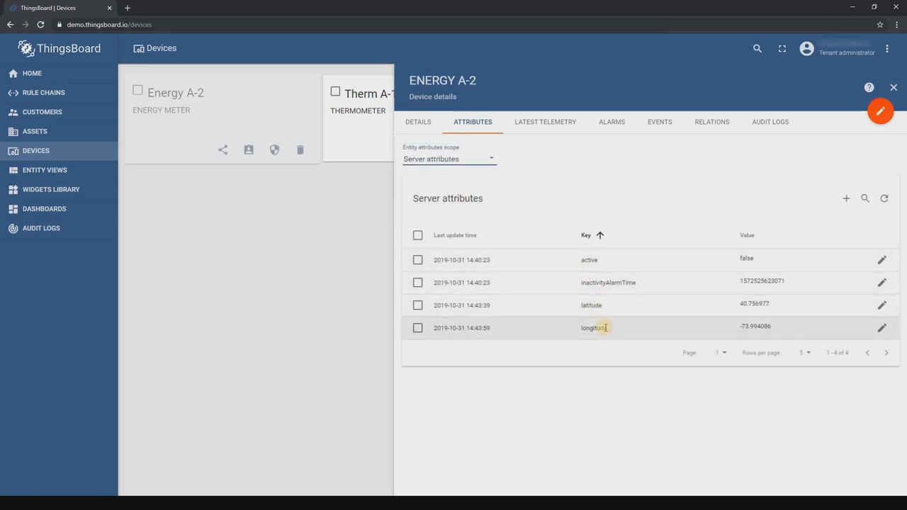
mouse_move(652, 320)
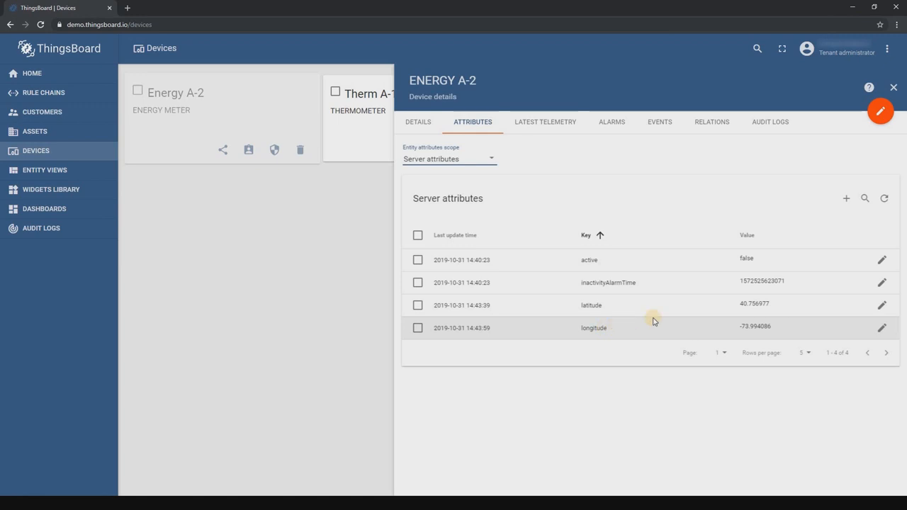
click(881, 327)
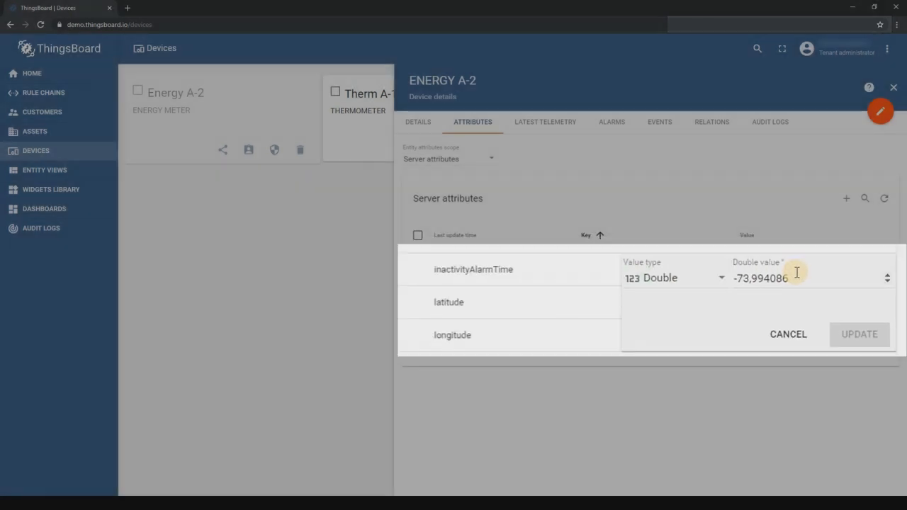
click(43, 208)
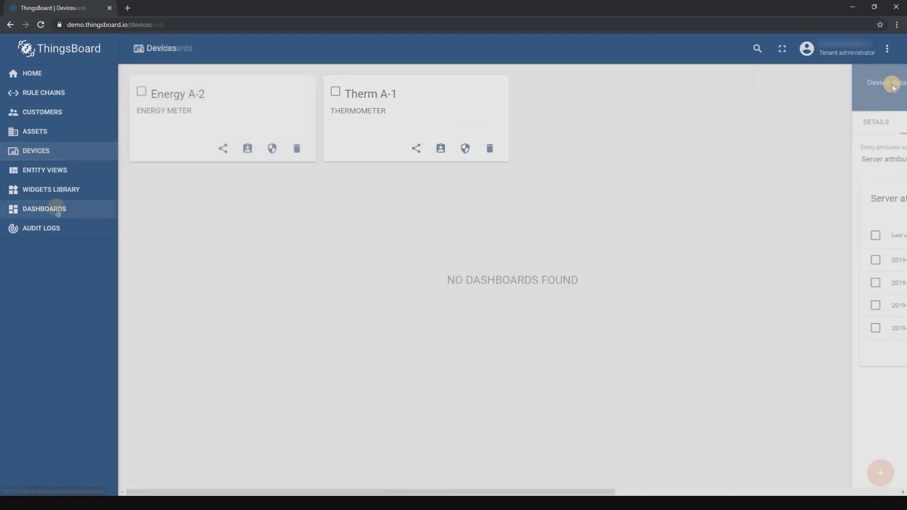
Create the empty Demo Dashboard and put it in edit mode.
click(44, 208)
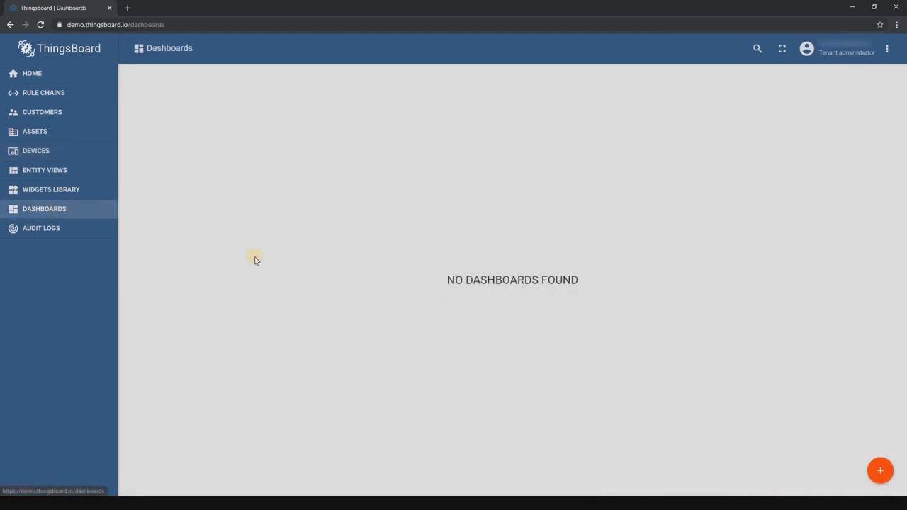
mouse_move(880, 470)
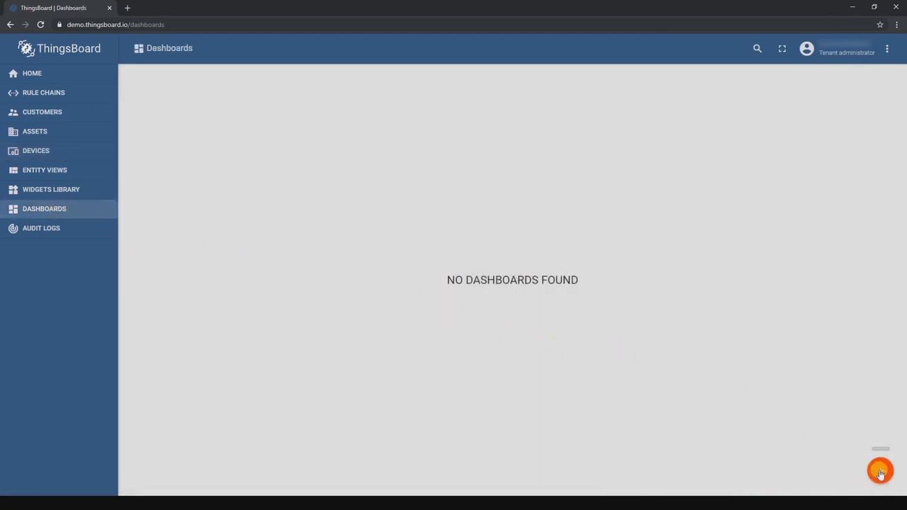
click(880, 471)
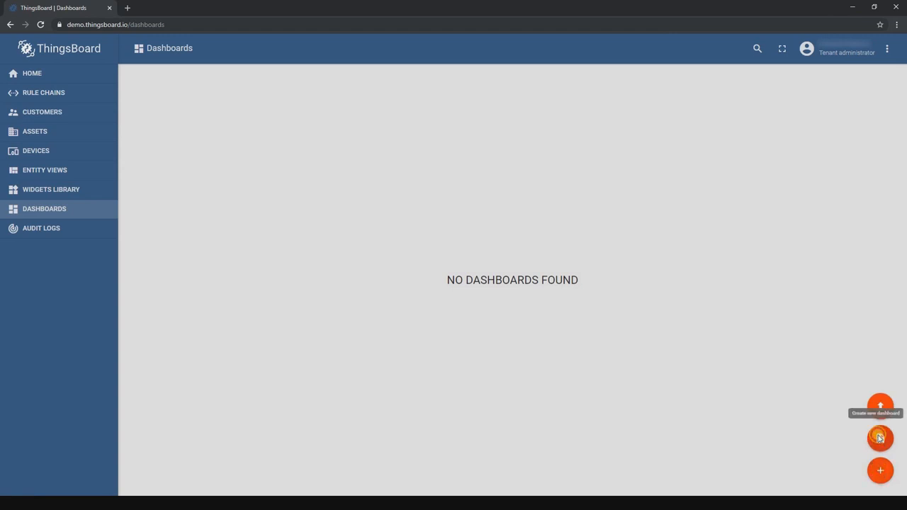
click(880, 437)
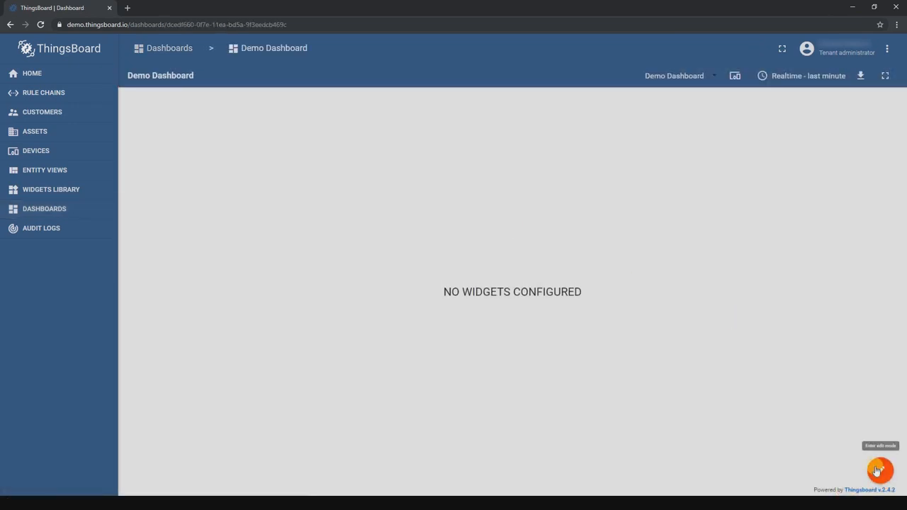
click(879, 471)
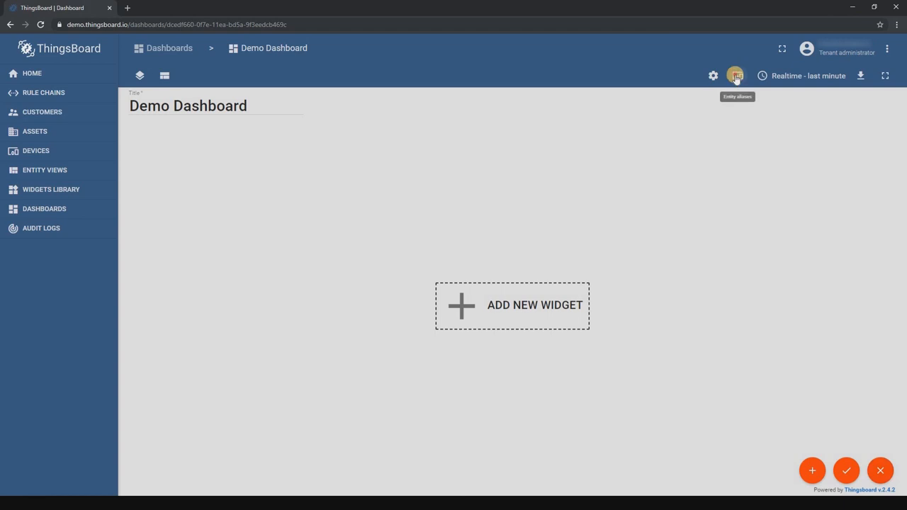
Add a Thermometers alias filtering devices of type thermometer.
click(735, 76)
text(Thermometers)
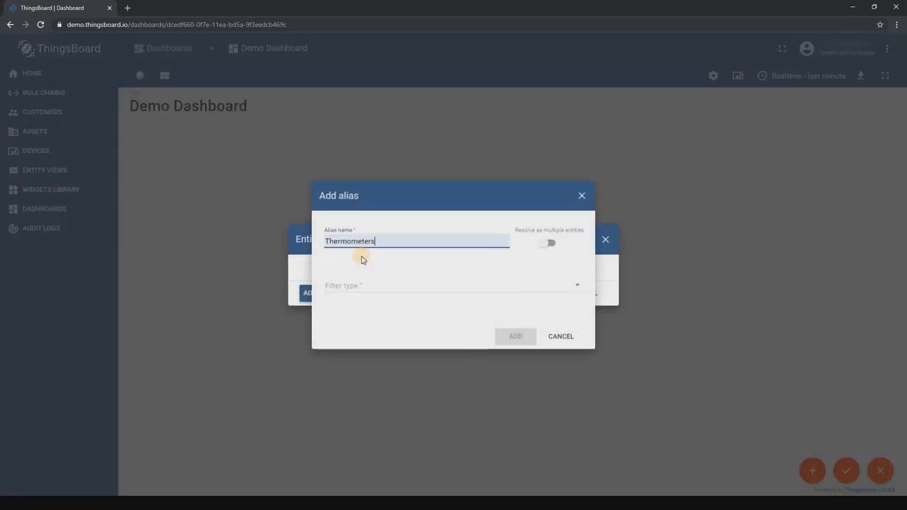
click(451, 285)
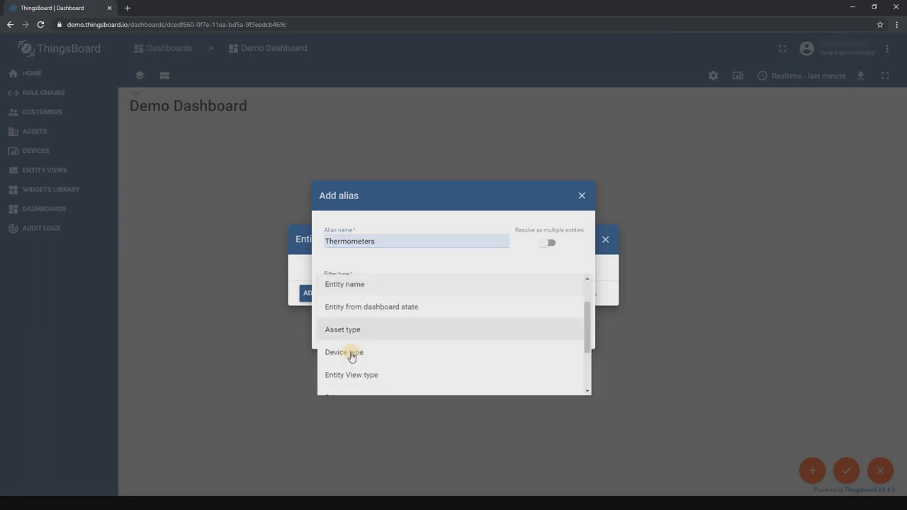
click(343, 352)
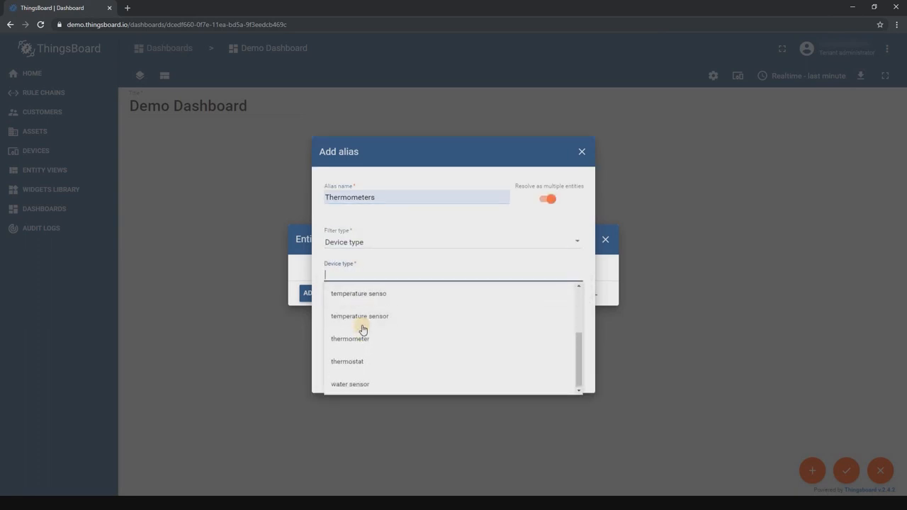
click(351, 339)
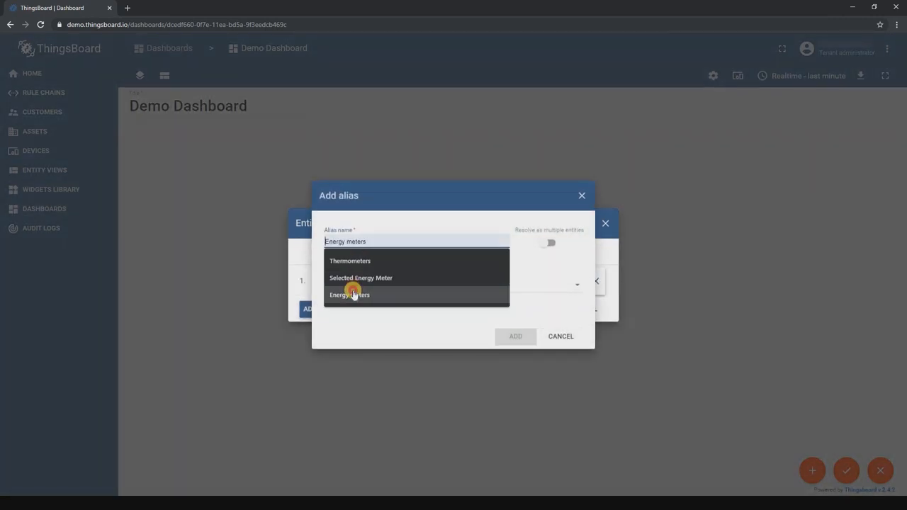
Add an Energy meters device-type alias and begin the District A alias.
click(349, 294)
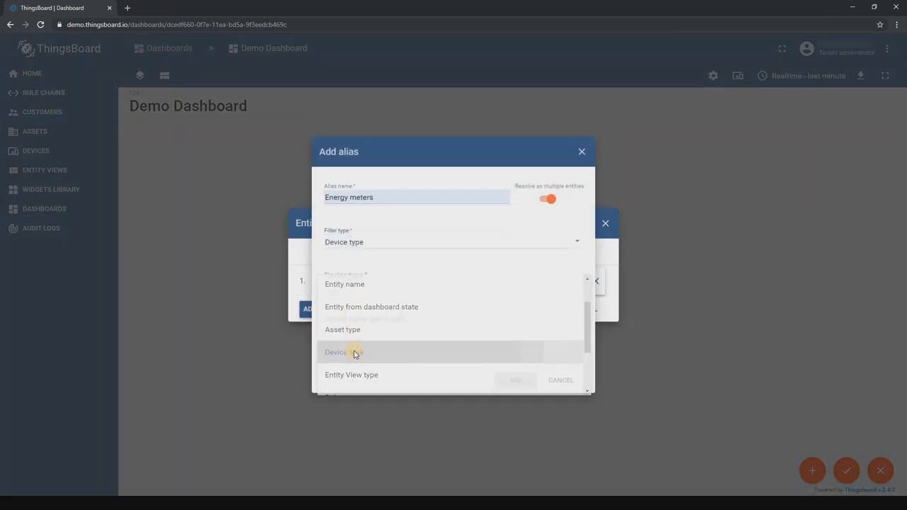
click(343, 352)
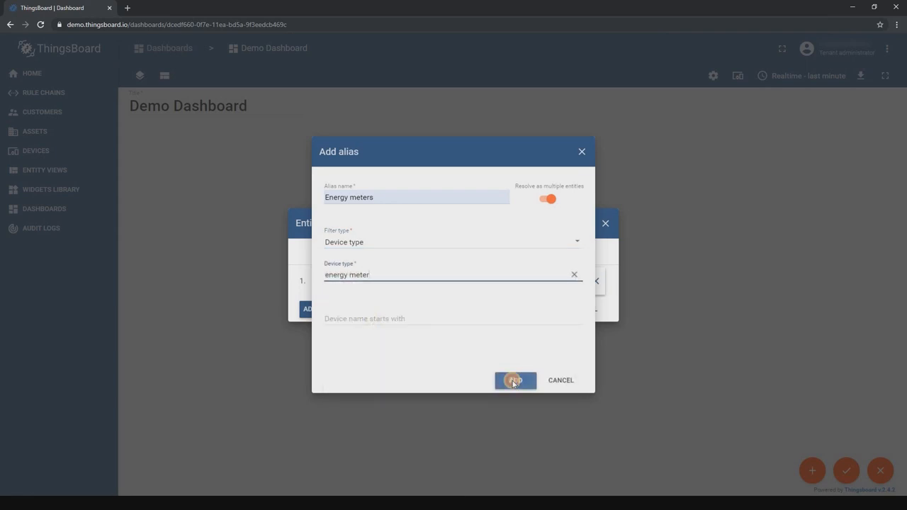
click(515, 380)
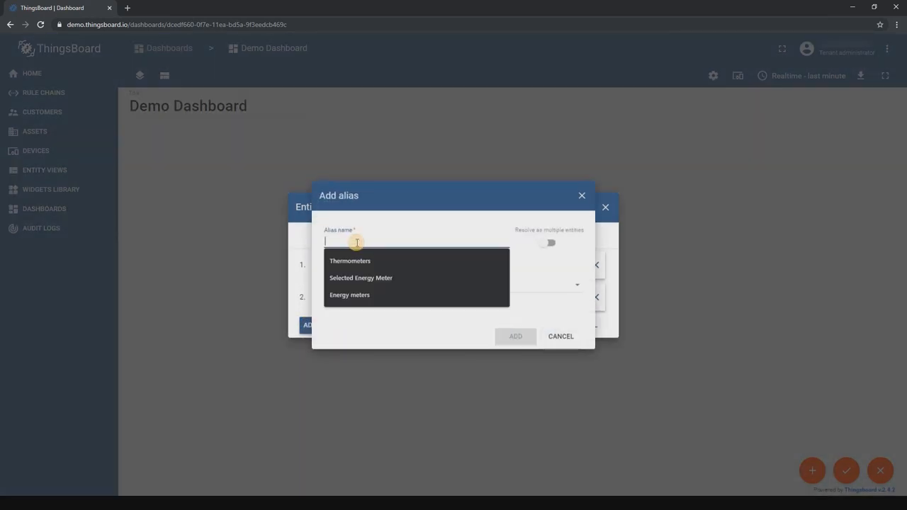
text(District)
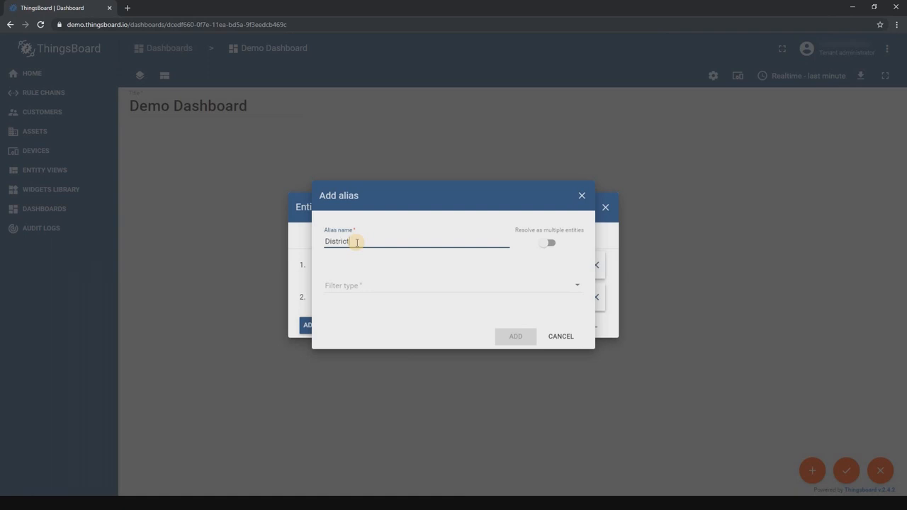
click(452, 285)
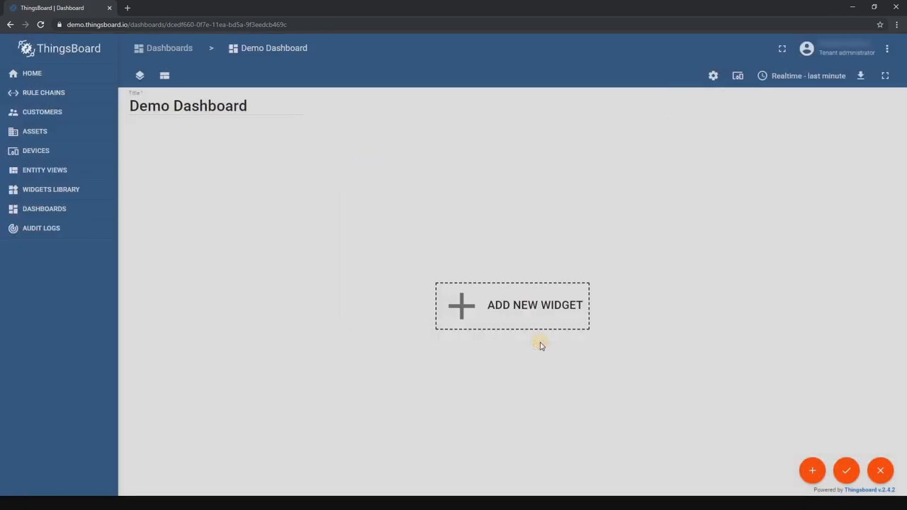
Browse the Maps bundle's Latest values widgets for a new widget.
click(512, 305)
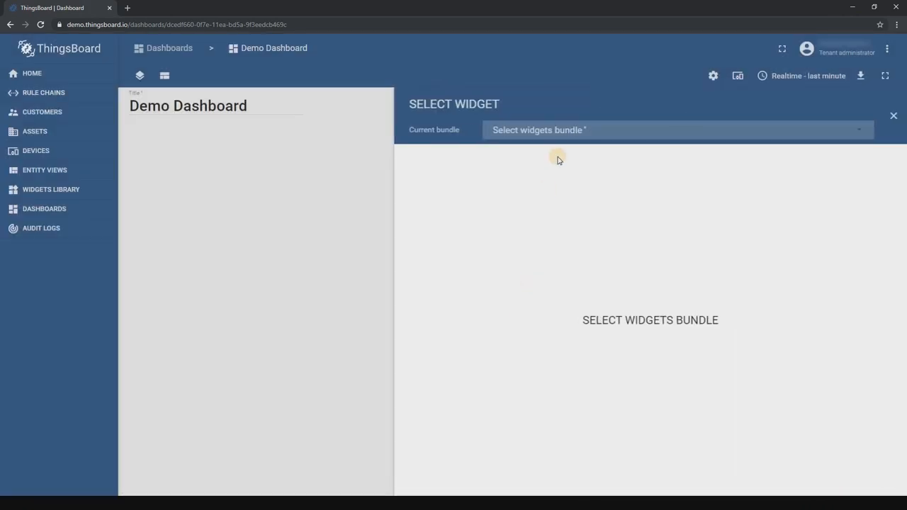
click(673, 130)
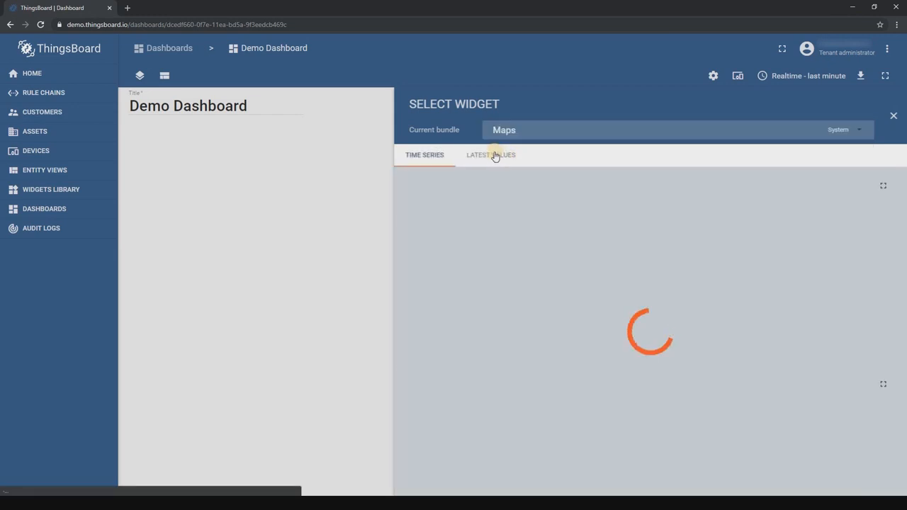
click(490, 154)
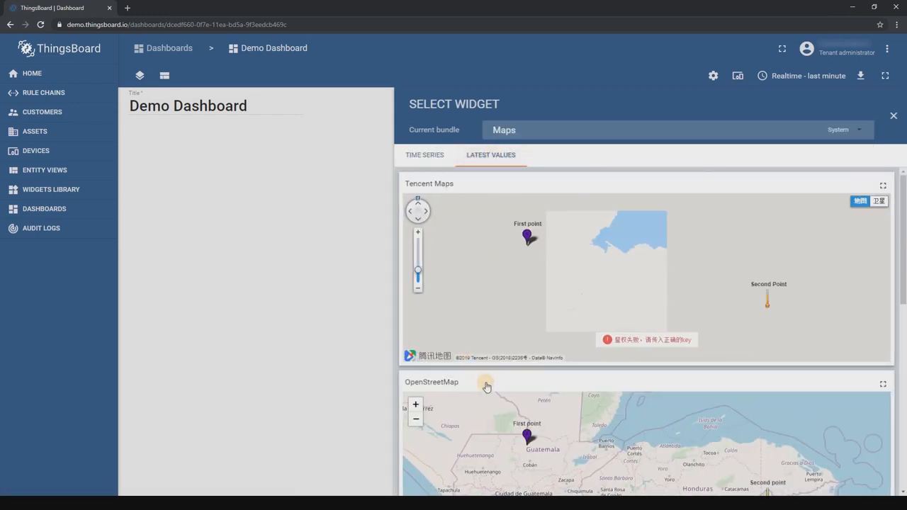
Add an OpenStreetMap widget with a Thermometers datasource using temperature and longitude keys.
click(487, 385)
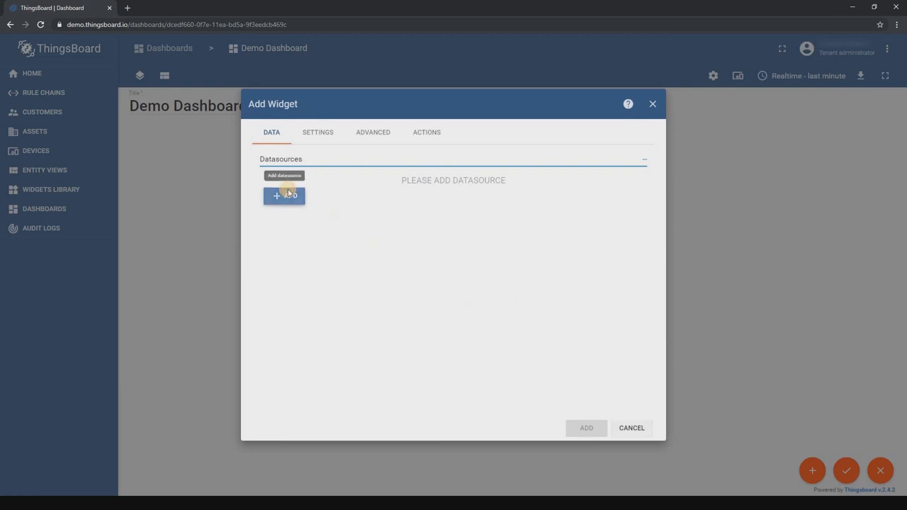
click(284, 195)
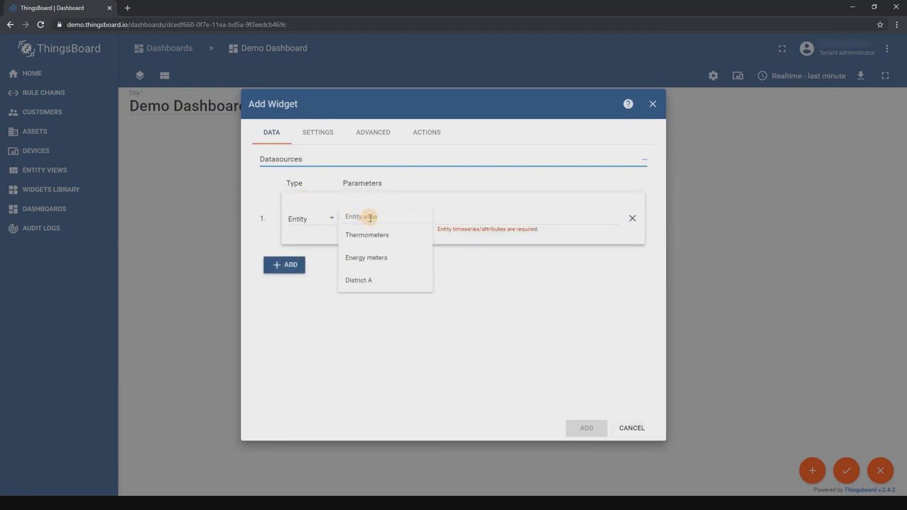
click(367, 234)
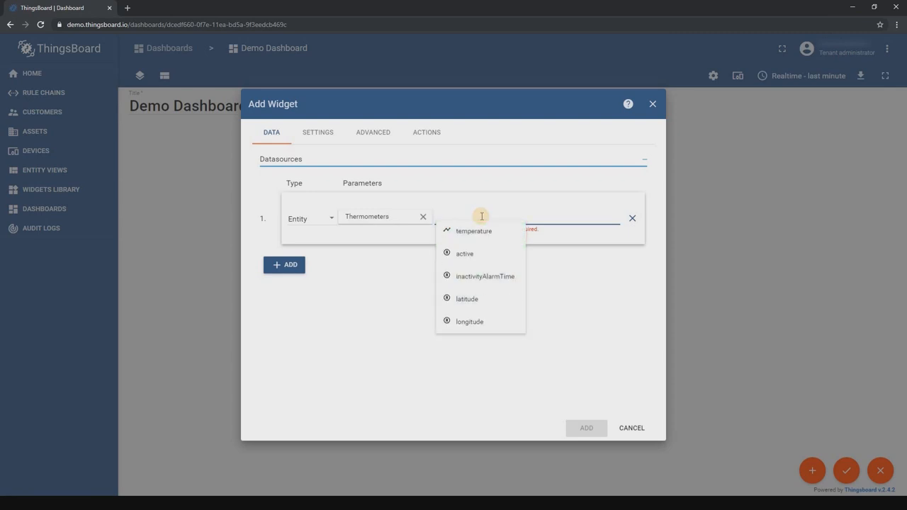
click(474, 230)
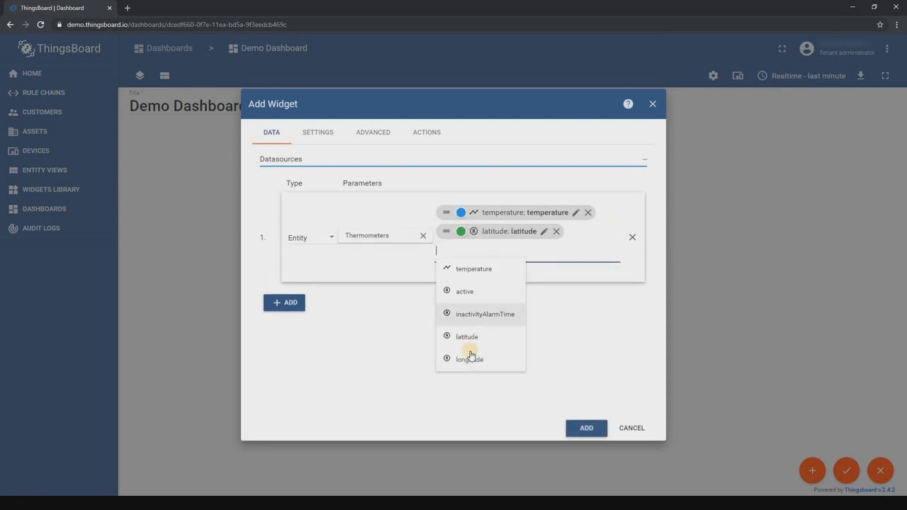
click(470, 359)
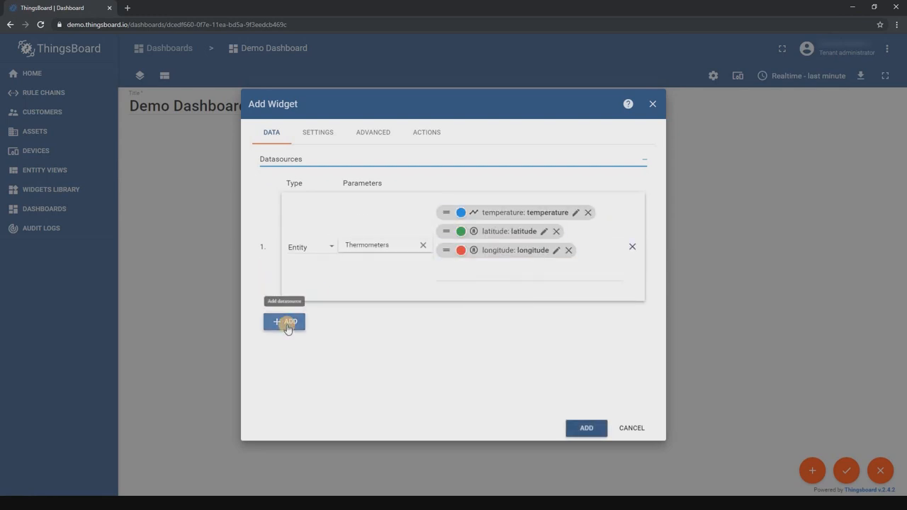
Add another datasource and relabel the duplicate longitude and District A temperature keys.
click(284, 322)
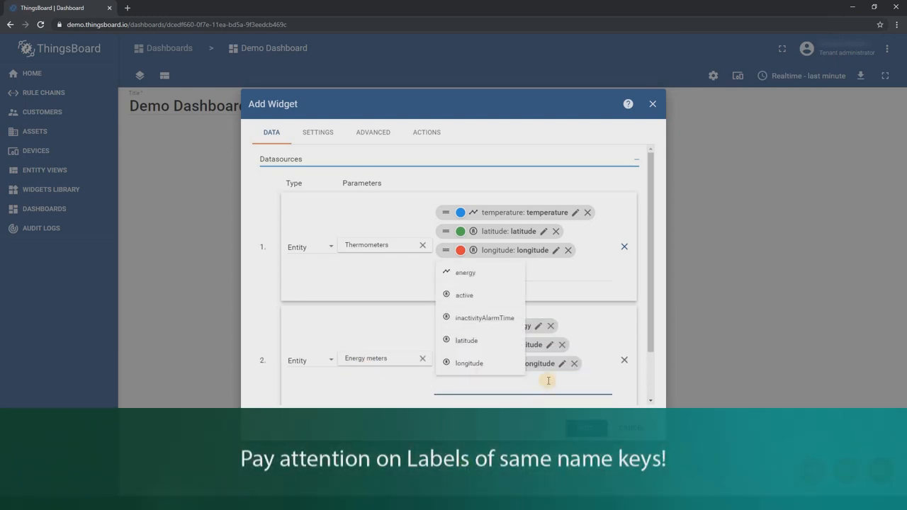
click(544, 231)
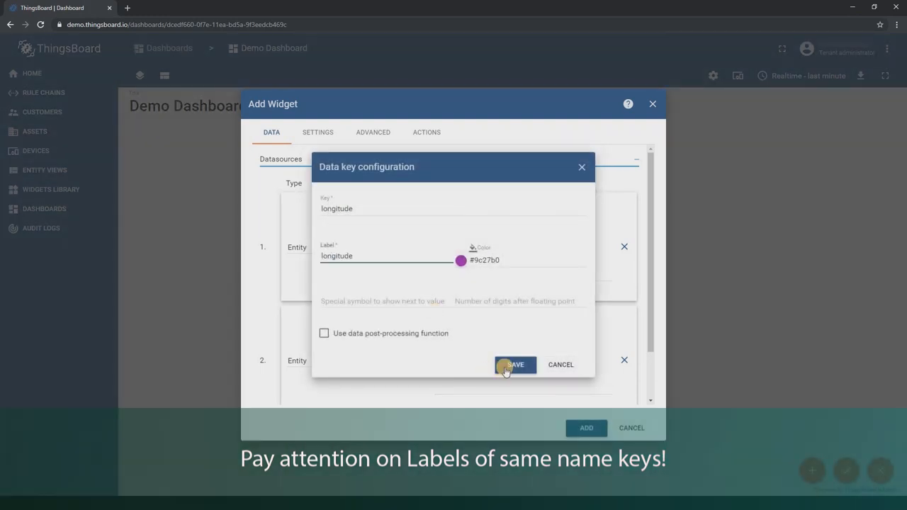
click(515, 364)
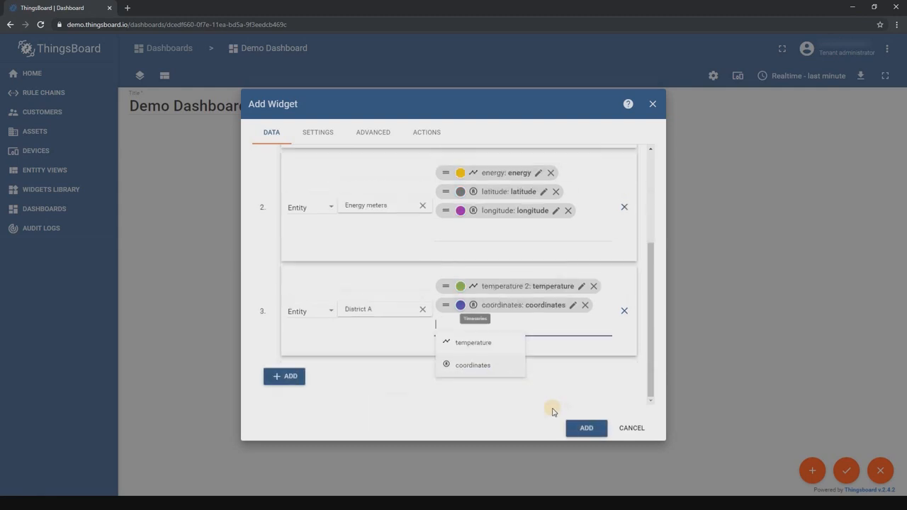
click(473, 342)
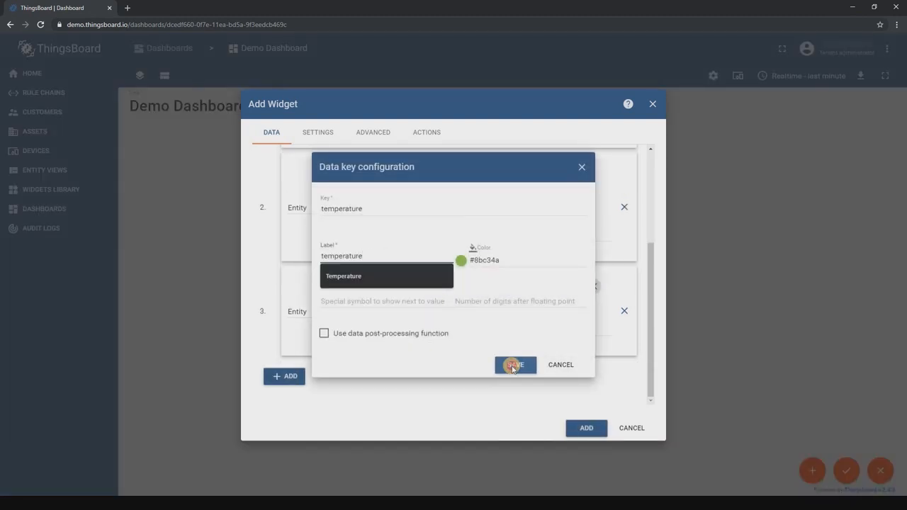
click(516, 365)
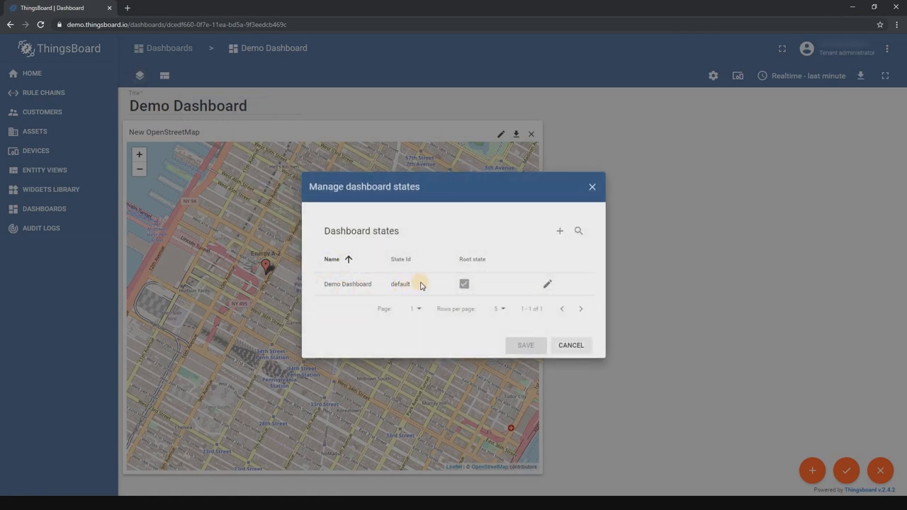
Add a dashboard state named Sensor_details with state id ${entityName} and save the states.
click(560, 231)
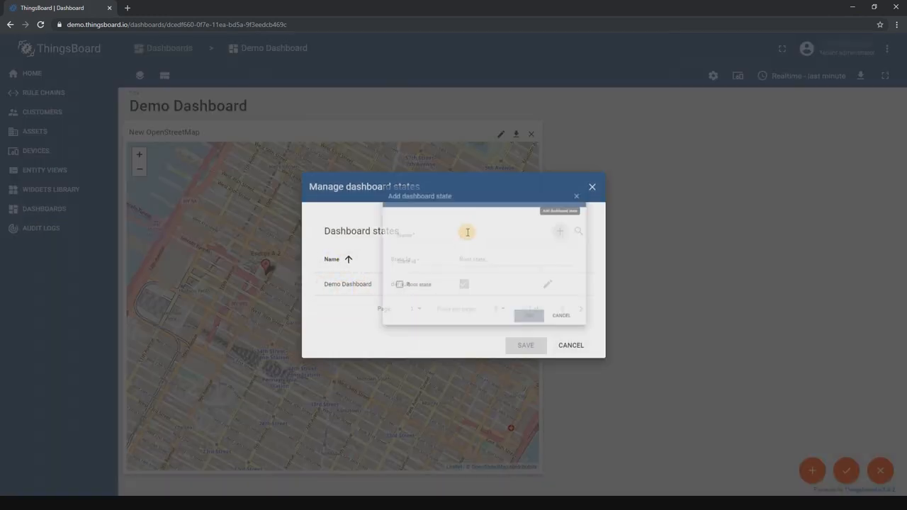
text(sensor_details)
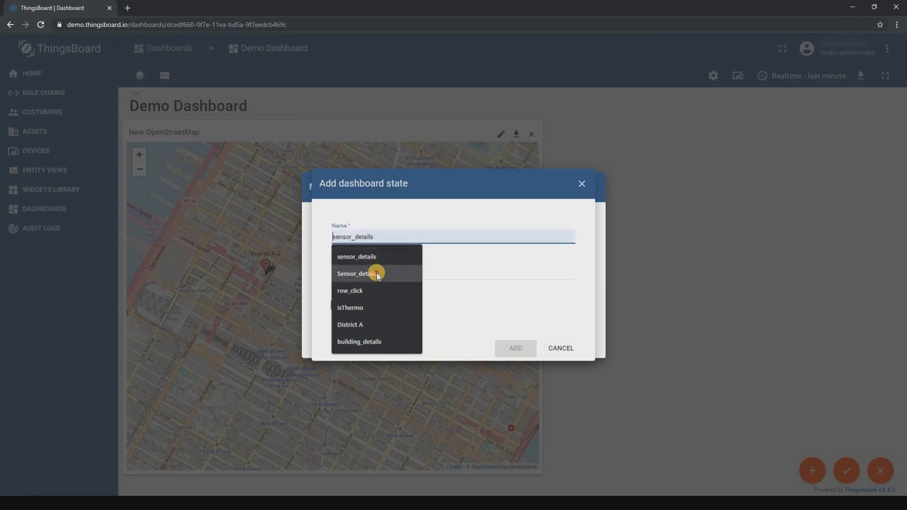
click(356, 273)
text(${entityName})
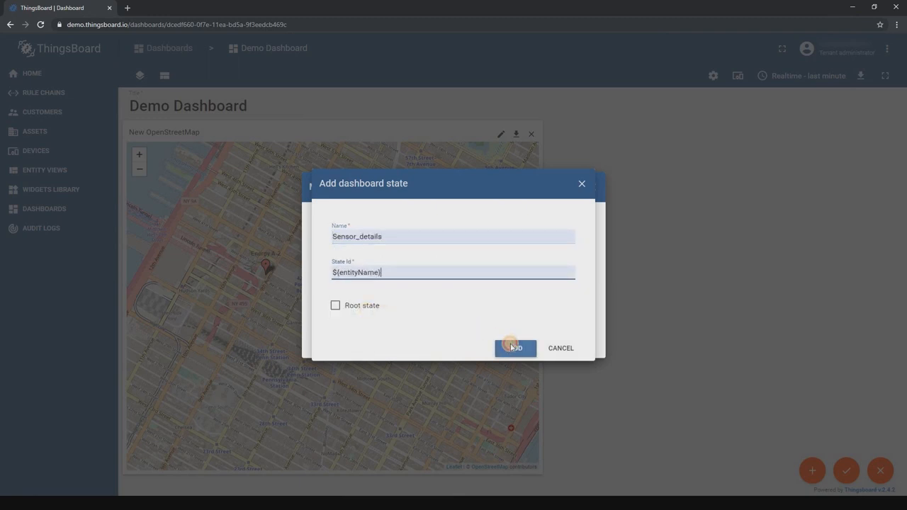
click(514, 348)
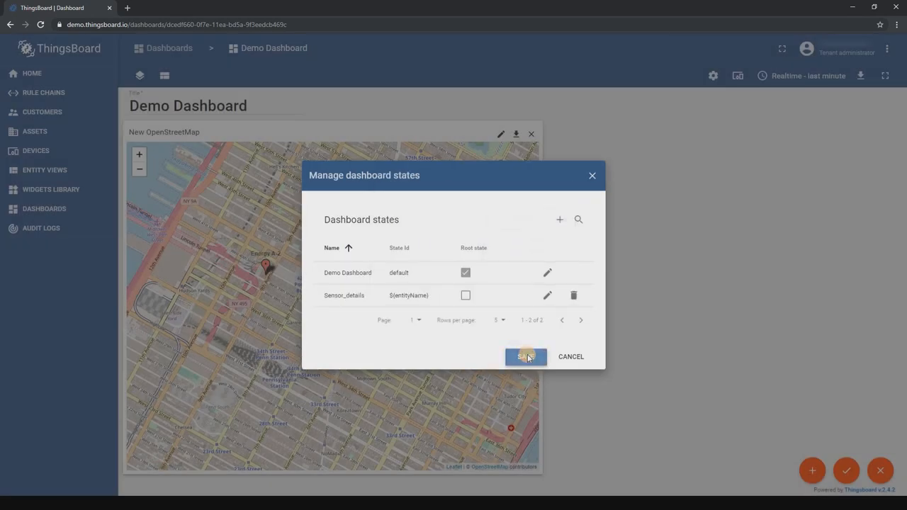
click(526, 356)
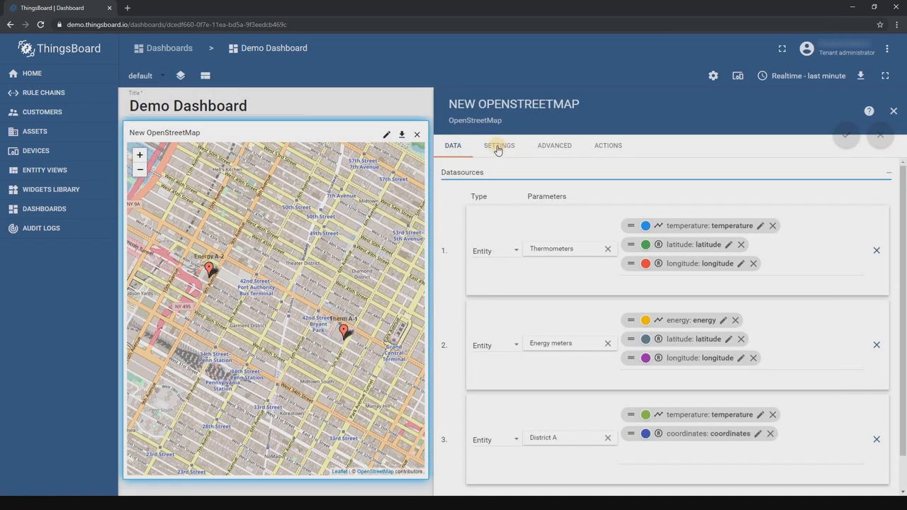
Retitle the map widget 'Demo Dashboard' with an 18px, weight 500 title style.
click(499, 145)
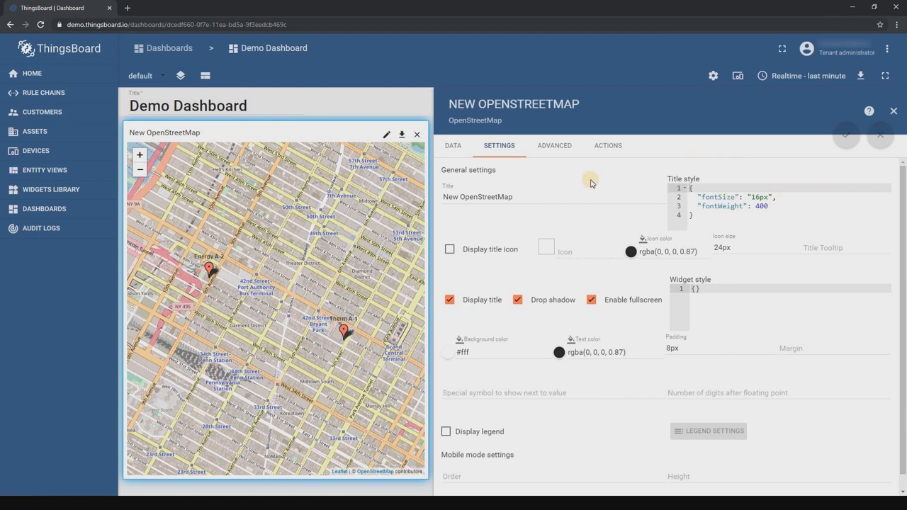
triple_click(477, 196)
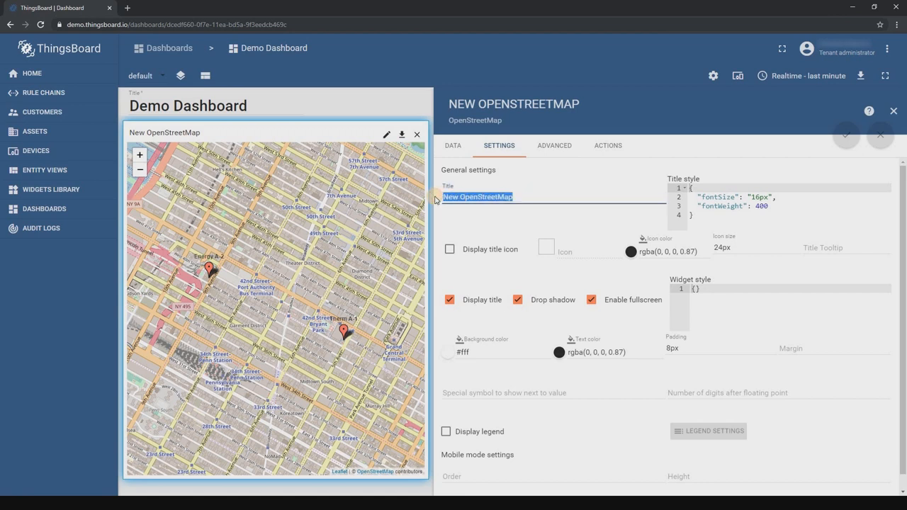
text(Demo)
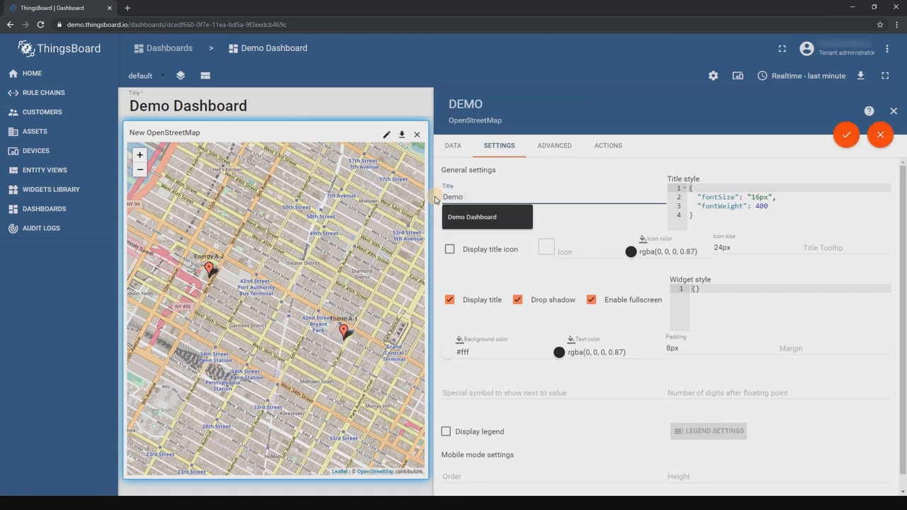
click(471, 216)
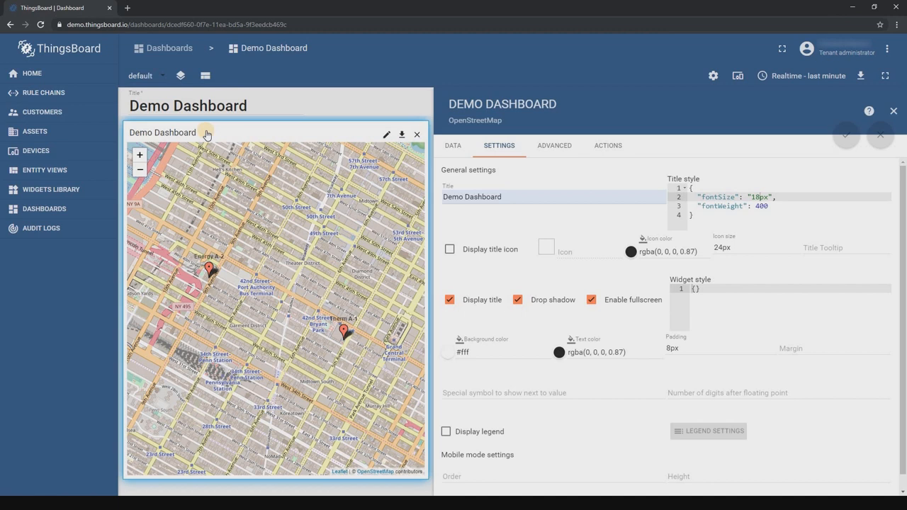
click(761, 206)
text(5)
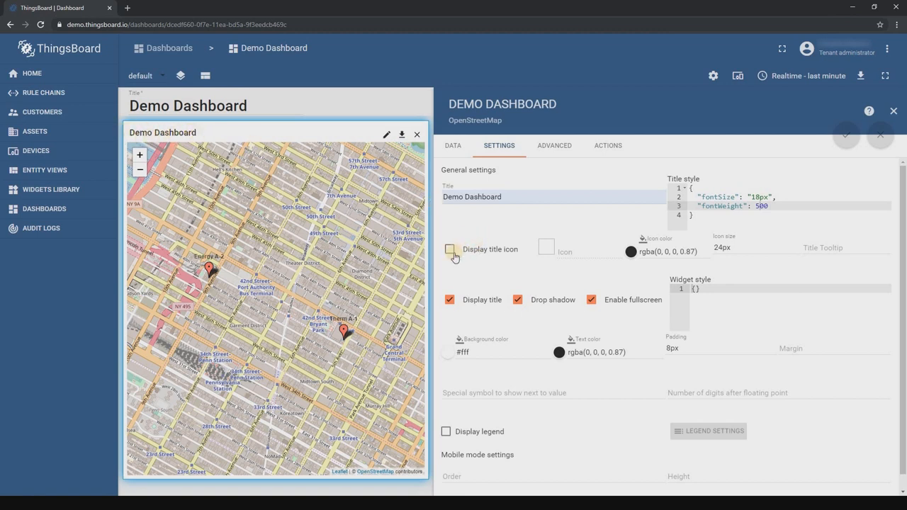
Give the widget title a red pin_drop icon at 20px size.
click(449, 248)
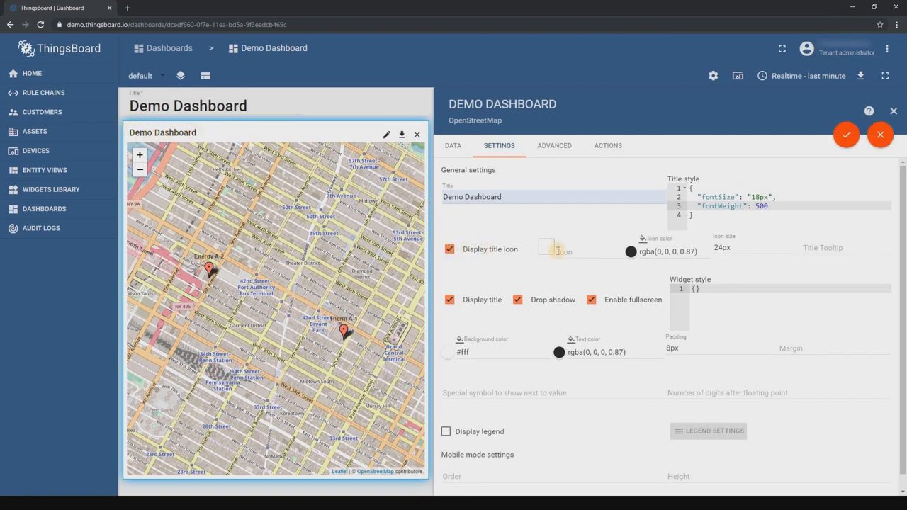
click(562, 248)
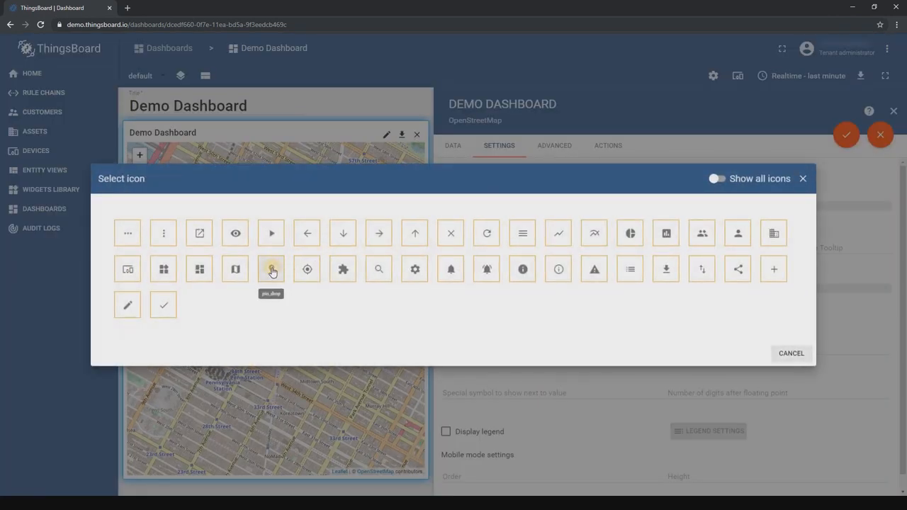
click(271, 268)
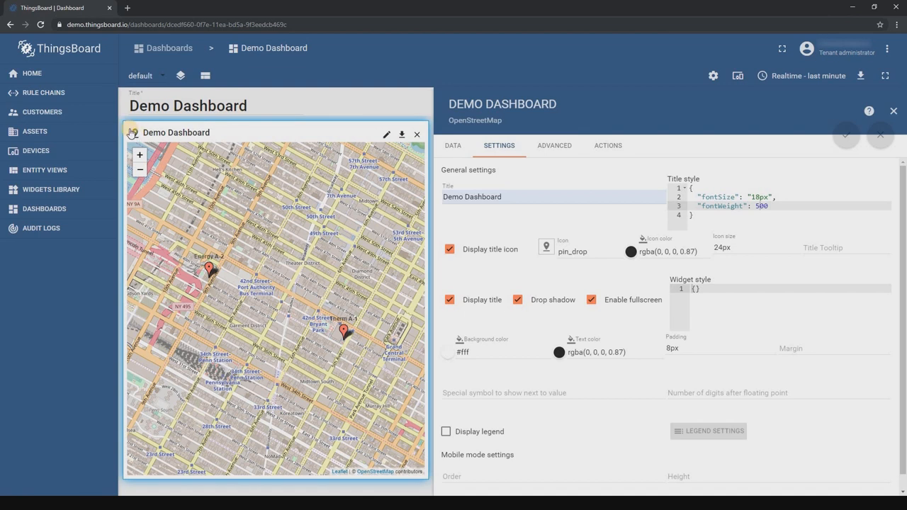
mouse_move(591, 218)
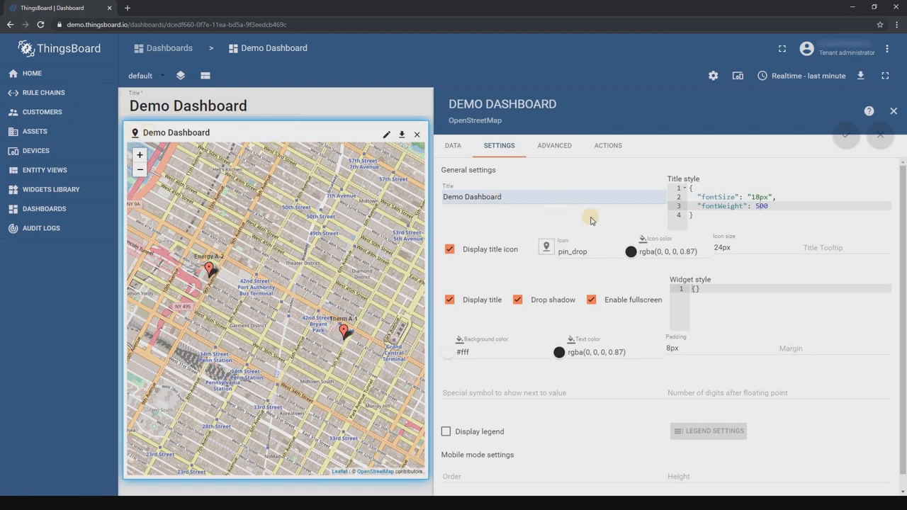
click(629, 252)
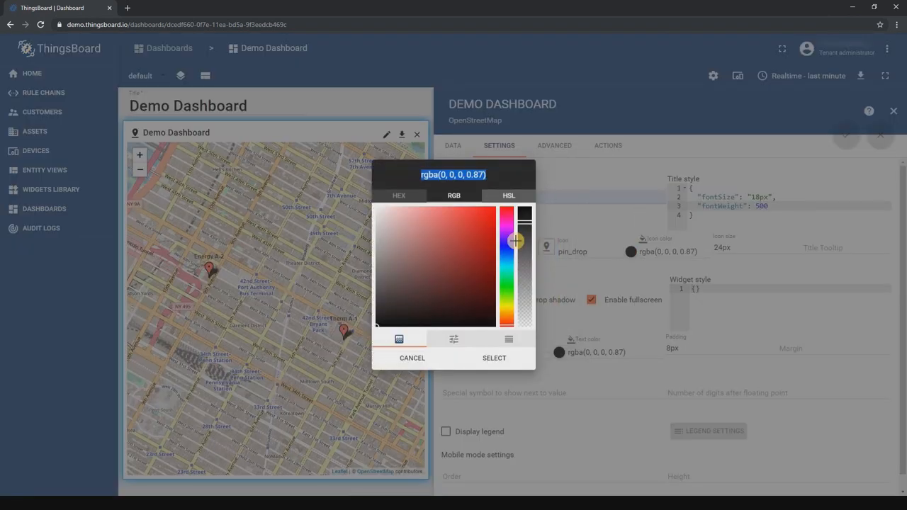
click(494, 358)
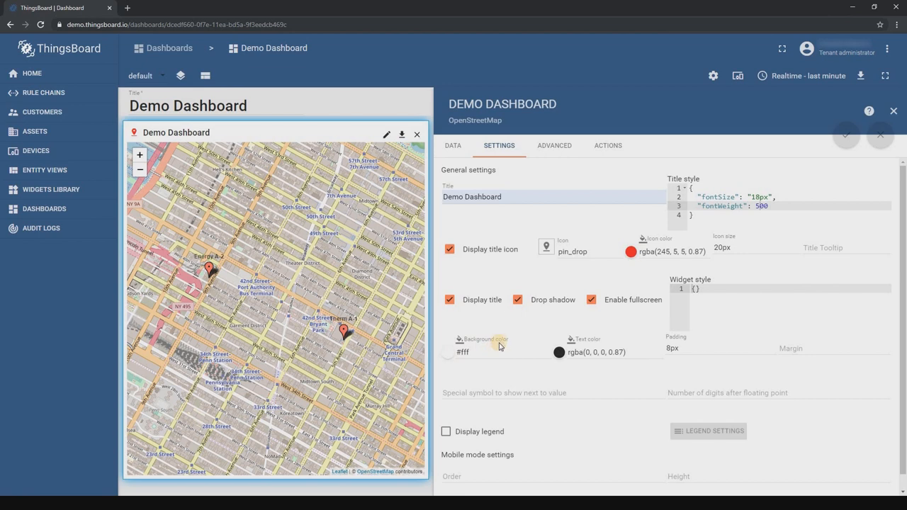
Set a yellow #efd30a widget background, 8px padding and a 5px solid yellow border.
click(448, 352)
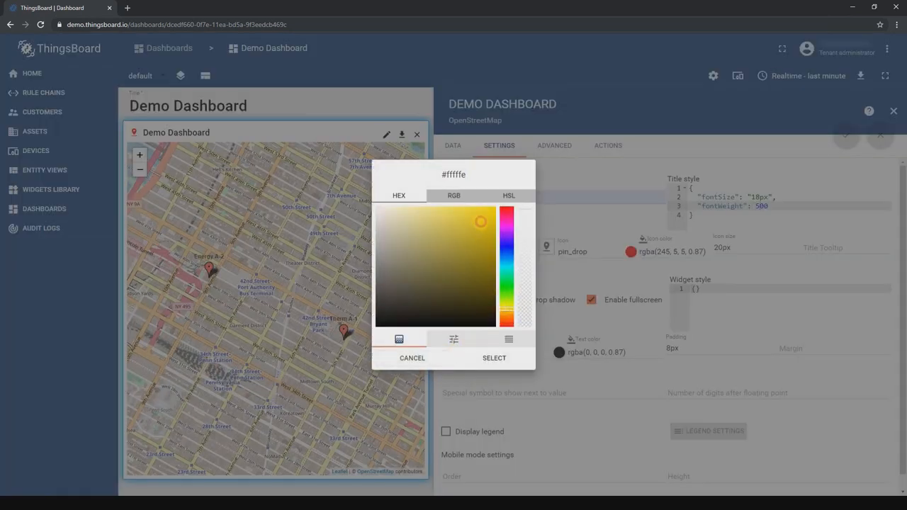
click(494, 358)
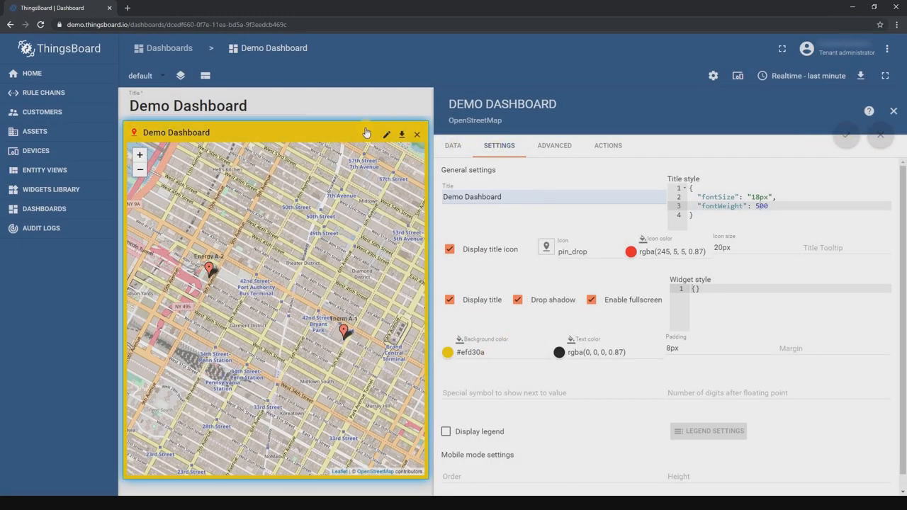
mouse_move(427, 169)
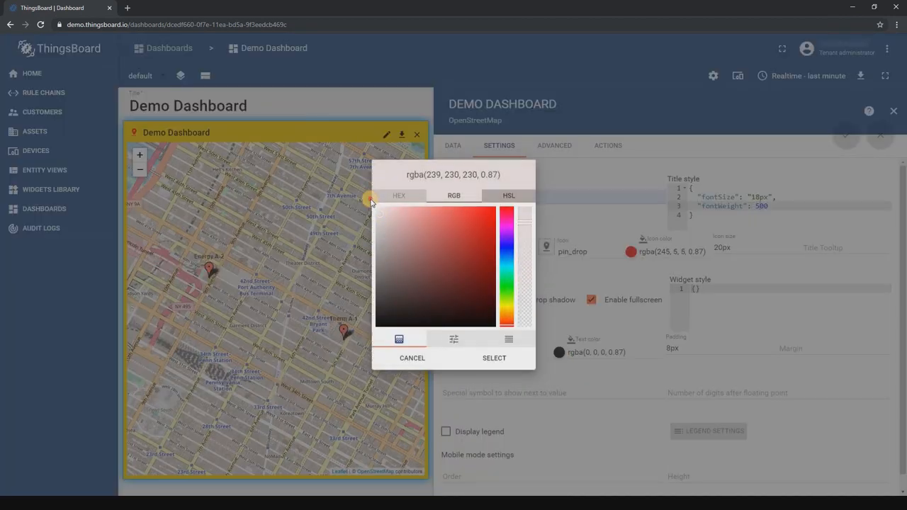
click(494, 357)
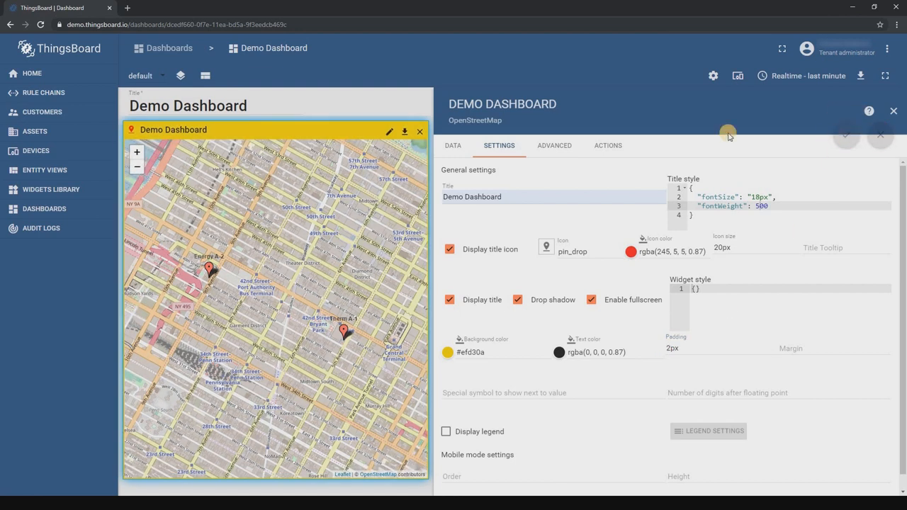
mouse_move(429, 184)
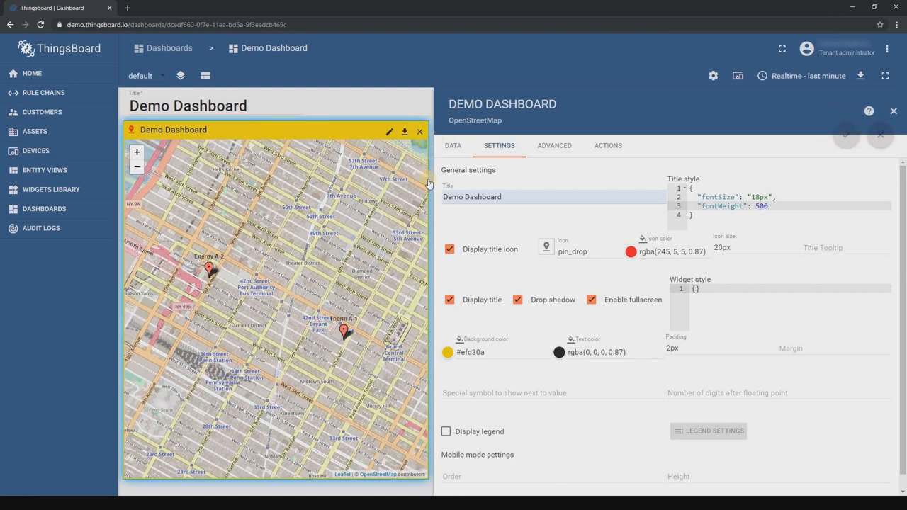
click(708, 348)
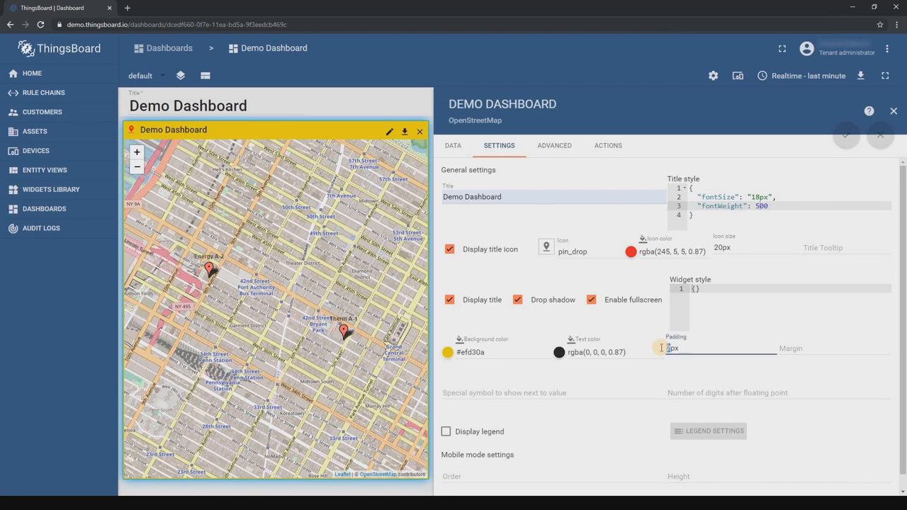
text(8px)
click(780, 307)
text("border": "5px solid yellow")
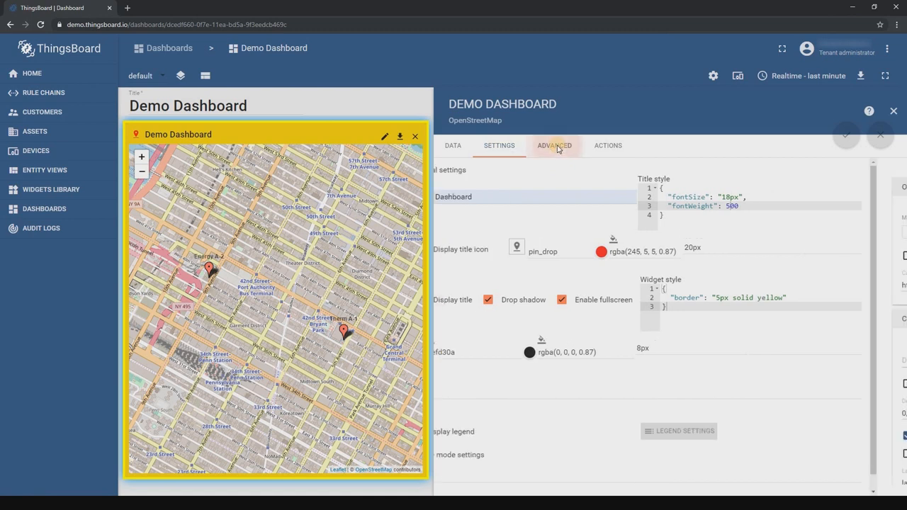
Show the widget's Advanced settings with the OpenStreetMap.Mapnik default provider.
click(554, 145)
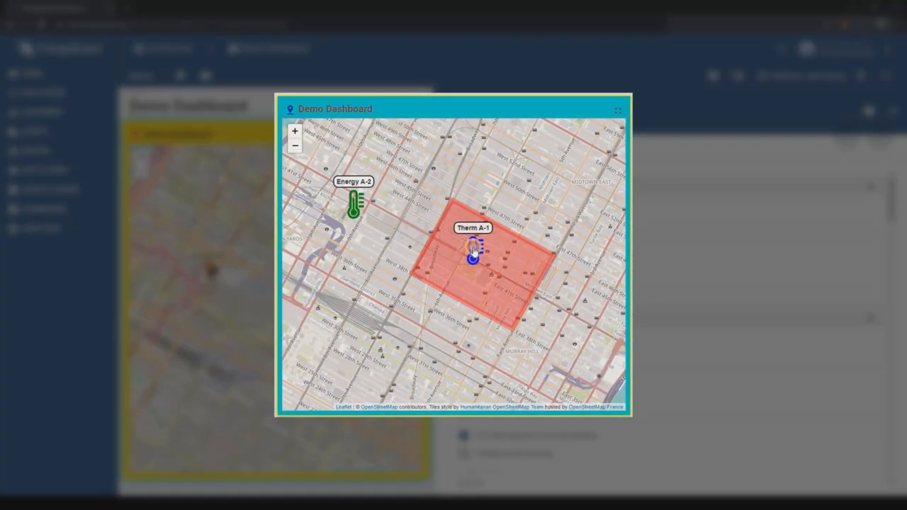
click(474, 255)
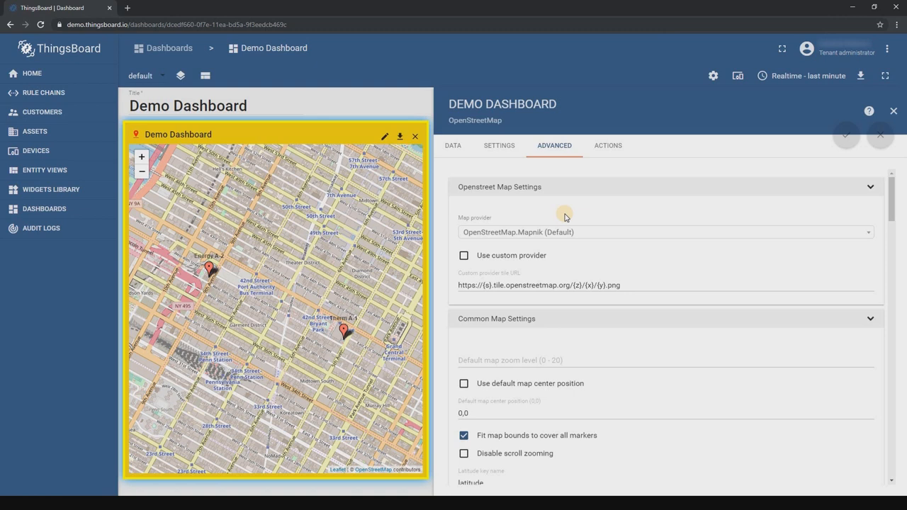
Switch the map provider to OpenStreetMap.HOT humanitarian tiles.
click(665, 231)
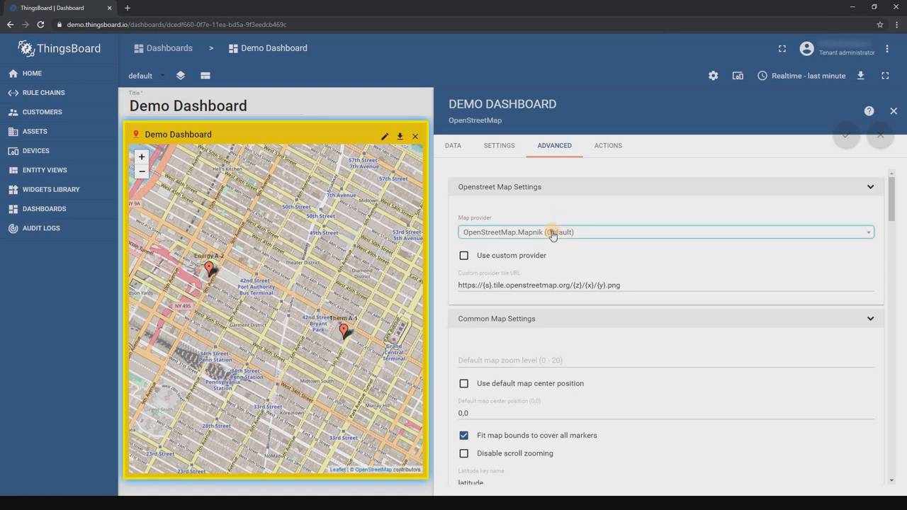
click(664, 232)
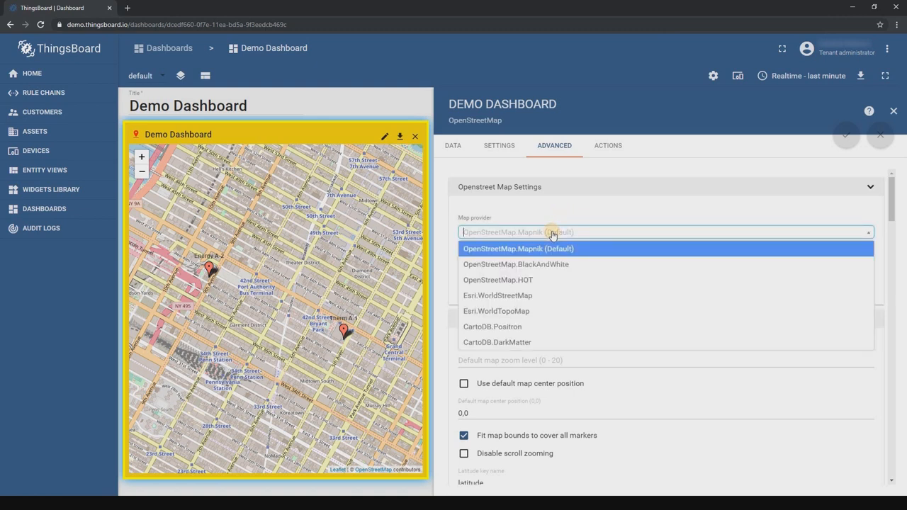
mouse_move(517, 279)
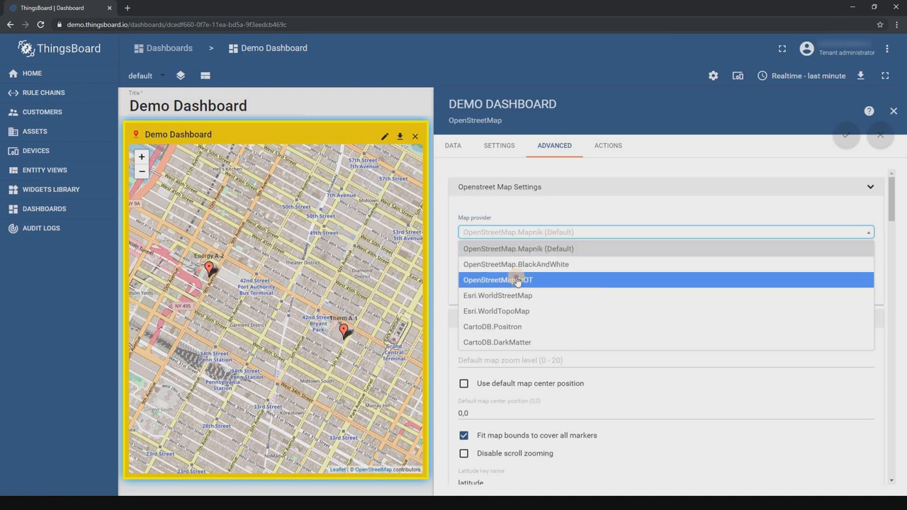
click(497, 279)
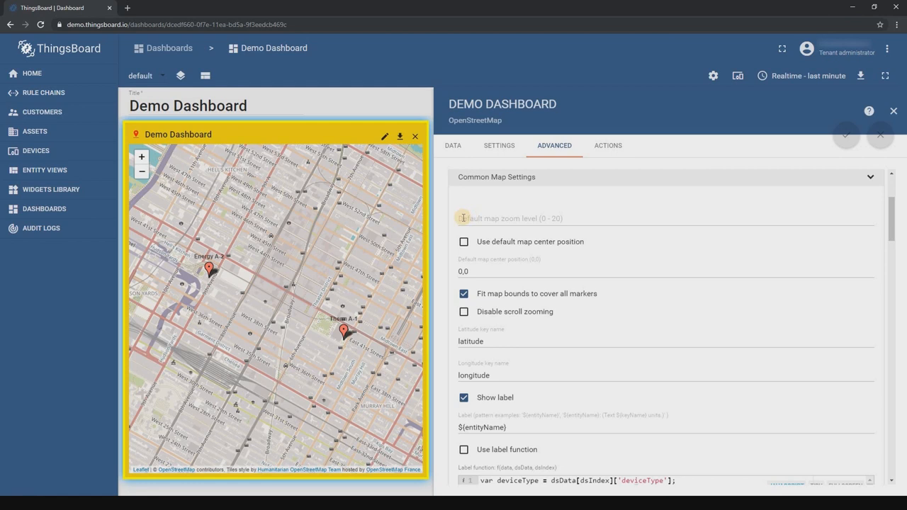
Try default map zoom level values 11, 12 and 3.
click(463, 293)
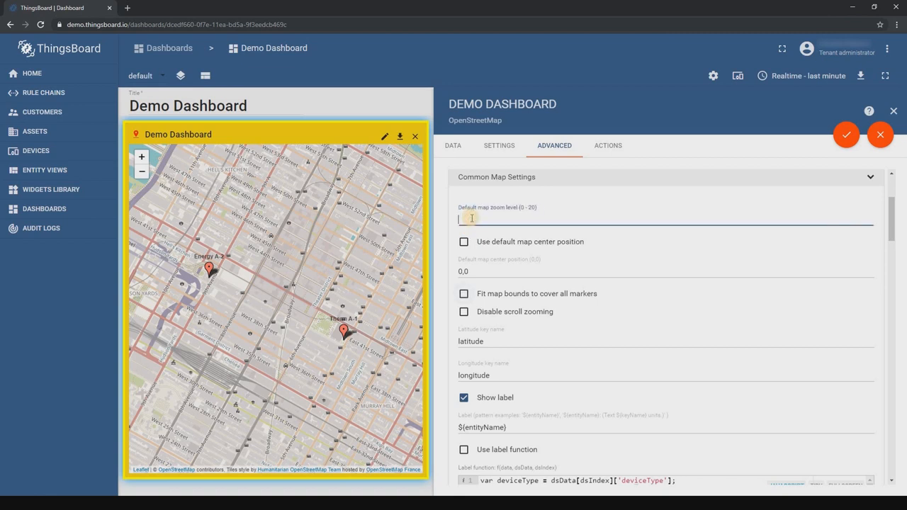
text(11)
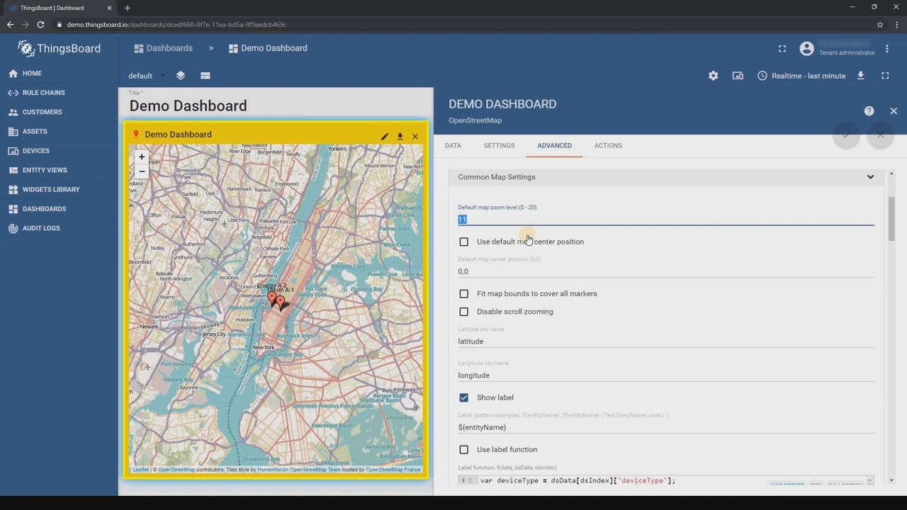
text(12)
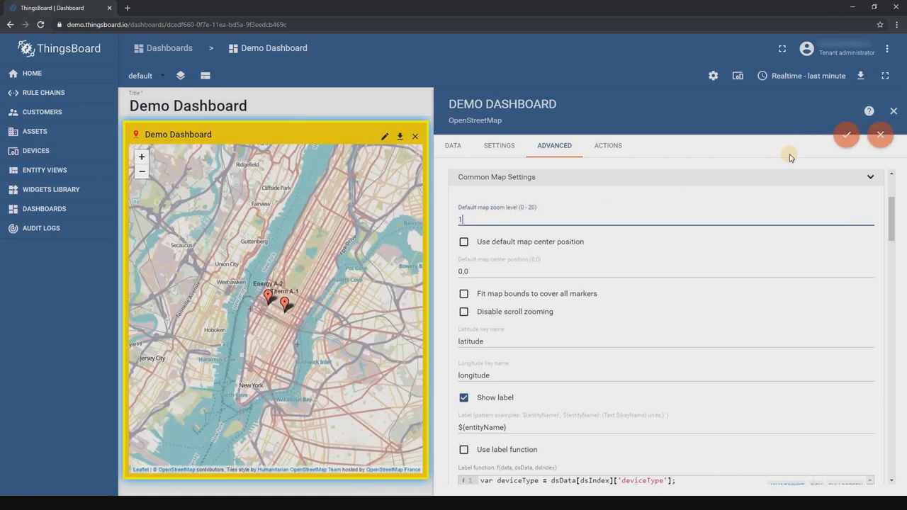
text(3)
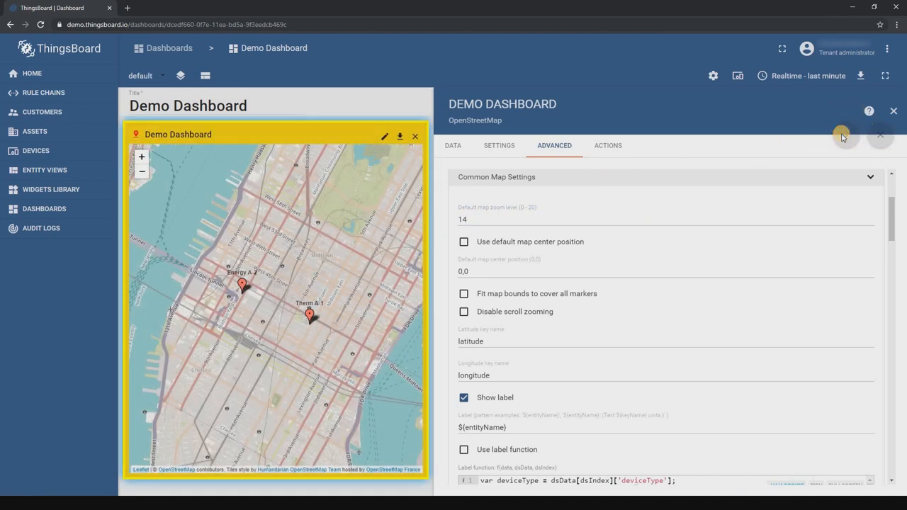
scroll(down, 3)
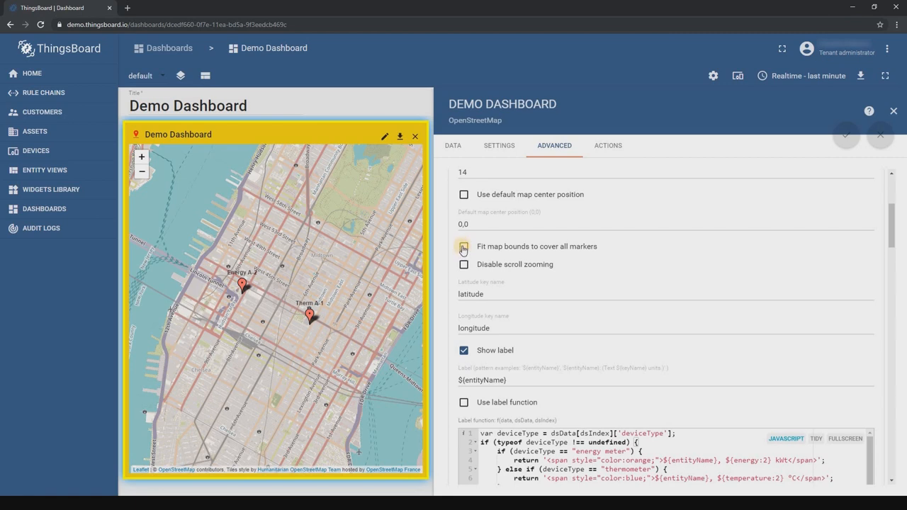
Make the map fit its bounds to the markers and toggle the marker name labels.
click(463, 246)
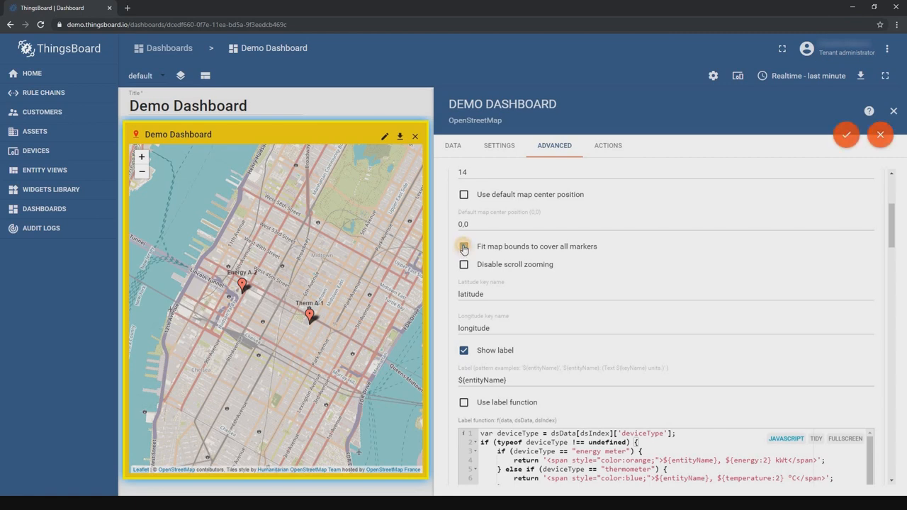
click(463, 246)
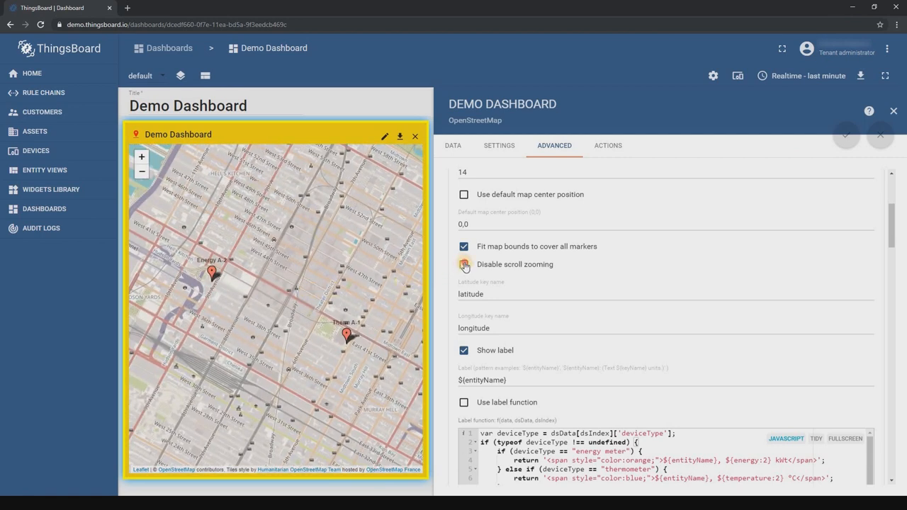
click(463, 264)
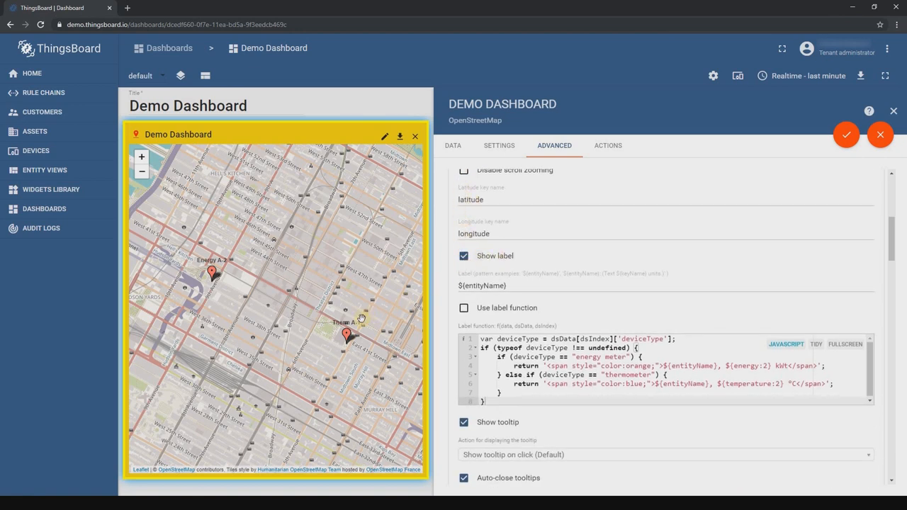
mouse_move(437, 290)
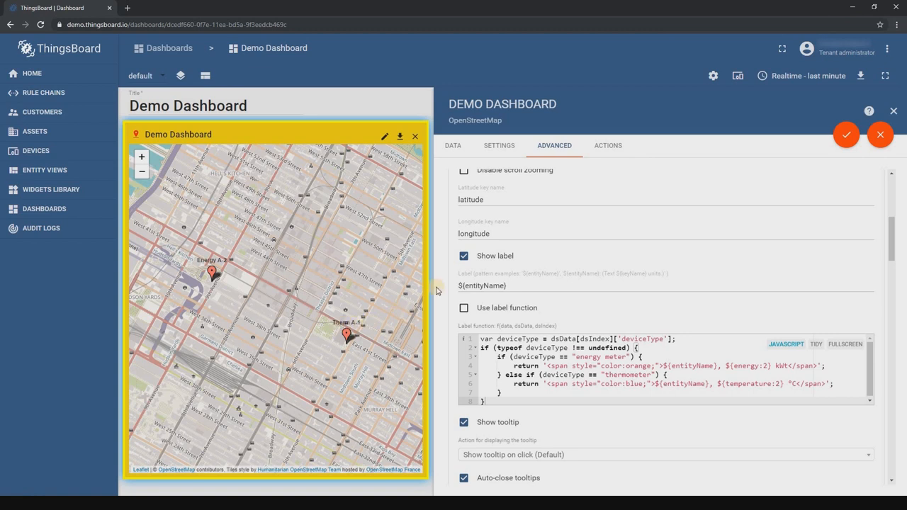
click(464, 256)
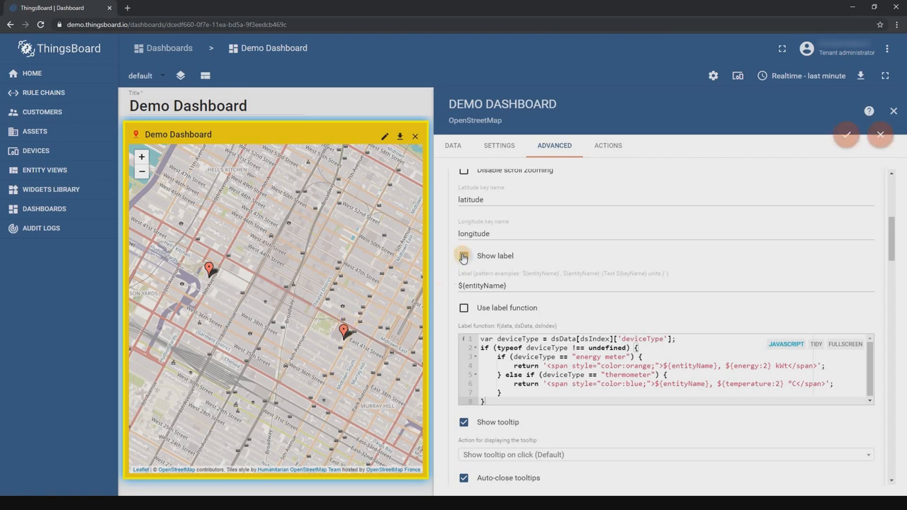
click(463, 256)
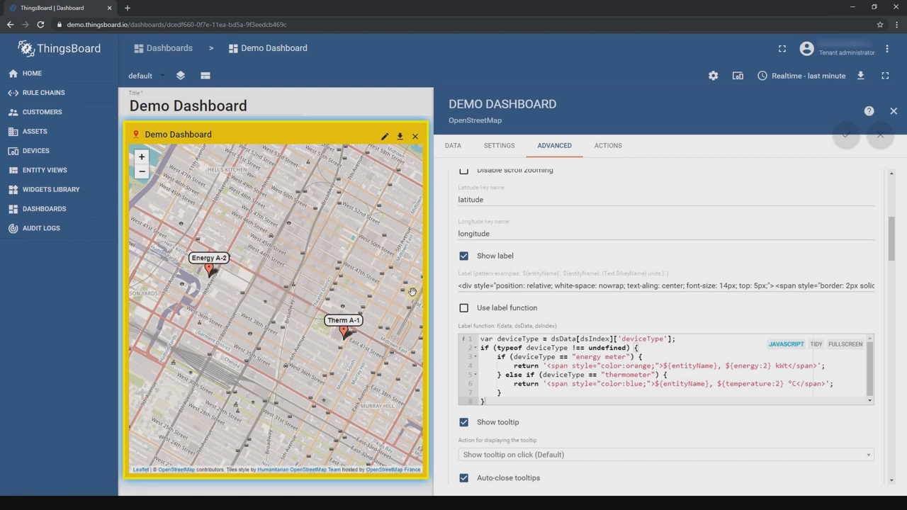
scroll(down, 3)
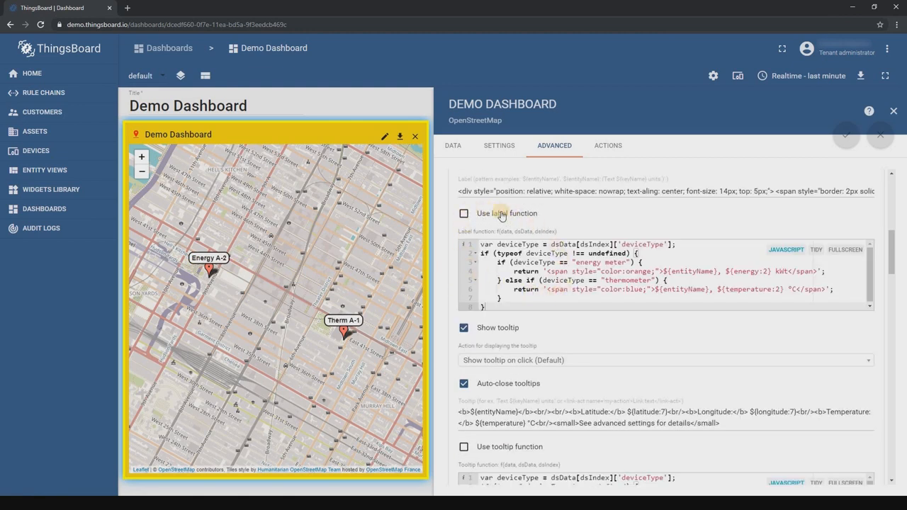
scroll(down, 3)
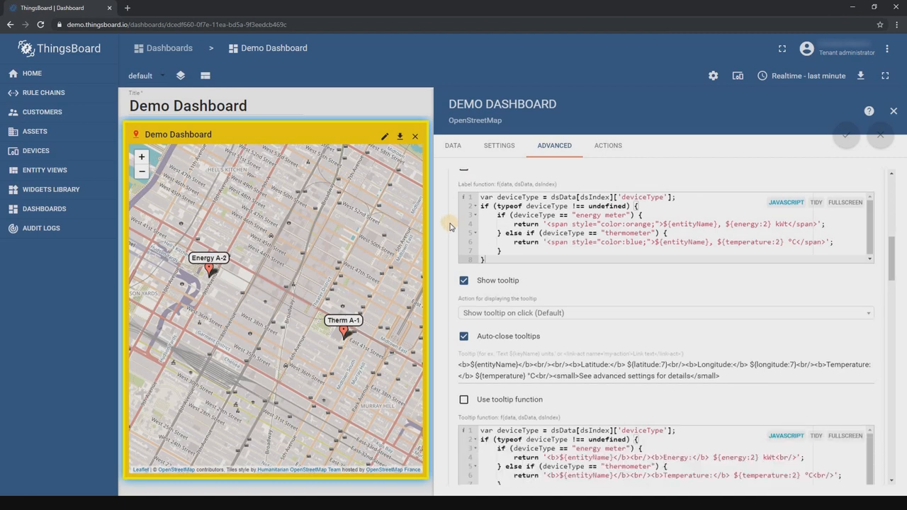
Test the Therm A-1 tooltip, toggle auto-close tooltips, then apply and save the dashboard.
scroll(down, 3)
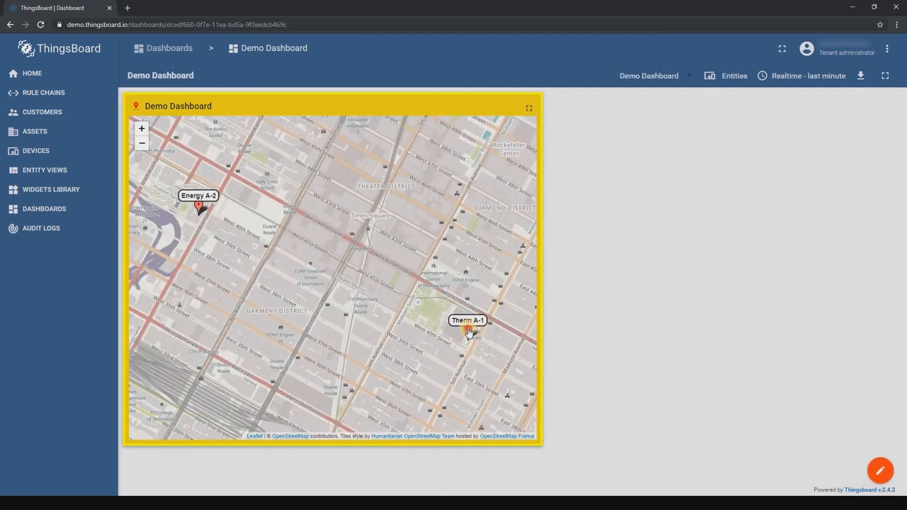
click(467, 329)
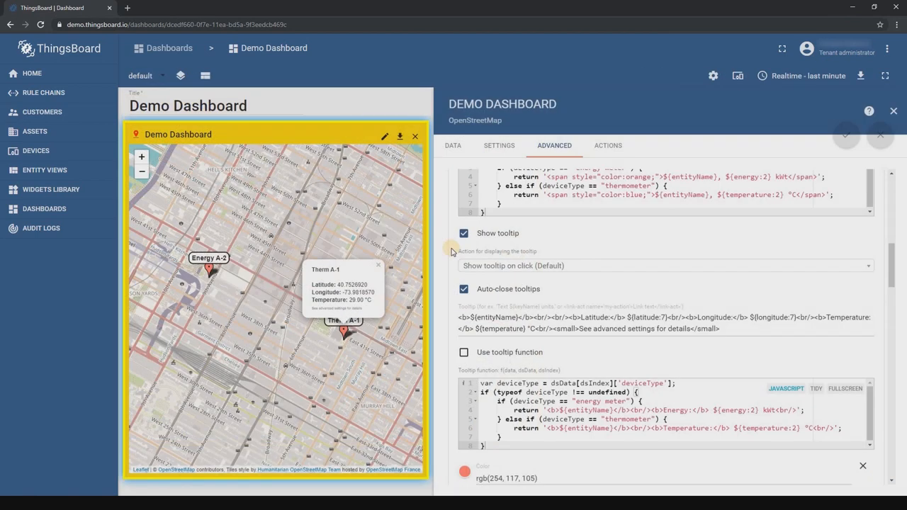
click(464, 288)
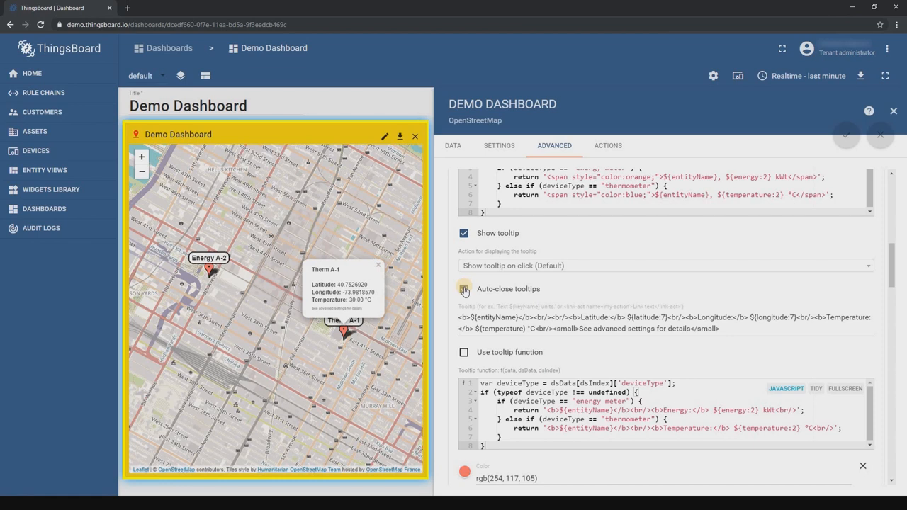
click(464, 288)
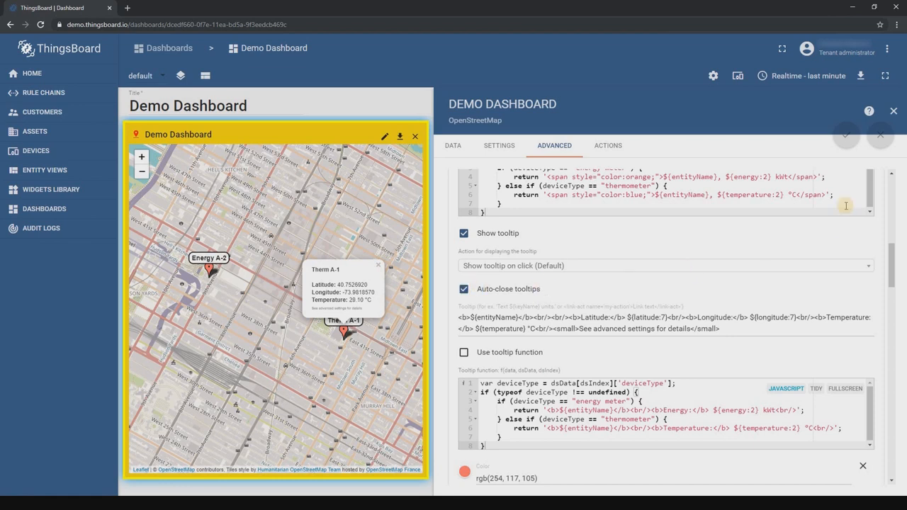
click(894, 111)
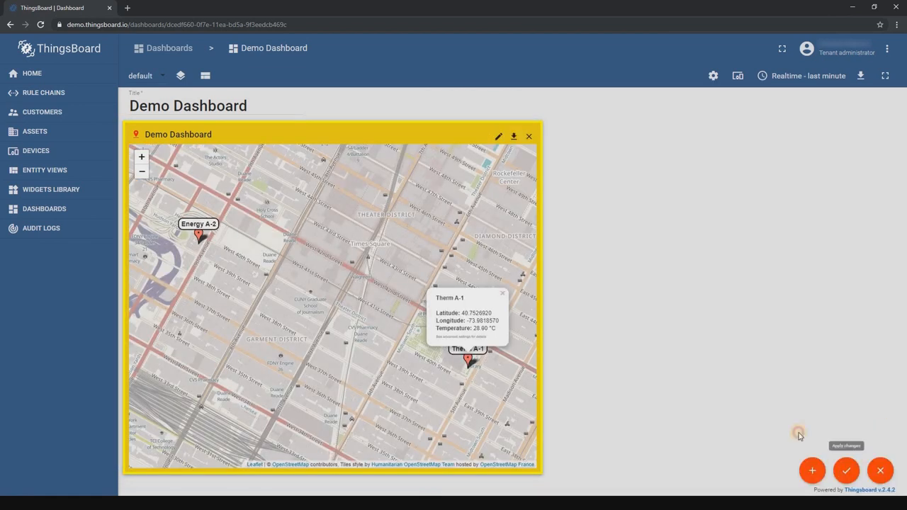
click(847, 470)
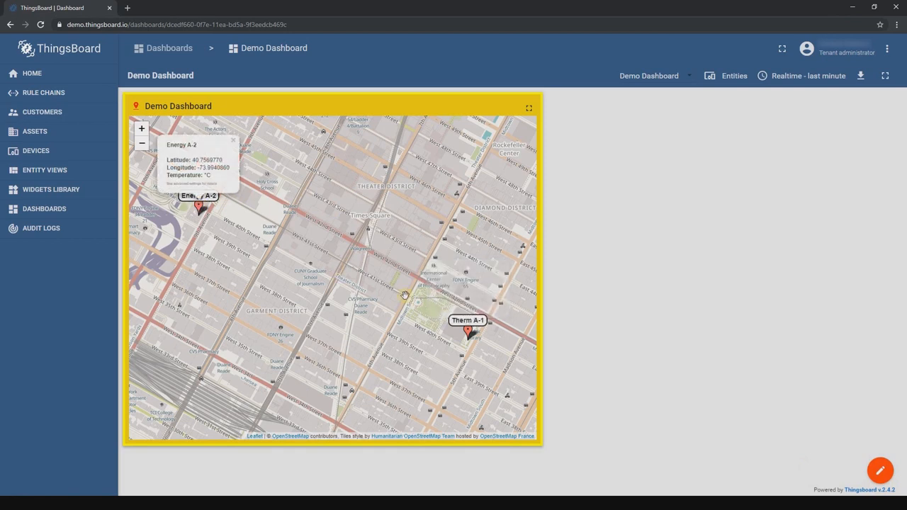
Check the Energy A-2 tooltip and set tooltips to show on hover with auto-close on.
click(467, 329)
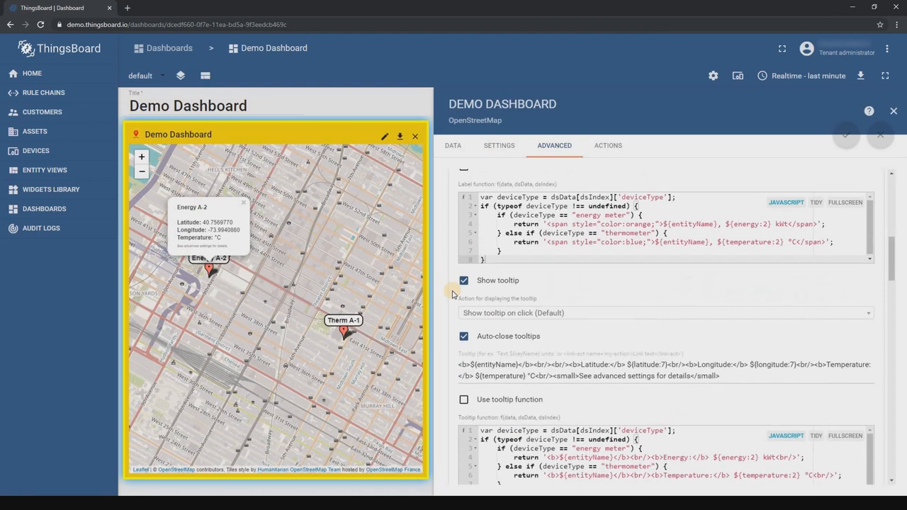
scroll(down, 3)
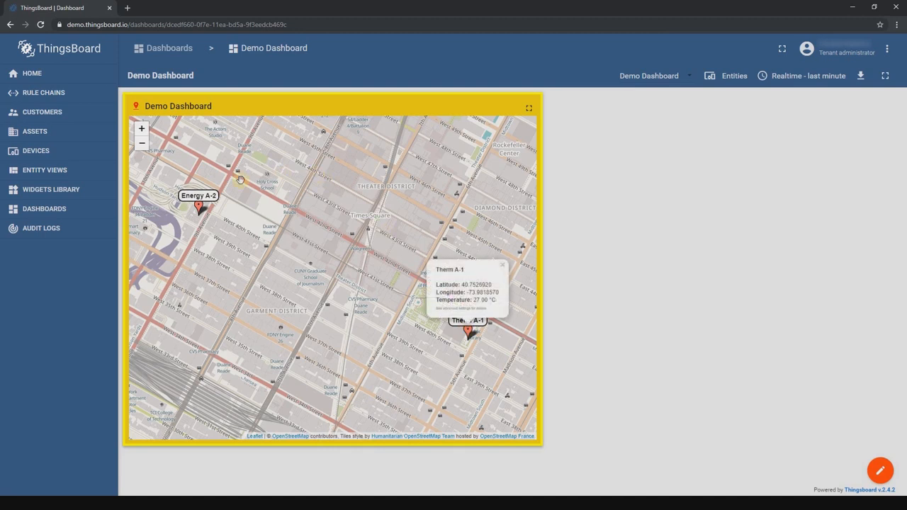
click(198, 209)
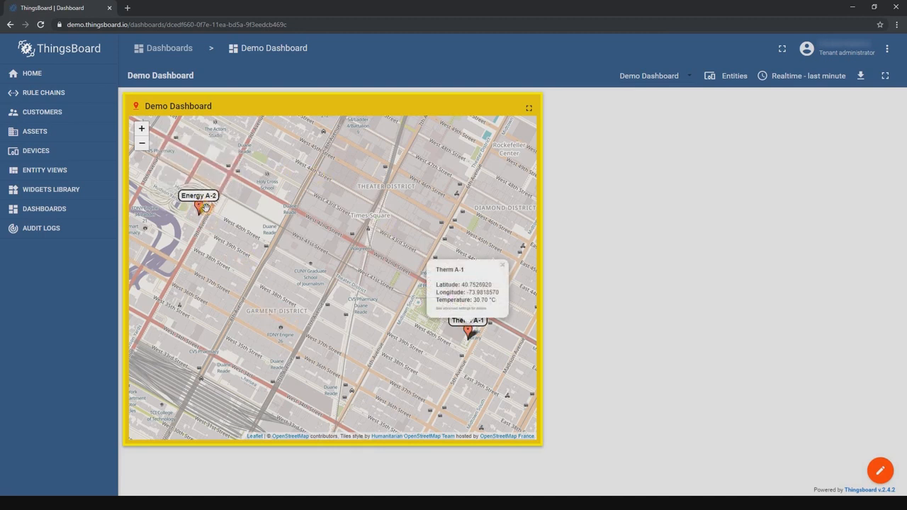
click(196, 207)
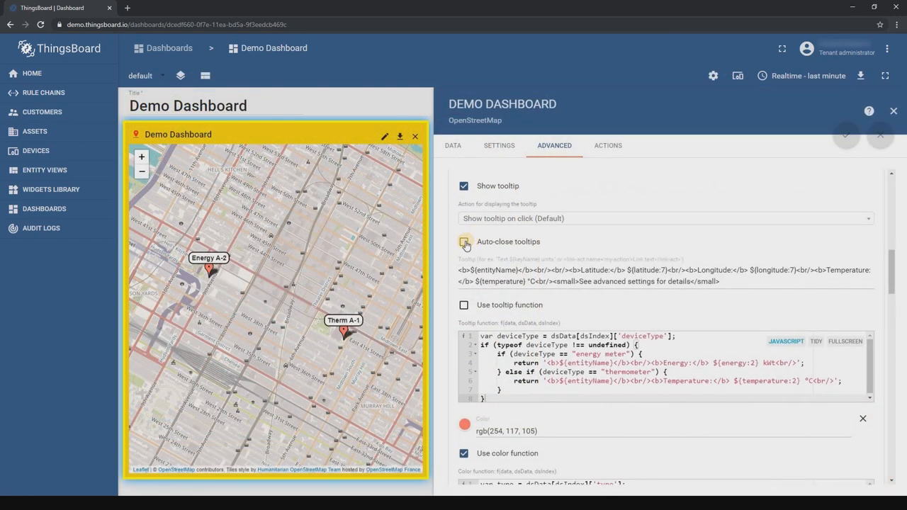
click(664, 218)
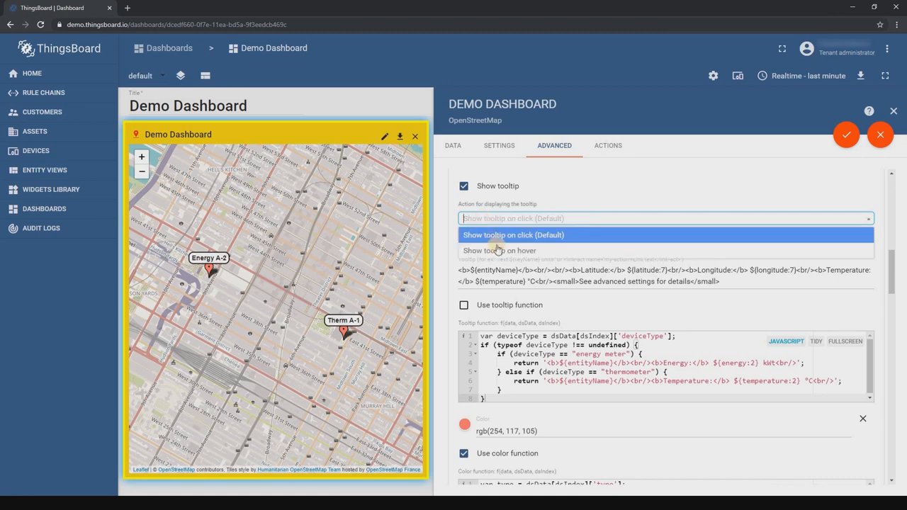
click(499, 250)
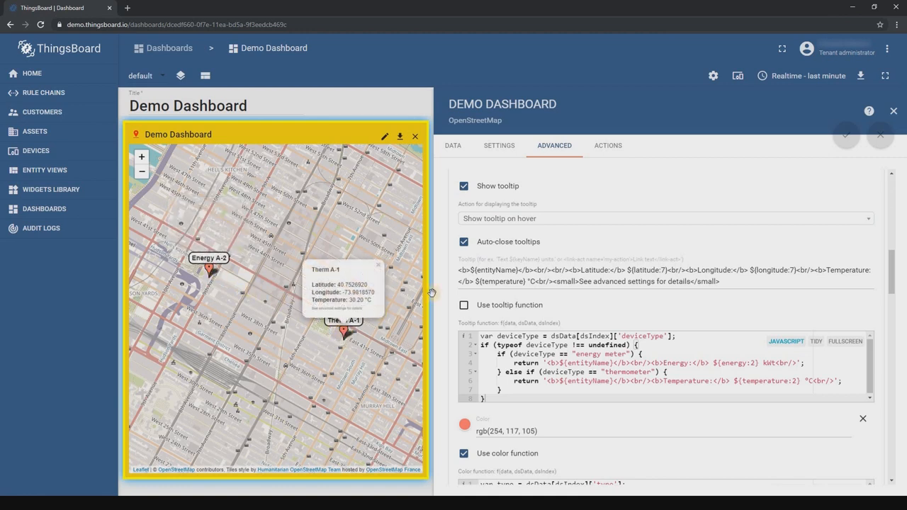
click(664, 218)
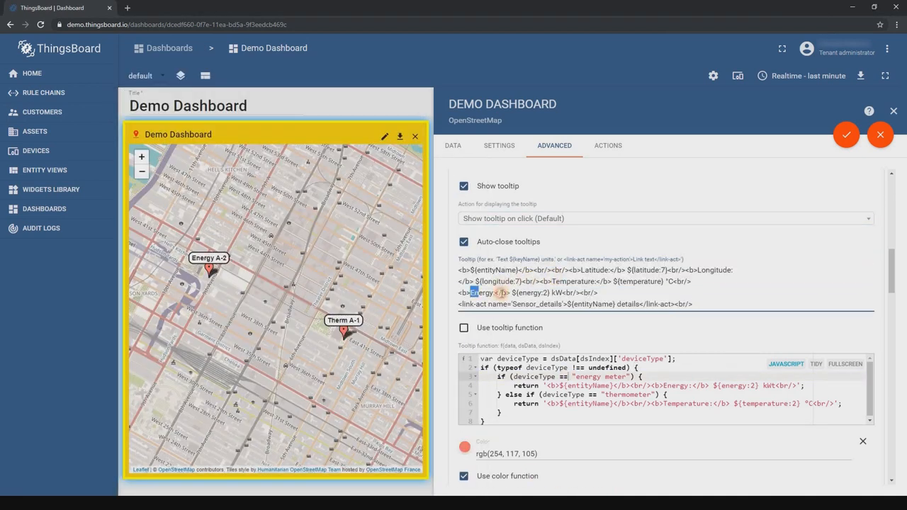
Add an Energy line and a Sensor_details link to the tooltip pattern, then preview Therm A-1.
drag(471, 293, 566, 293)
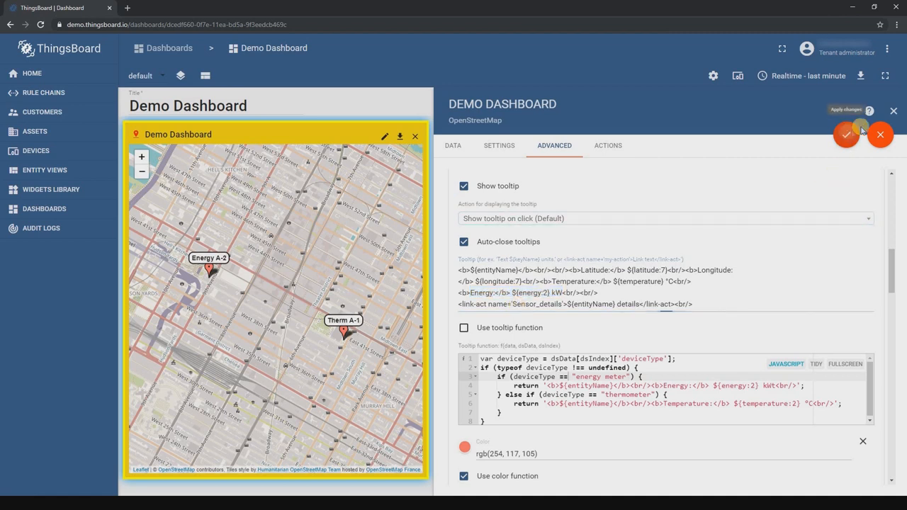
click(846, 134)
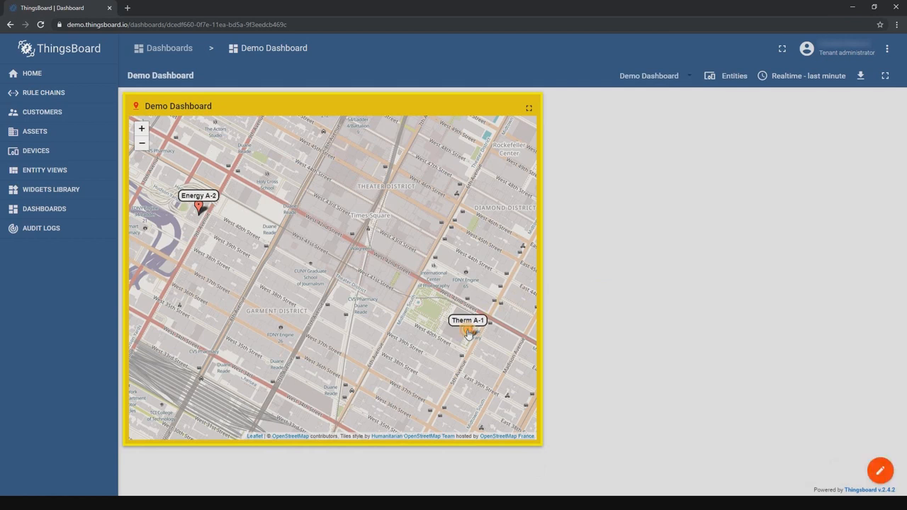
click(469, 331)
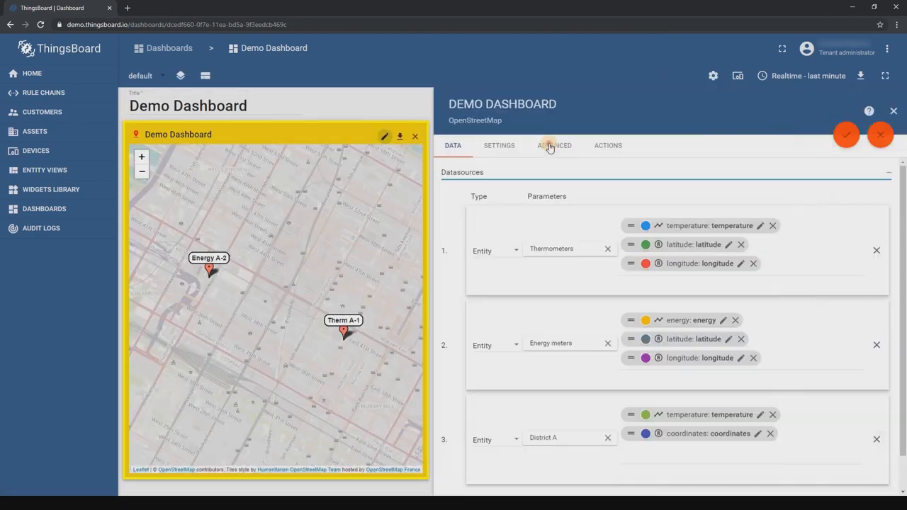
Enable the per-device-type tooltip function, save the dashboard and check the Energy A-2 tooltip.
click(554, 145)
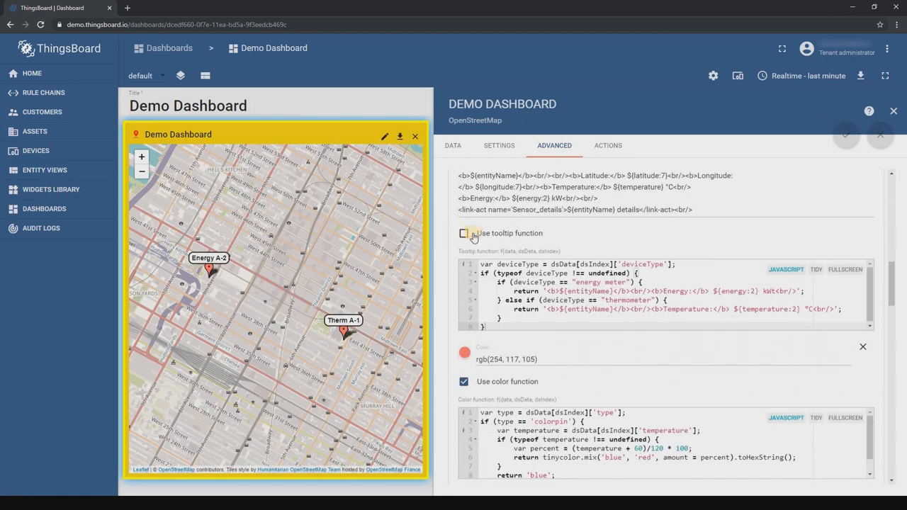
click(463, 233)
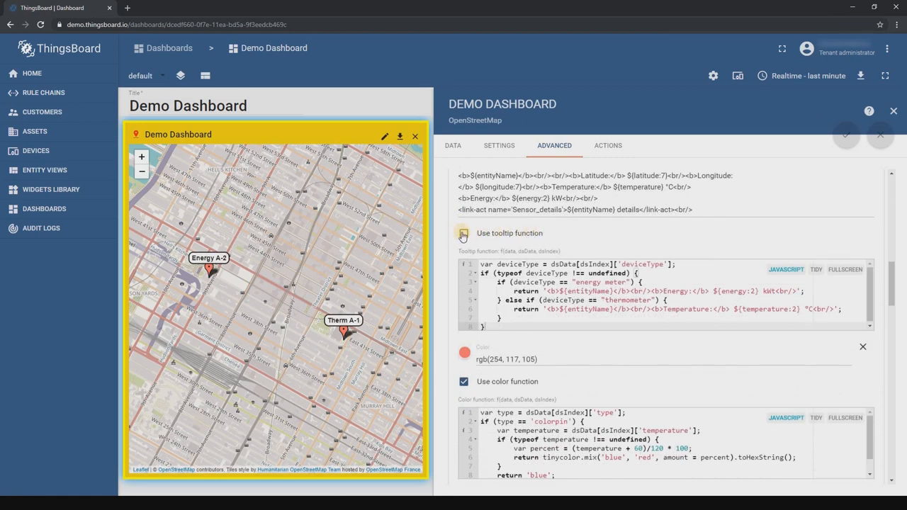
click(463, 233)
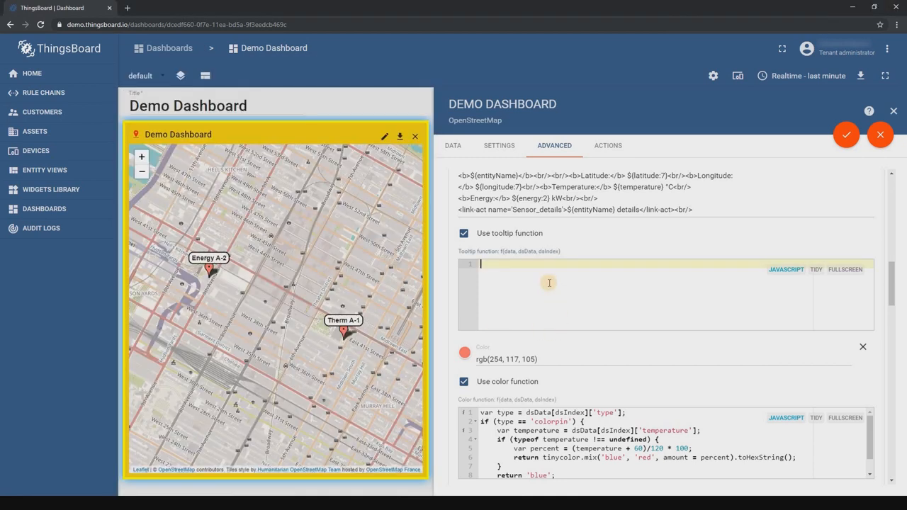
click(846, 134)
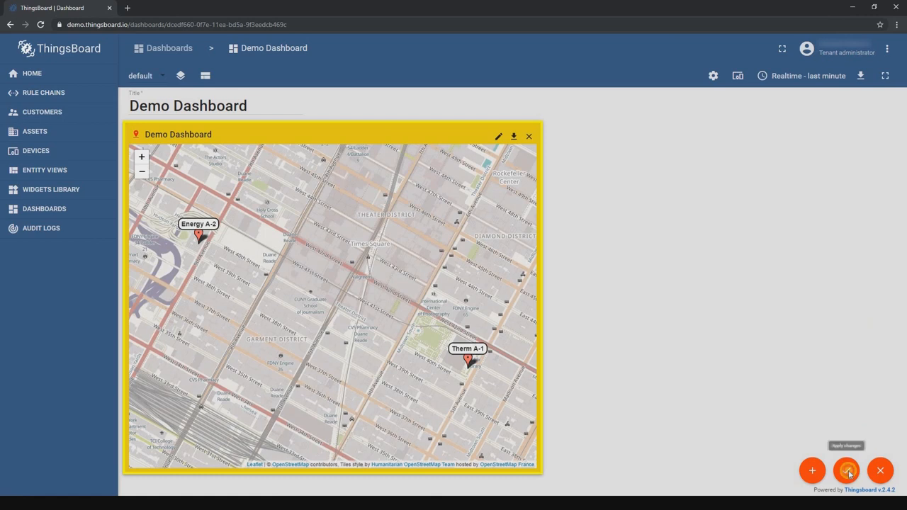
click(848, 471)
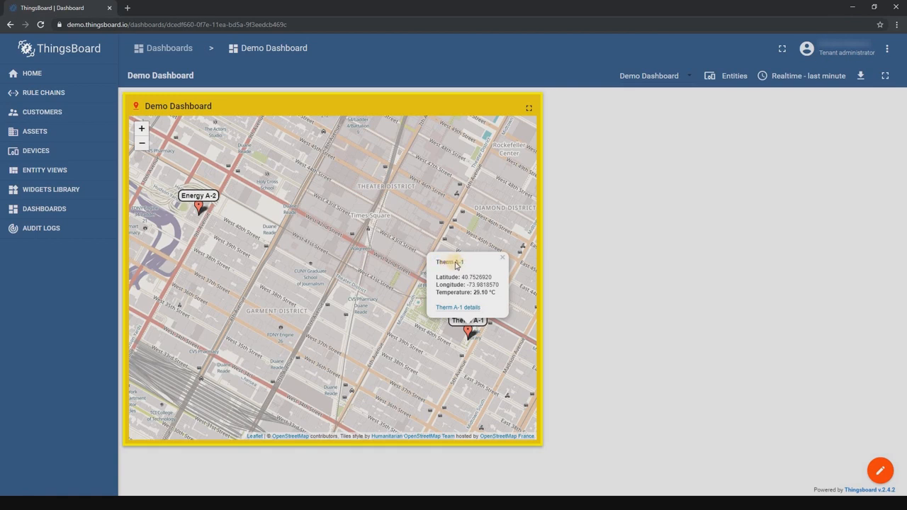
click(502, 257)
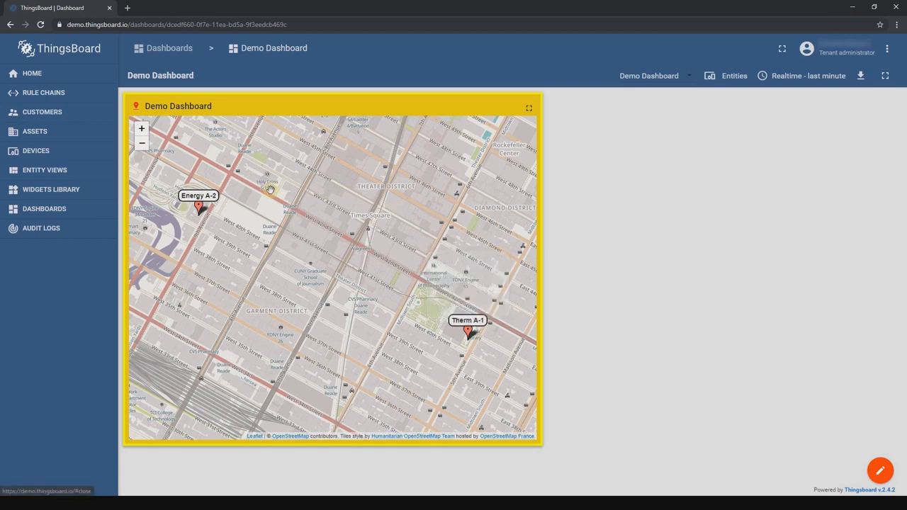
click(201, 209)
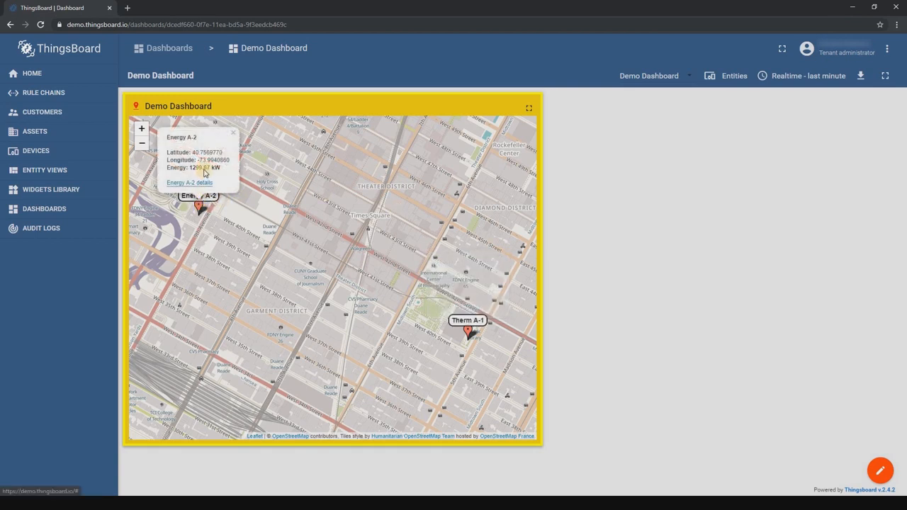
mouse_move(188, 142)
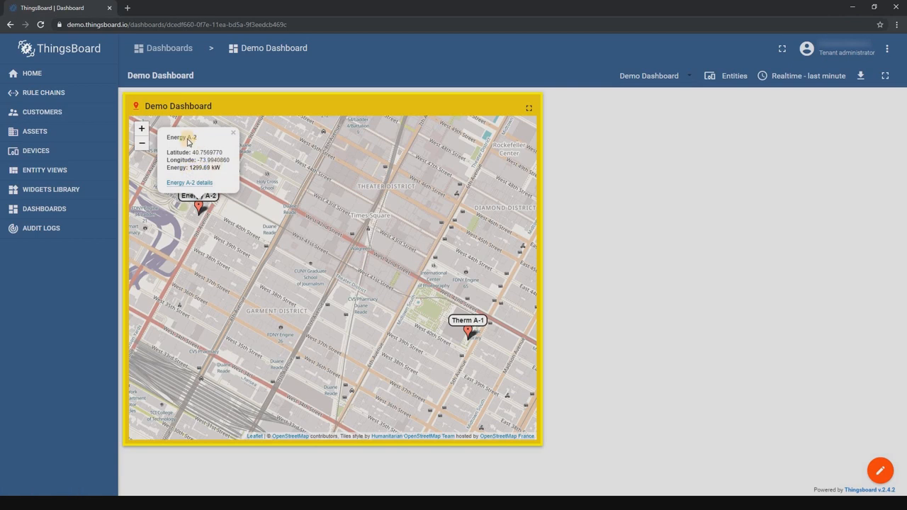
click(232, 134)
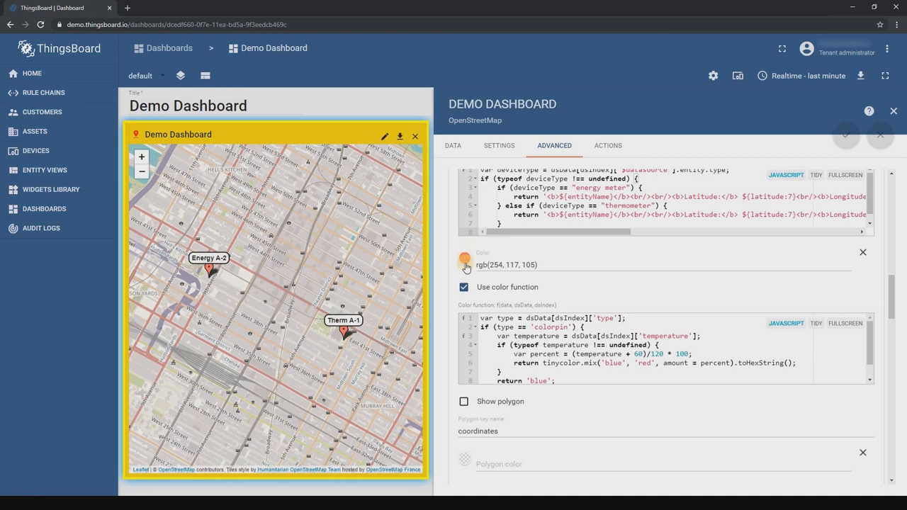
Turn off the marker color function and keep blue as the marker color.
click(464, 287)
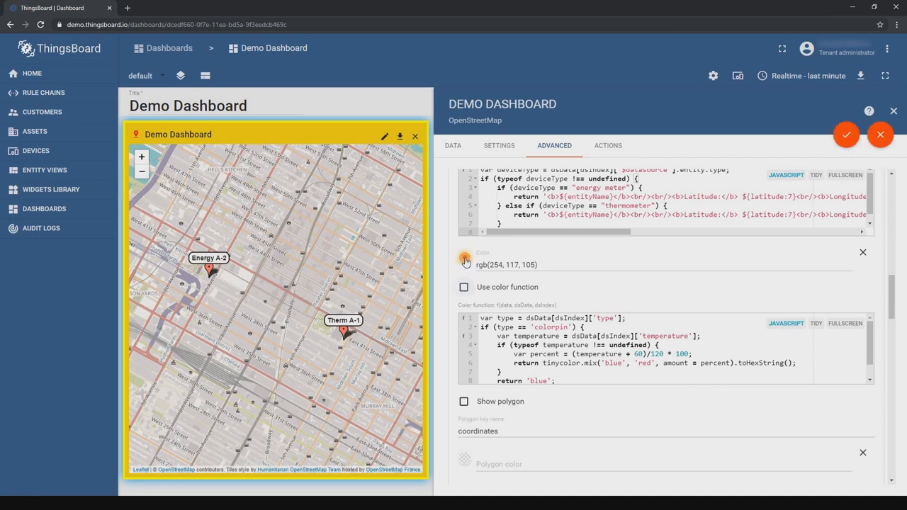
click(465, 259)
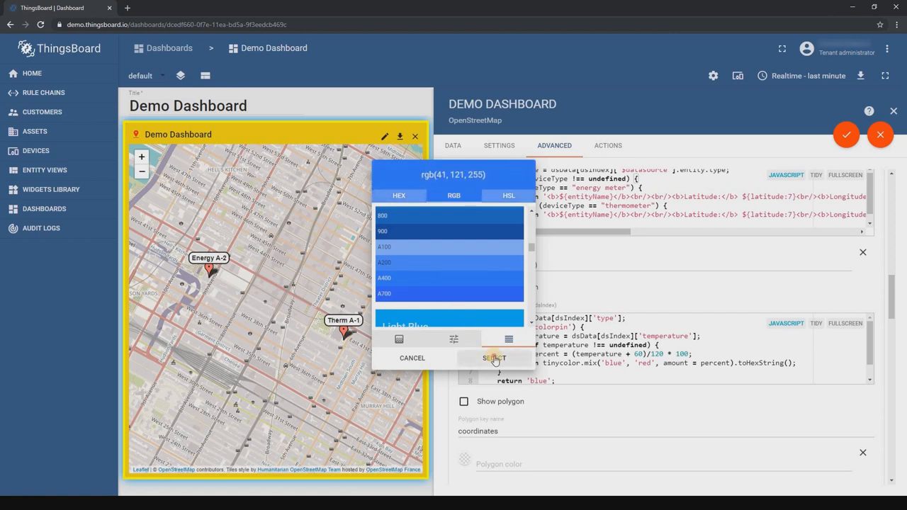
click(494, 357)
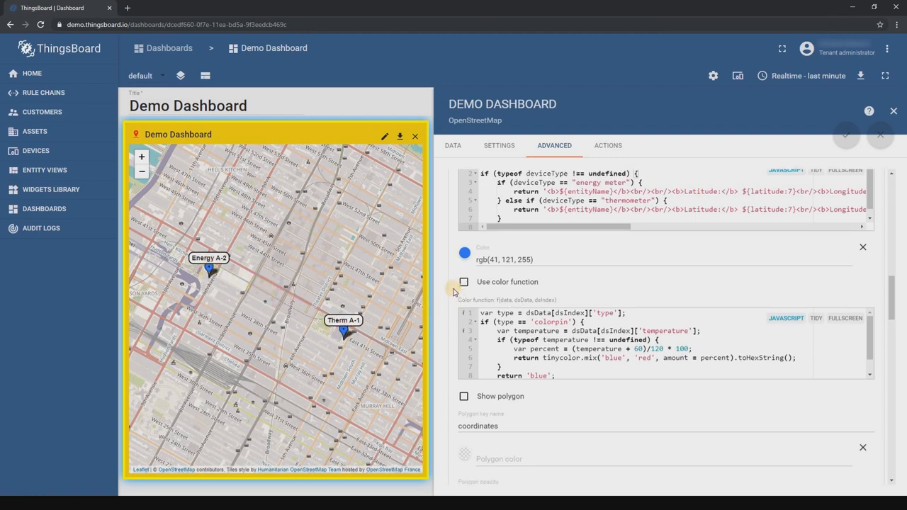
Add the color function script: markers red at temperature 26 or above, green otherwise.
scroll(down, 3)
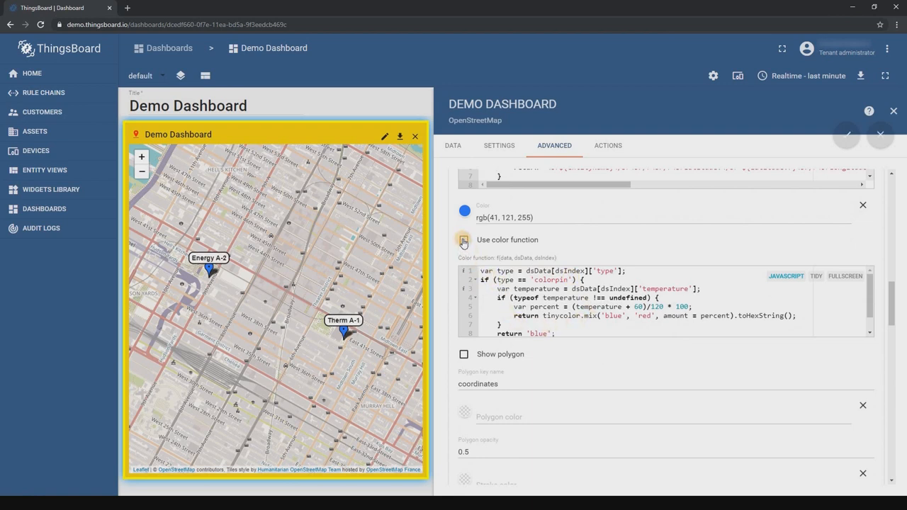
click(463, 240)
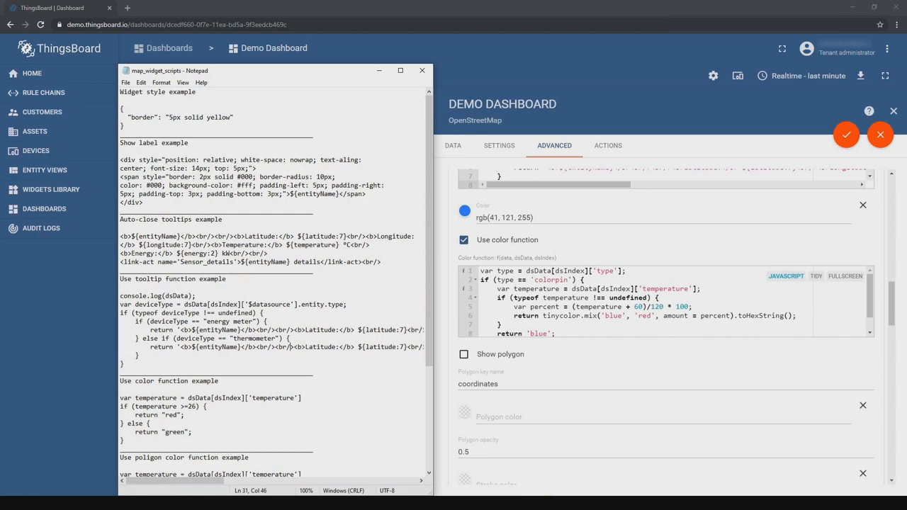
scroll(down, 3)
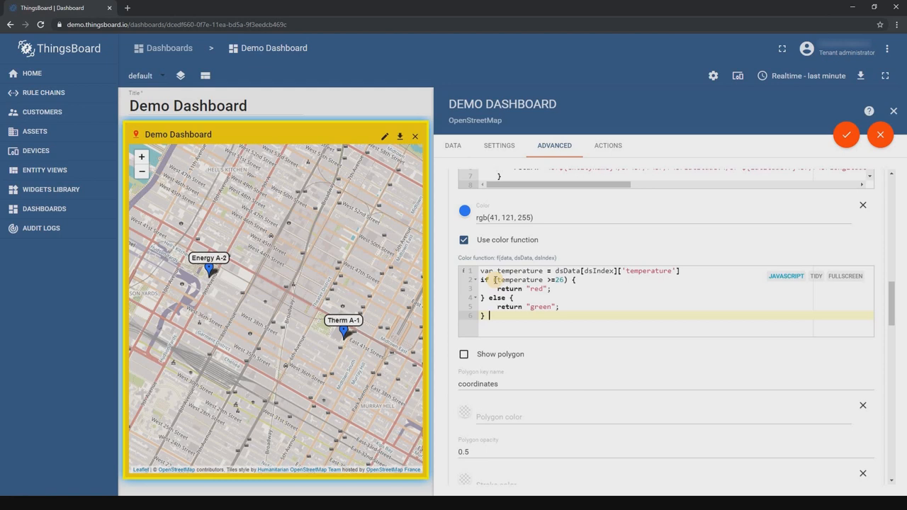
click(546, 290)
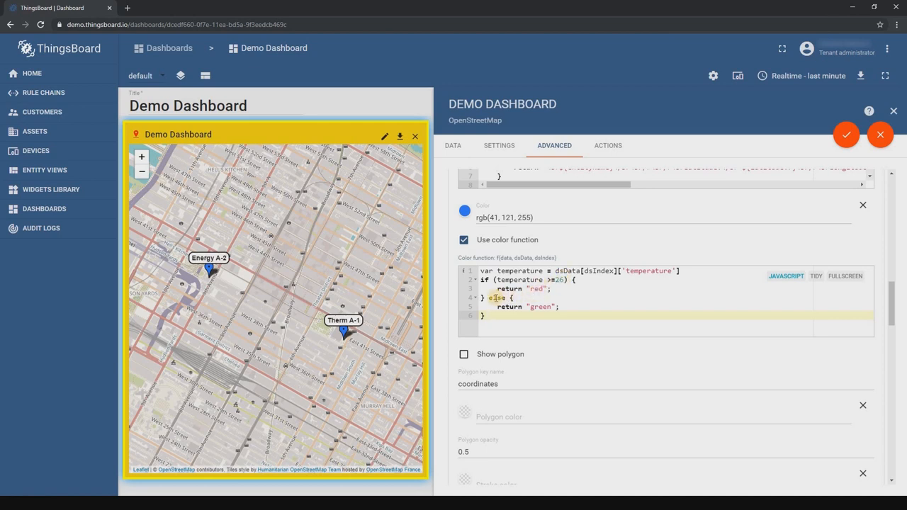
click(489, 316)
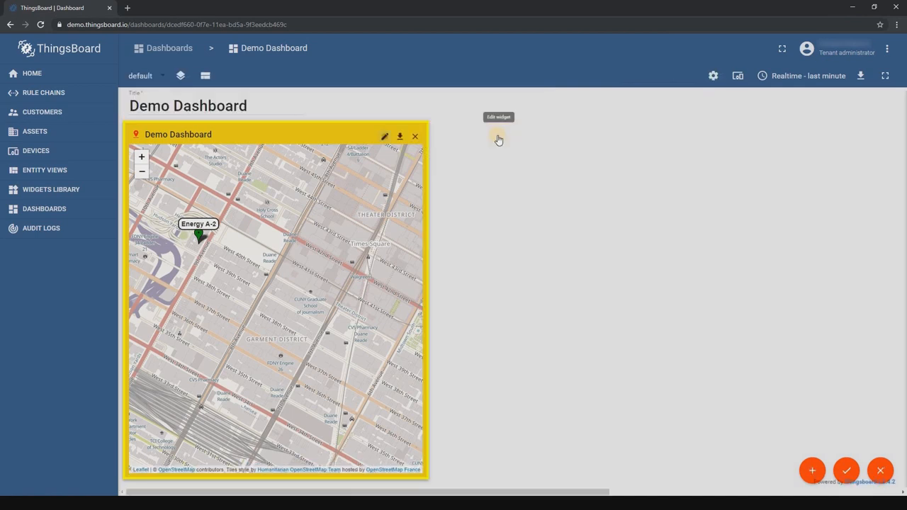
Add a map widget tooltip action that navigates to a new Sensor_details dashboard state.
click(498, 139)
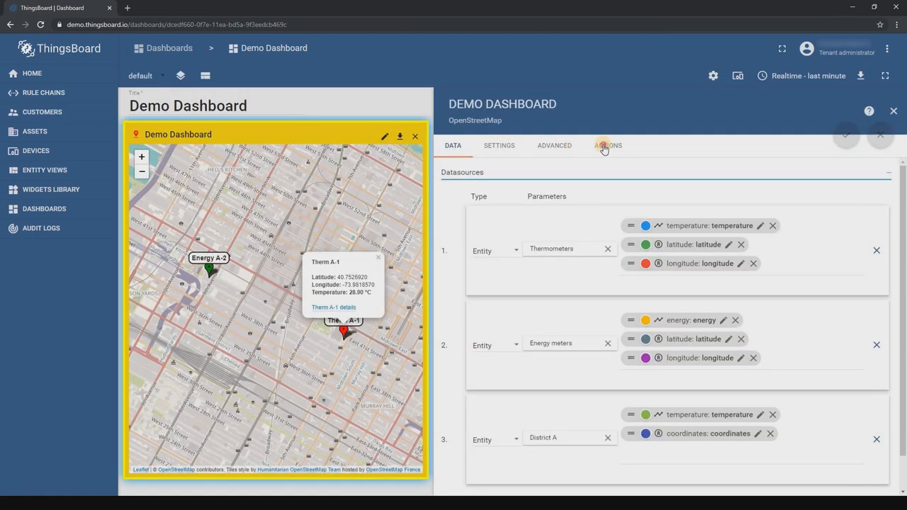
click(608, 146)
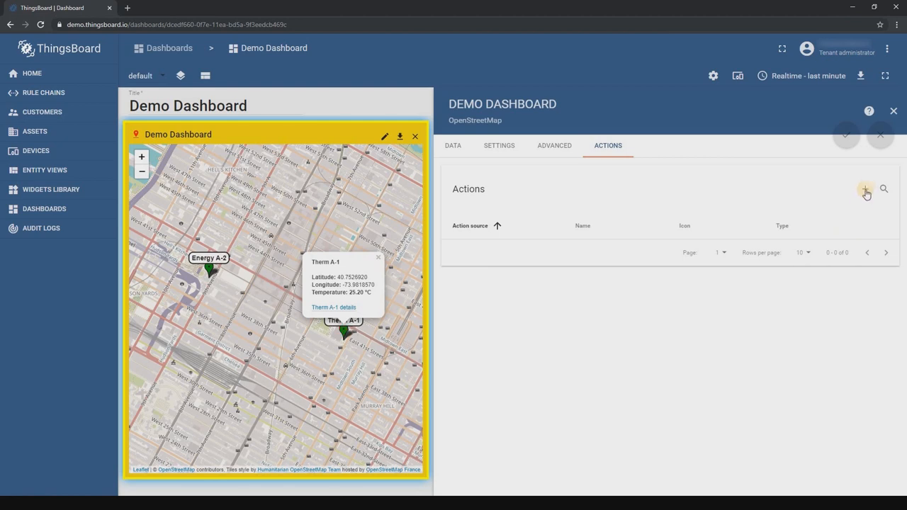
click(866, 189)
text(Sensor_details)
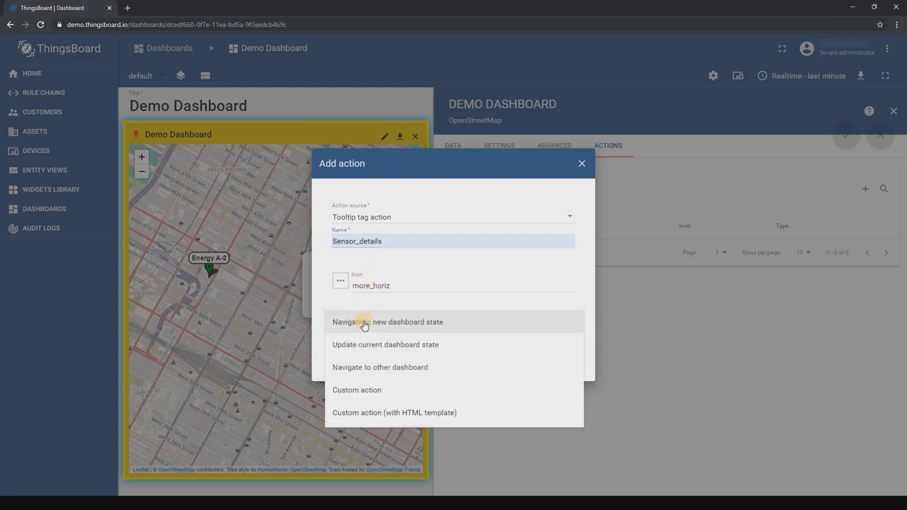
click(388, 322)
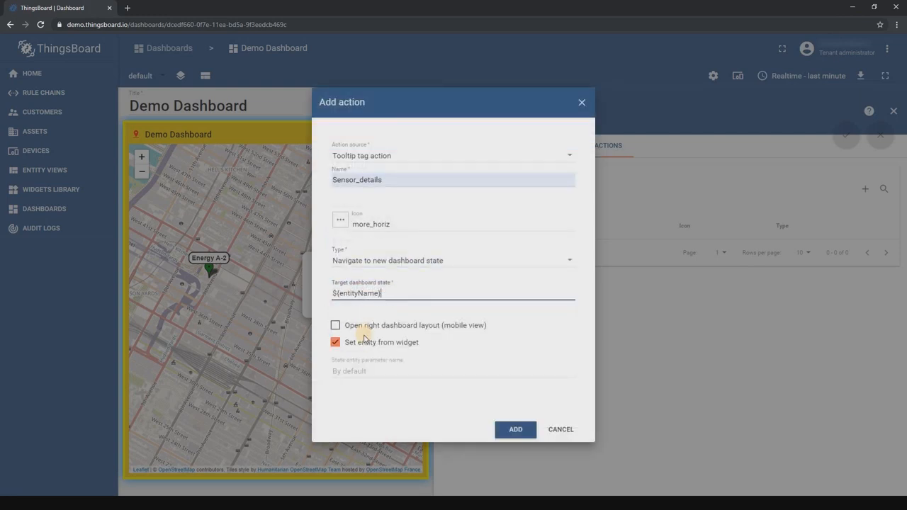
click(515, 429)
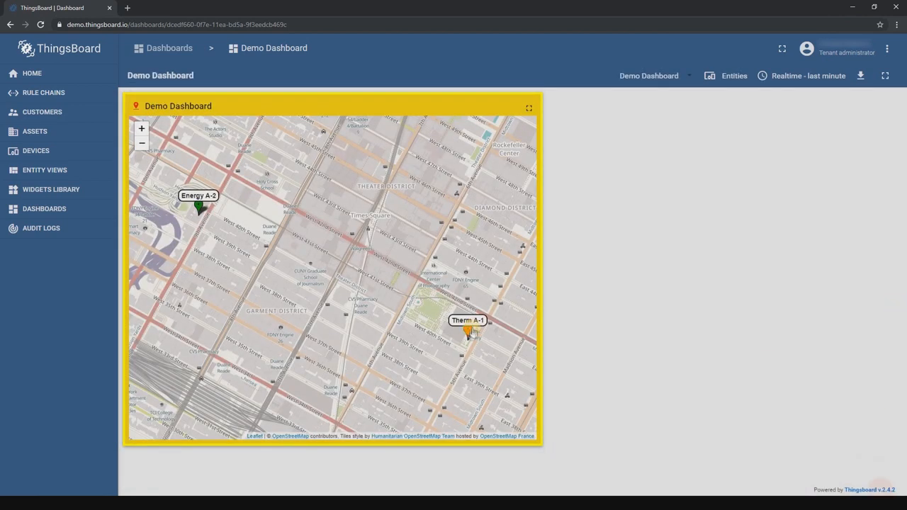
Follow Therm A-1's tooltip details link and start editing the empty Sensor_details state.
click(469, 329)
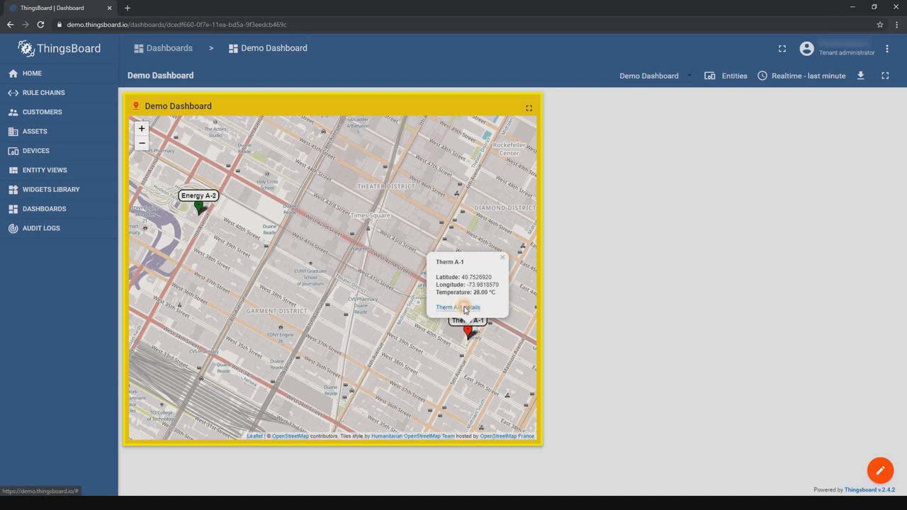
click(458, 307)
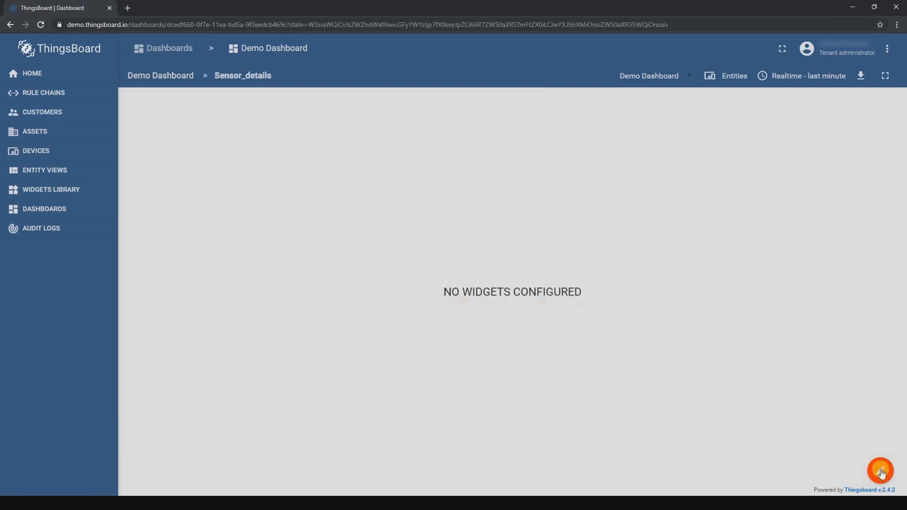
click(880, 471)
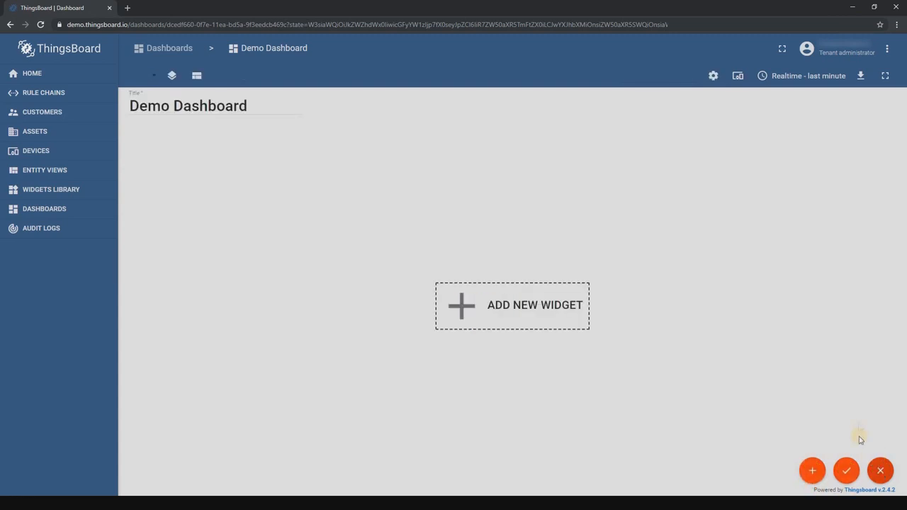
Add an analogue gauge of Thermometers temperature, ranged 0 to 50, on the right side.
click(812, 470)
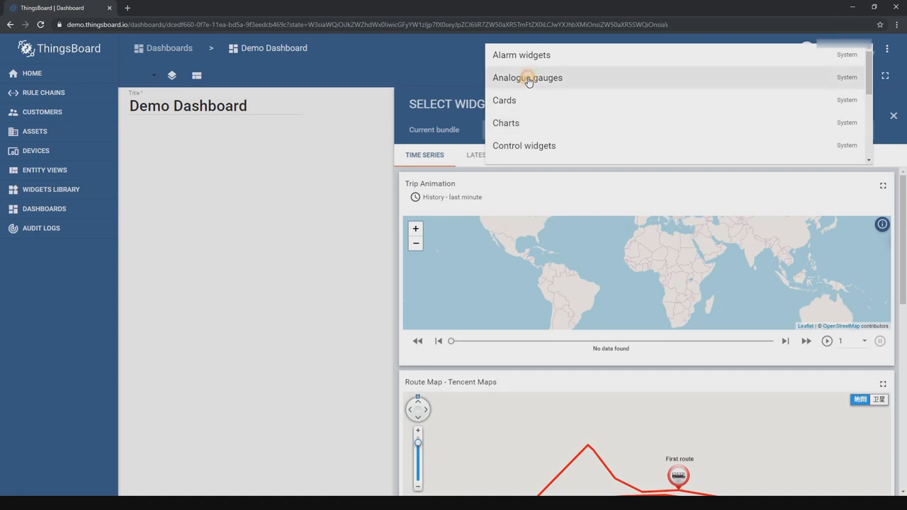
click(527, 77)
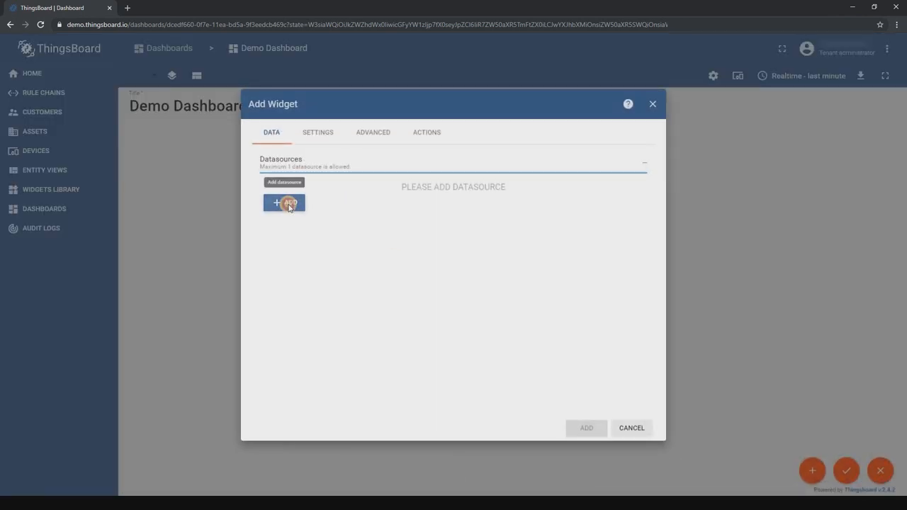
click(283, 204)
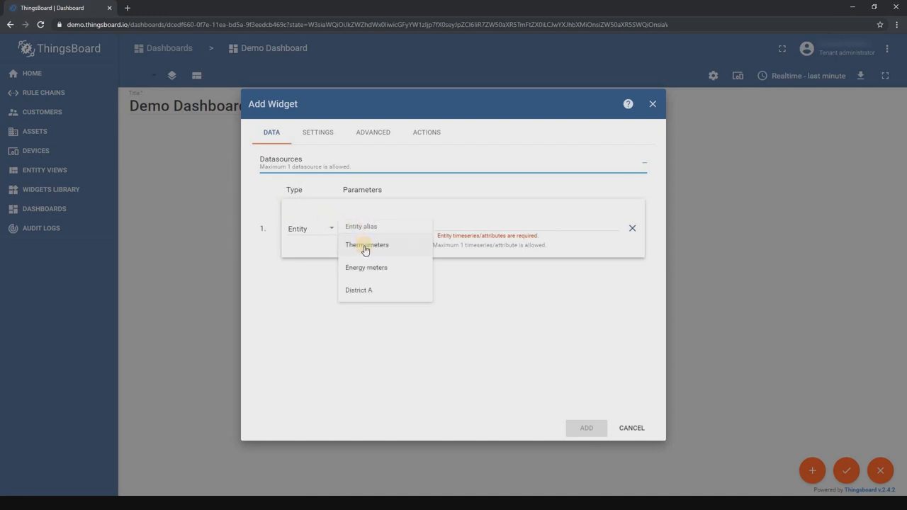
click(367, 245)
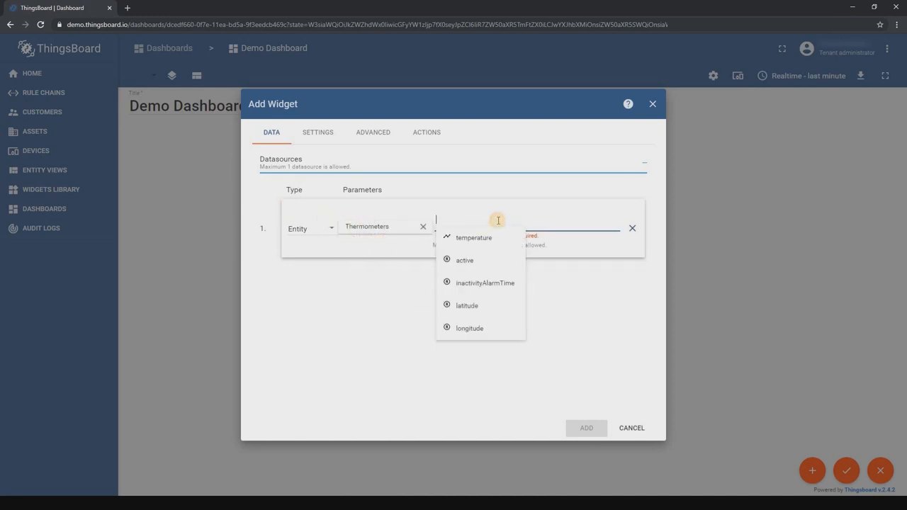
click(373, 132)
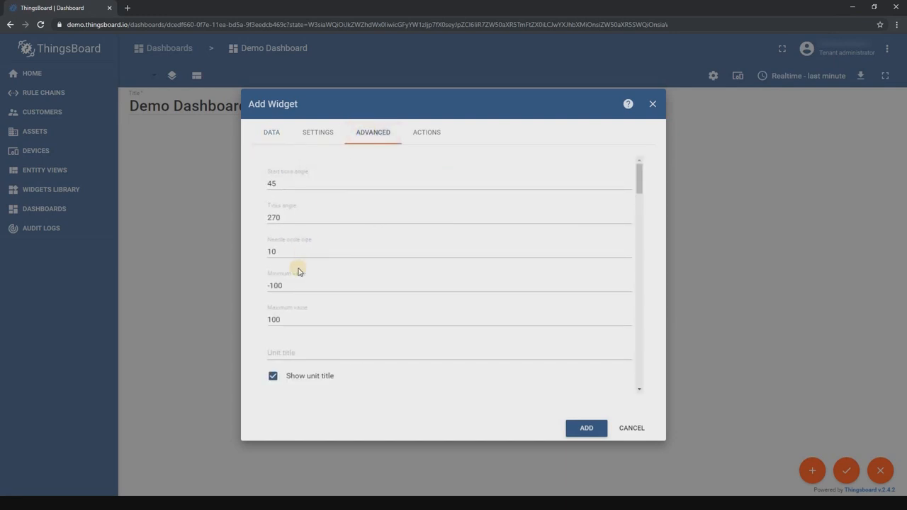
click(319, 285)
text(0)
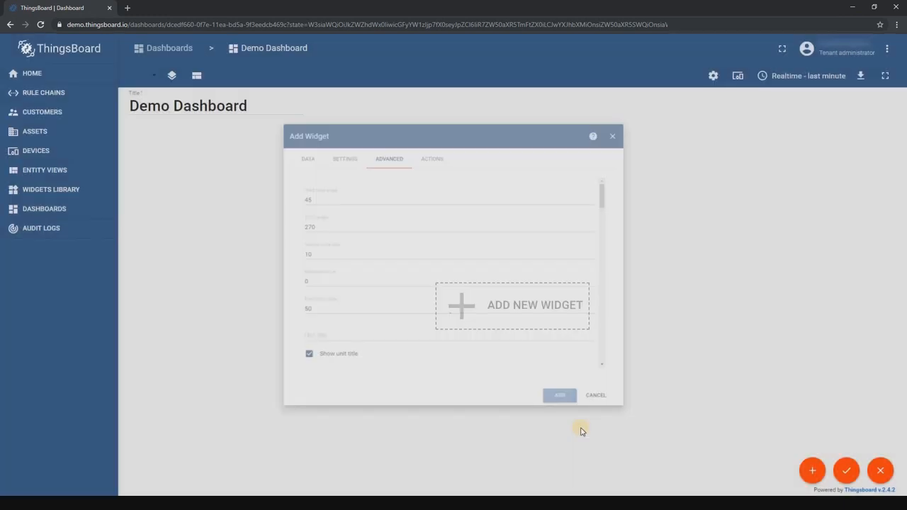
click(559, 395)
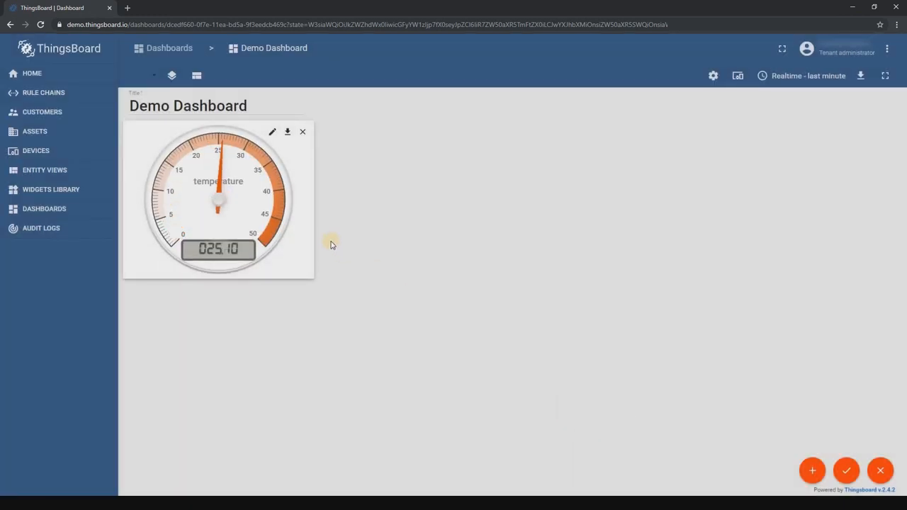
drag(218, 198, 641, 195)
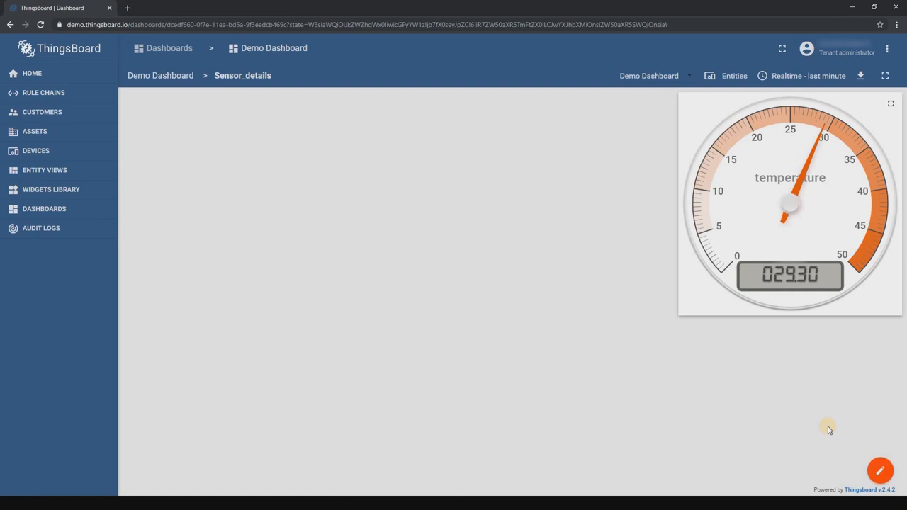
Re-enter edit mode on Sensor_details and add a widget from the charts collection.
click(880, 470)
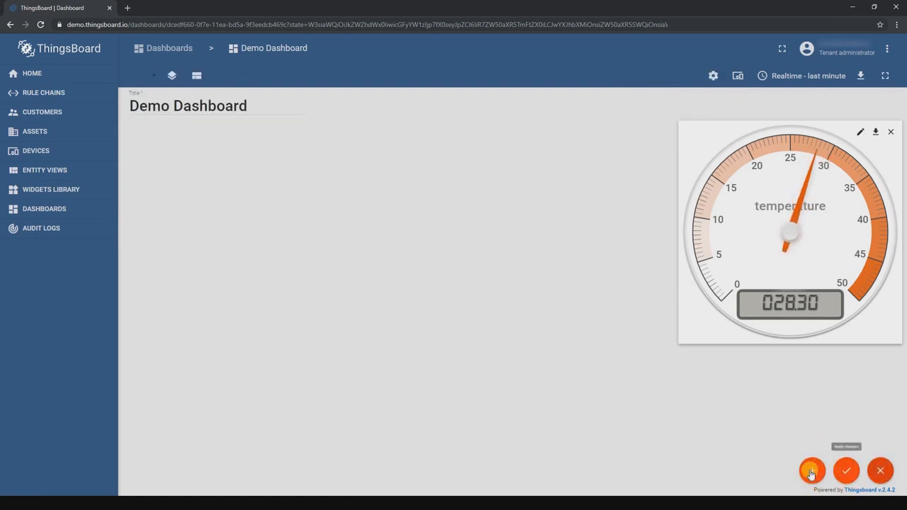
click(811, 470)
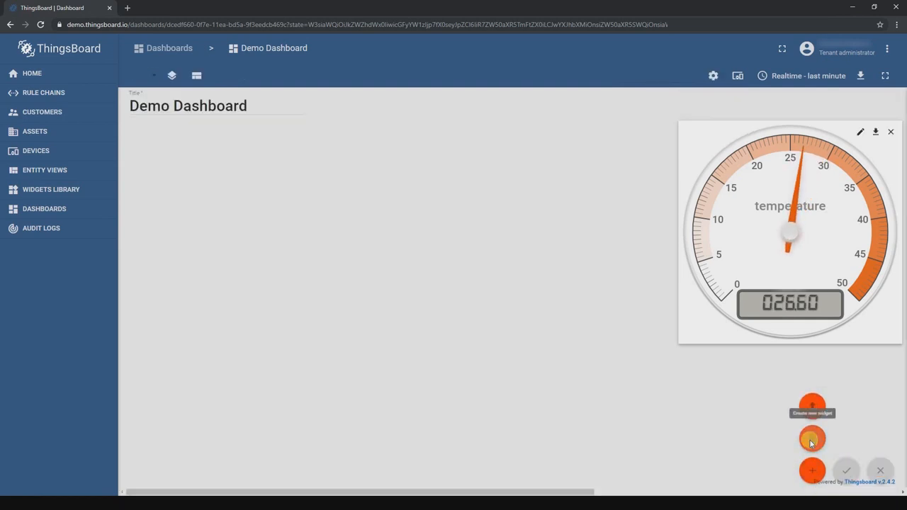
click(812, 438)
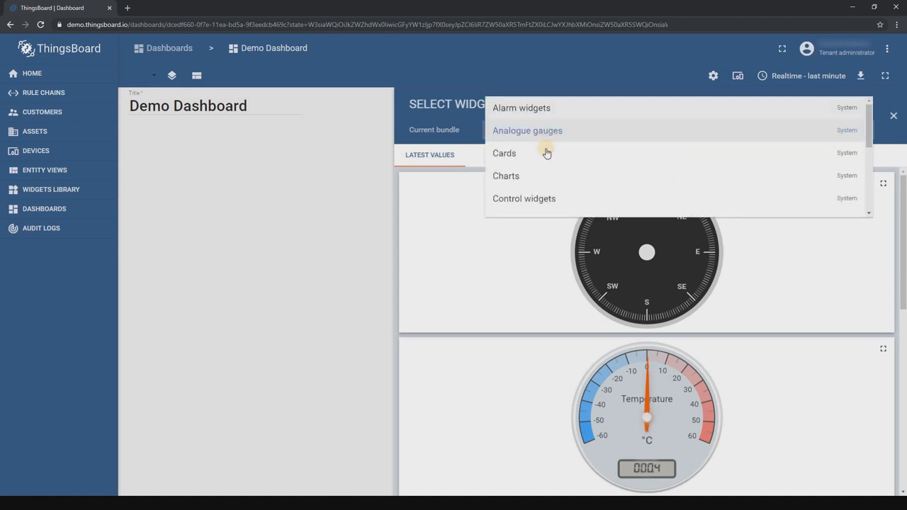
click(506, 176)
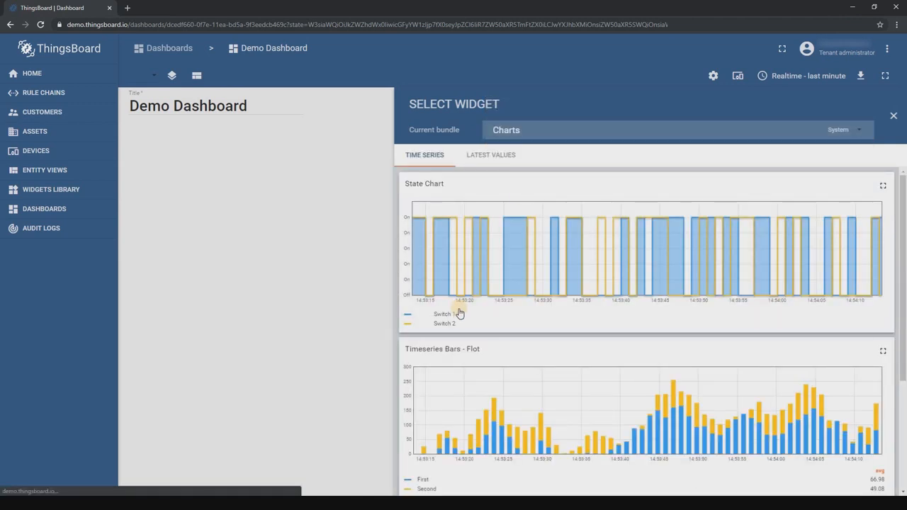
Configure the Timeseries Flot chart: own time window, Thermometers temperature source, orange line.
scroll(down, 3)
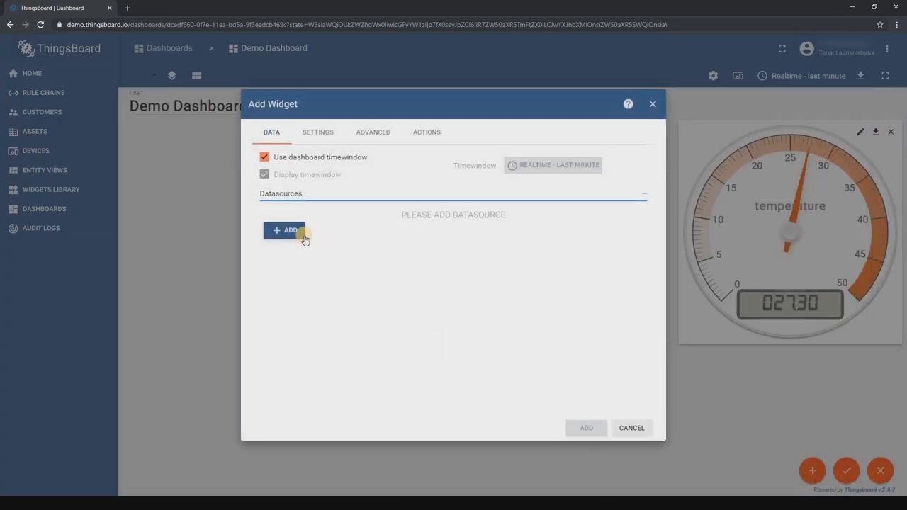
click(264, 156)
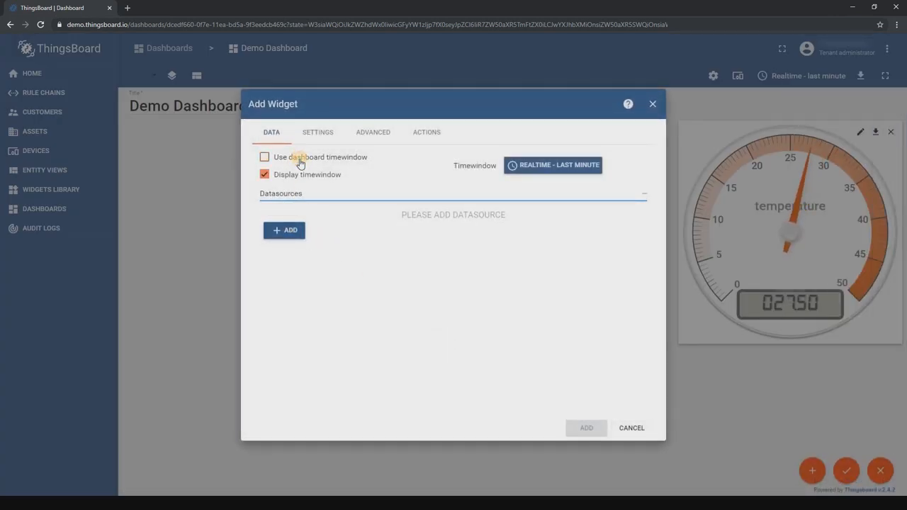
click(284, 229)
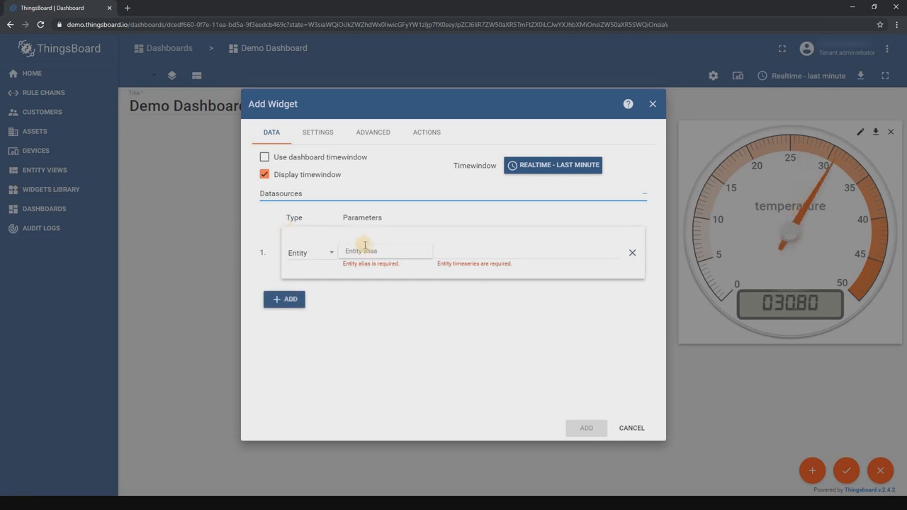
click(385, 251)
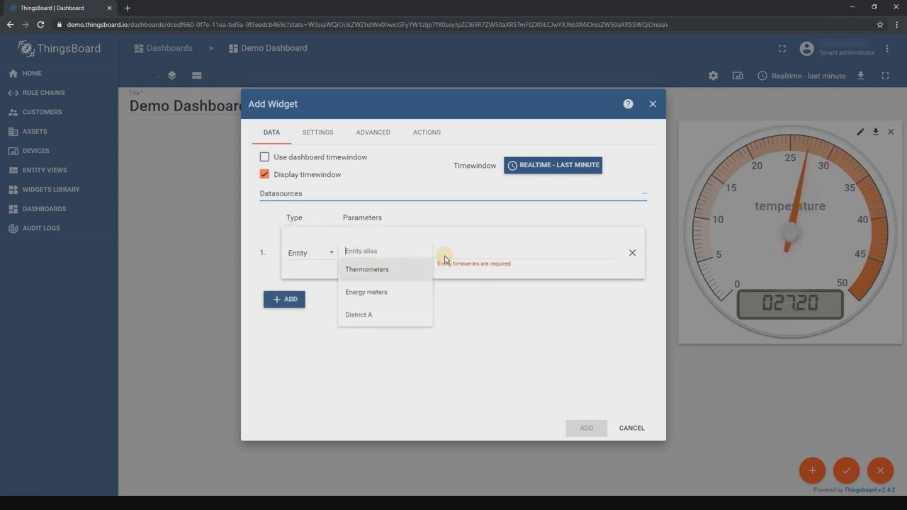
click(367, 269)
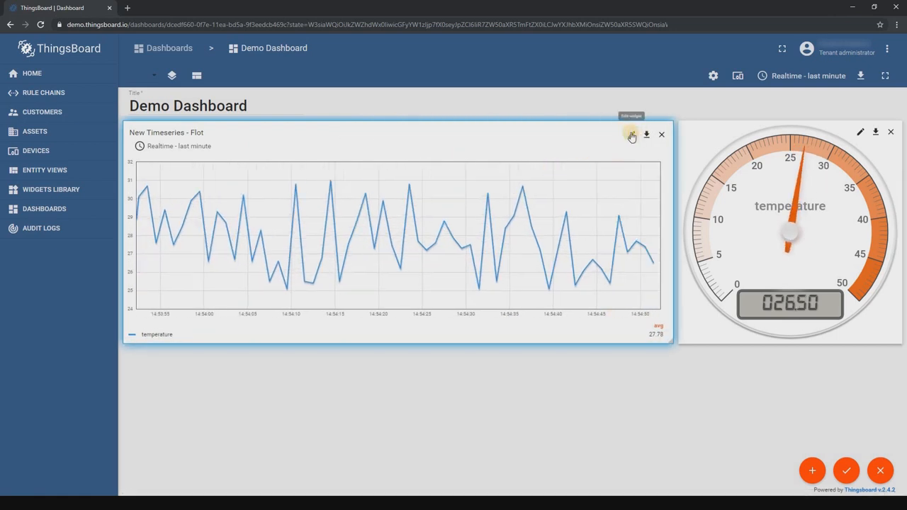
click(631, 135)
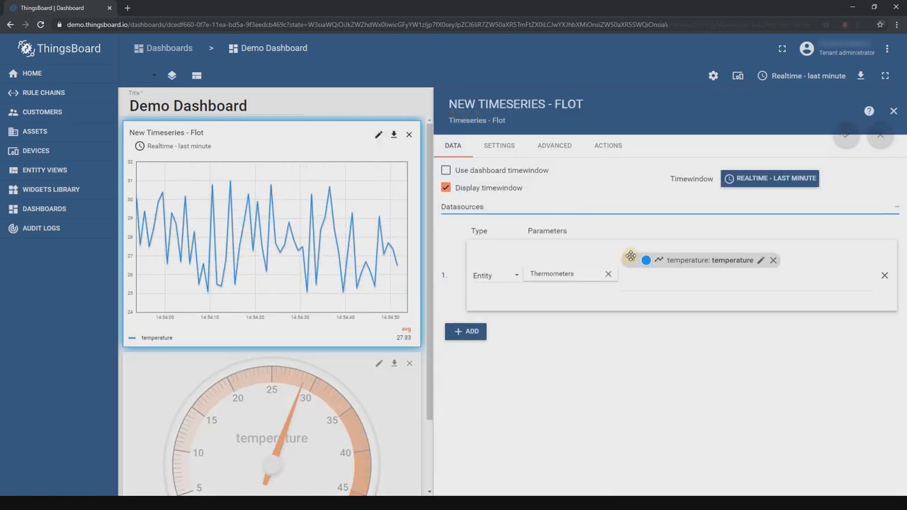
click(645, 260)
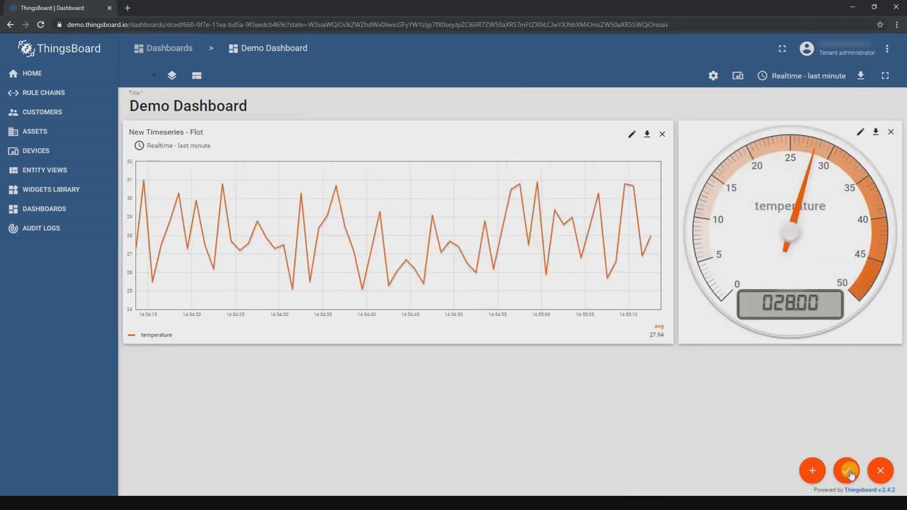
Save the dashboard, return to Demo Dashboard, and follow Therm A-1's popup details link.
click(848, 471)
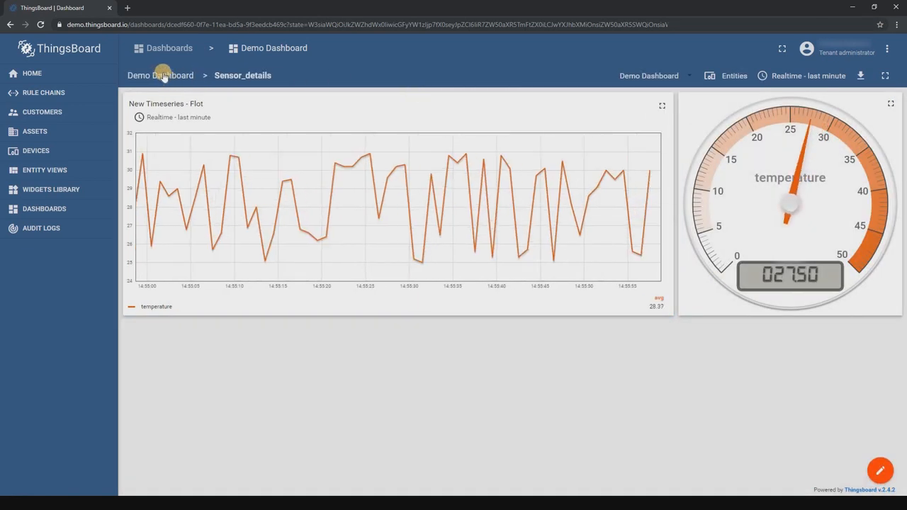
click(138, 75)
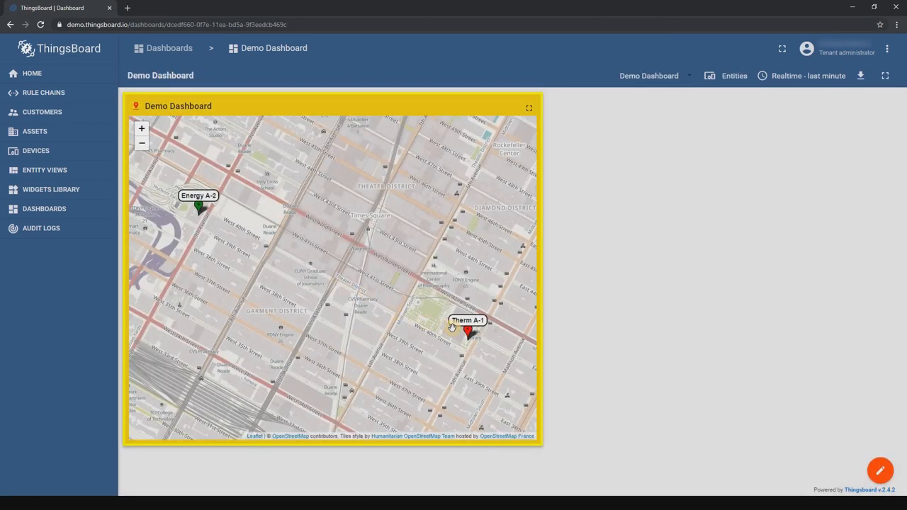
click(469, 331)
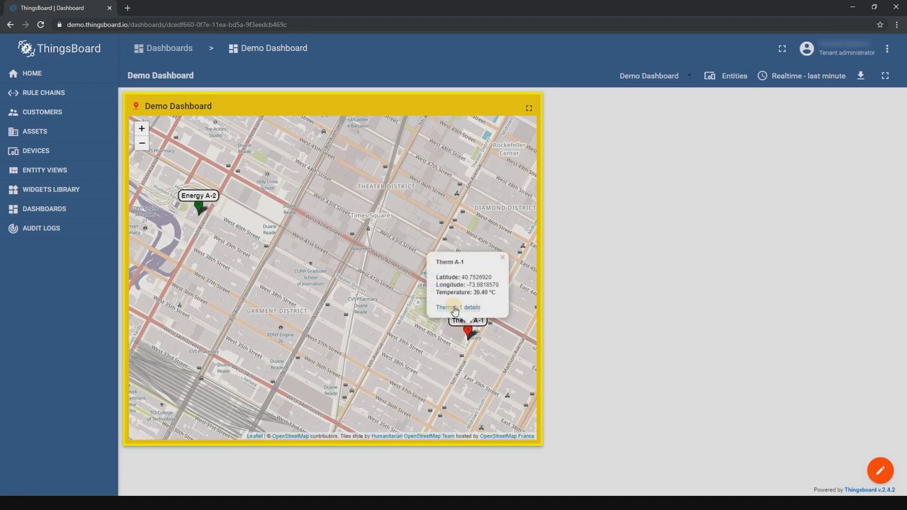
click(458, 307)
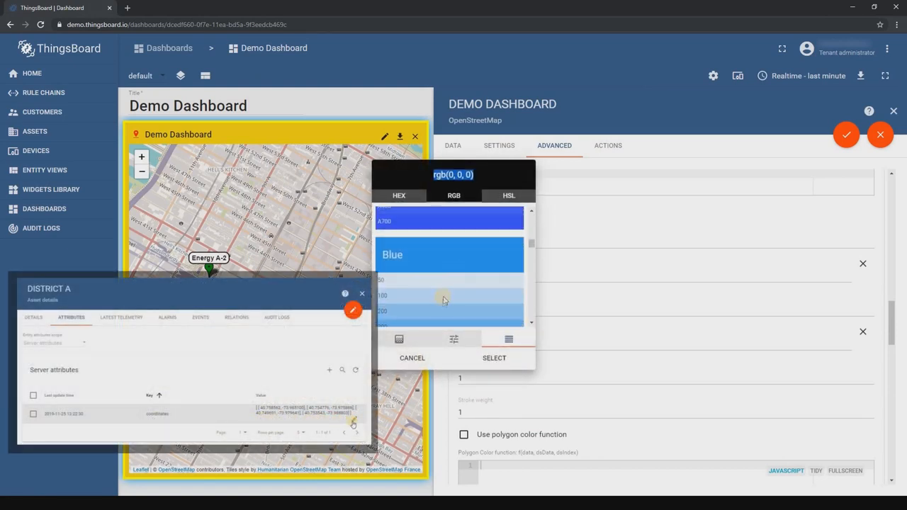
Apply the light-blue polygon colour and set the polygon opacity to 0.3.
click(494, 358)
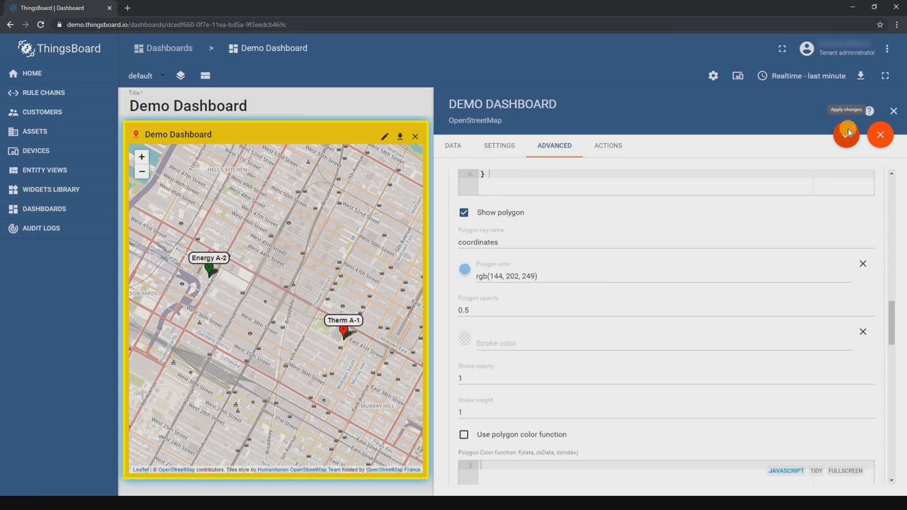
click(846, 134)
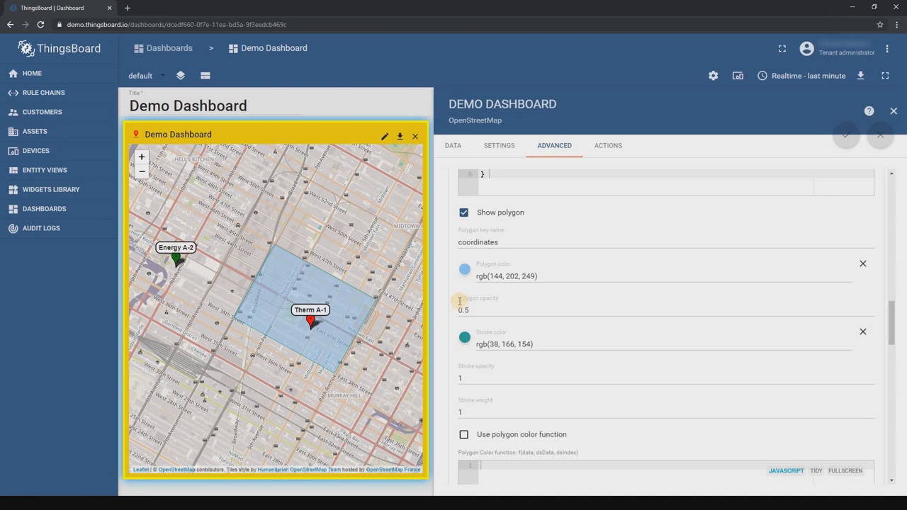
click(468, 309)
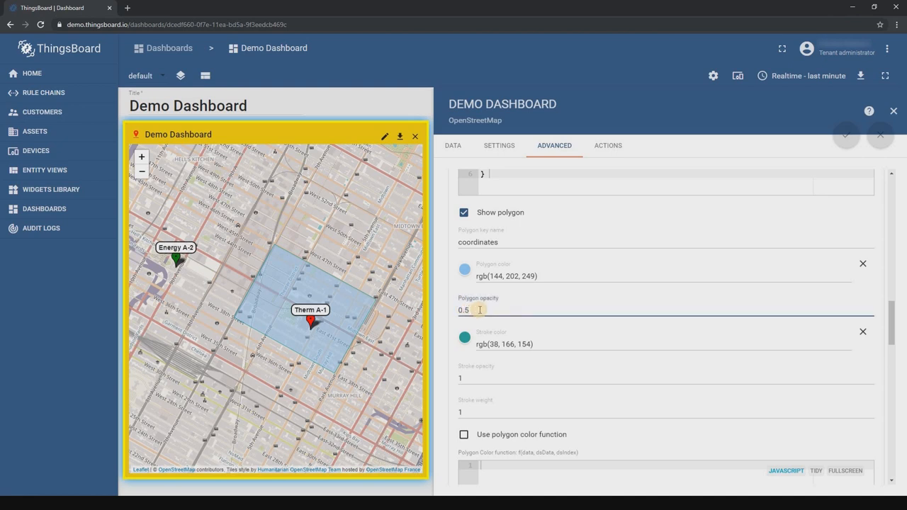
text(0.9)
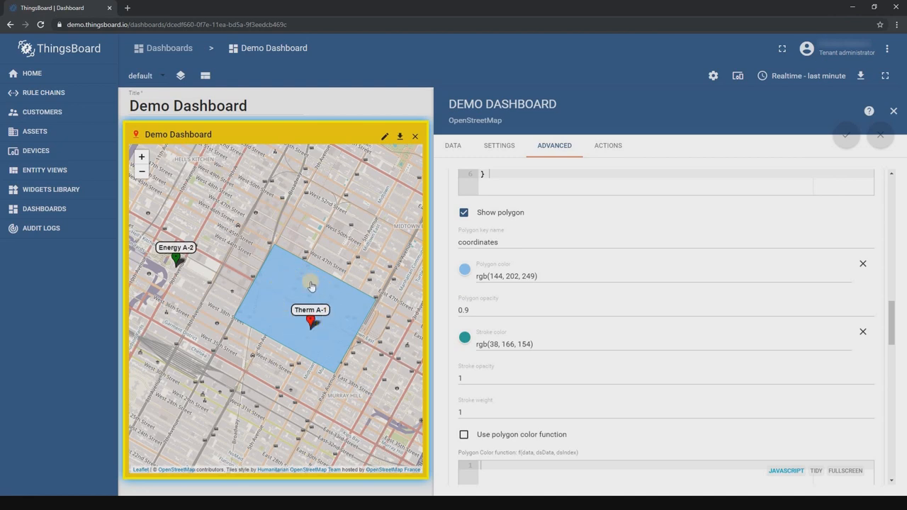
click(496, 311)
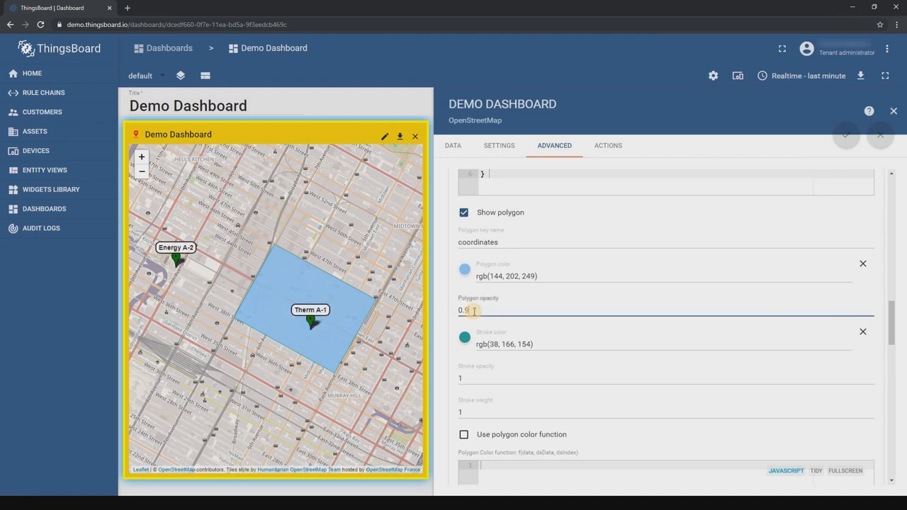
text(0.3)
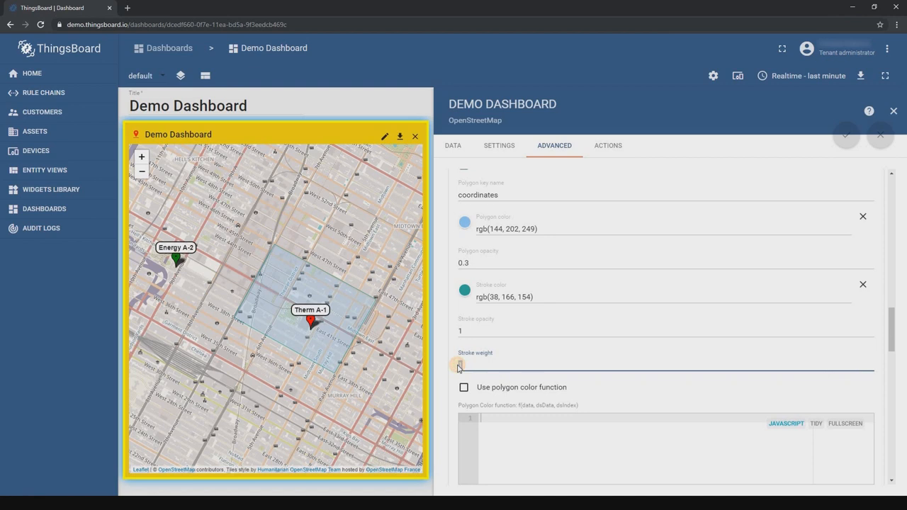
Set the polygon outline stroke weight to 8 and stroke opacity to 0.4.
text(5)
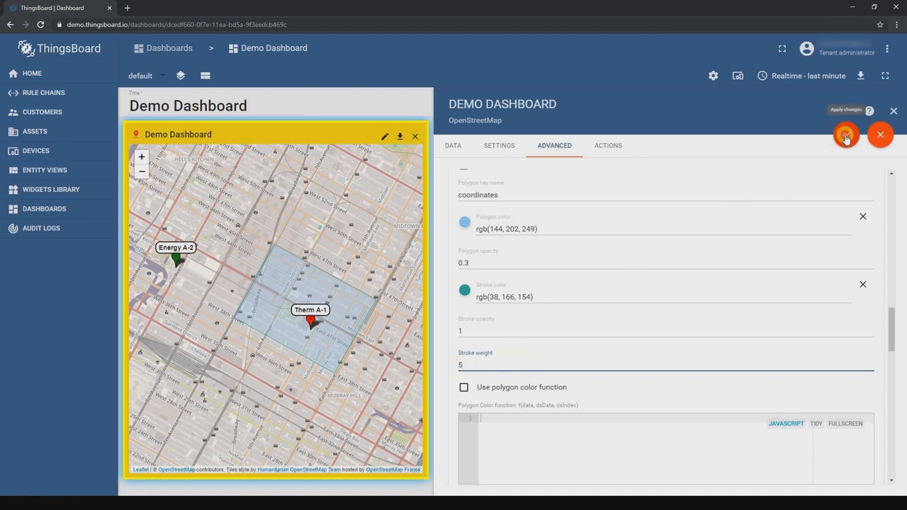
click(845, 135)
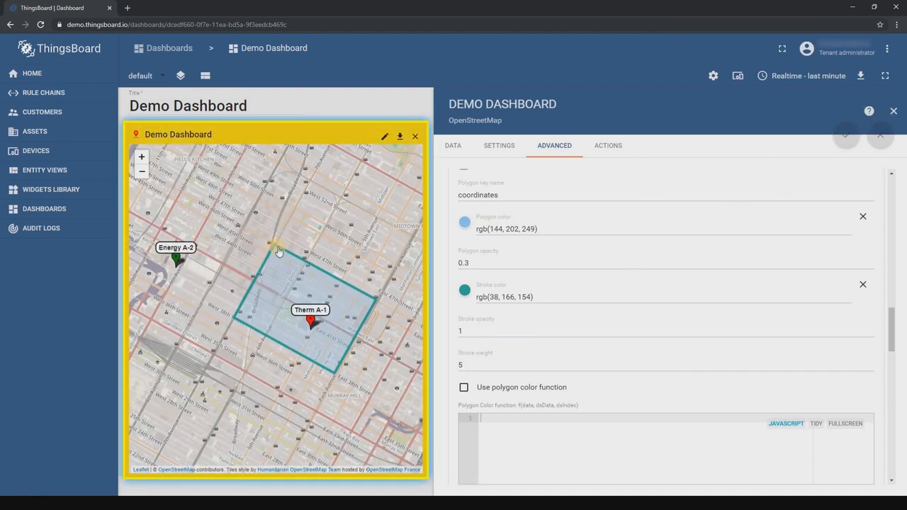
text(8)
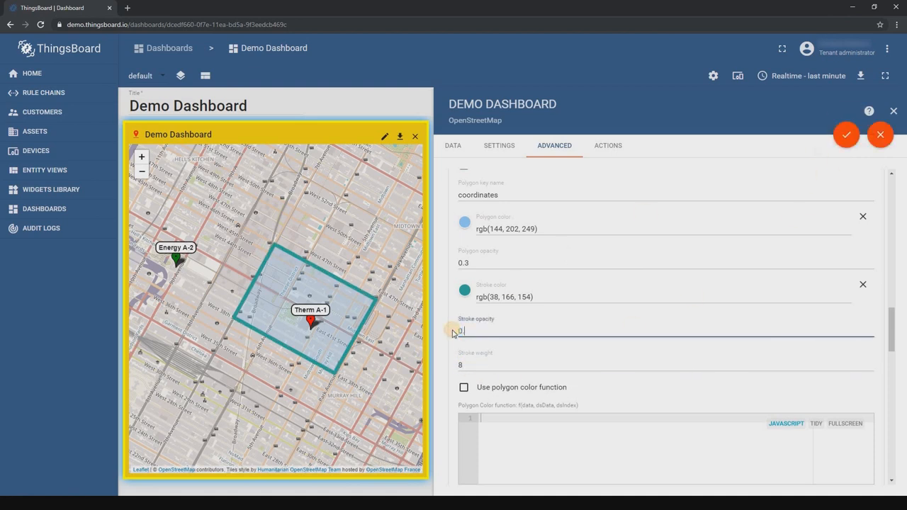
text(0.7)
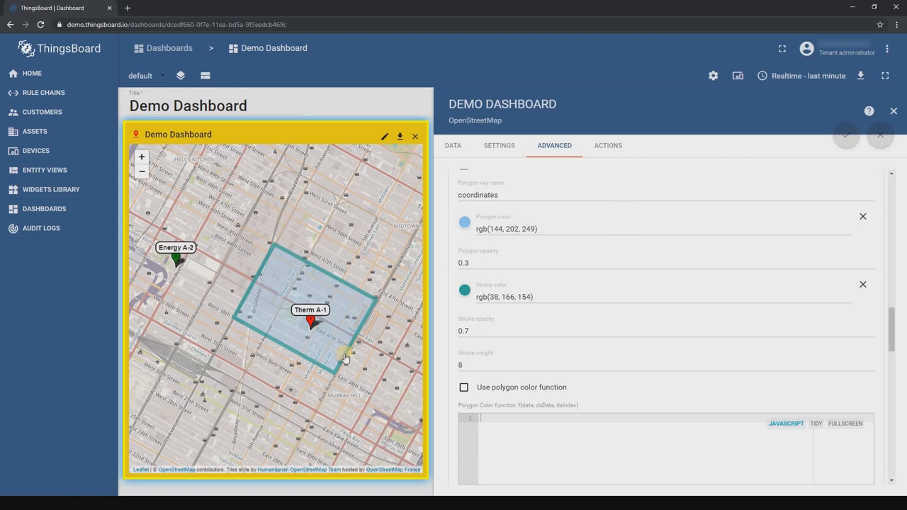
click(468, 331)
text(0.4)
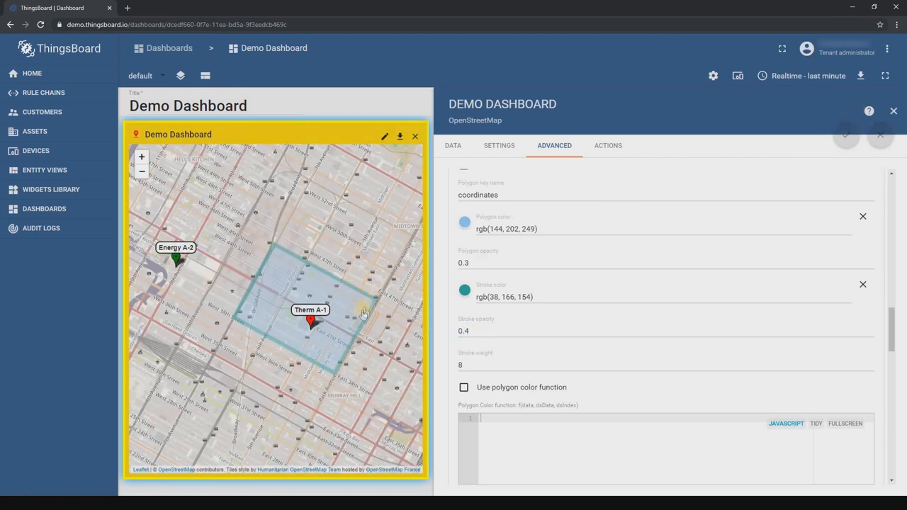
Write a polygon colour function returning red when temperature ≥ 26, else green, then toggle function checkboxes.
scroll(down, 3)
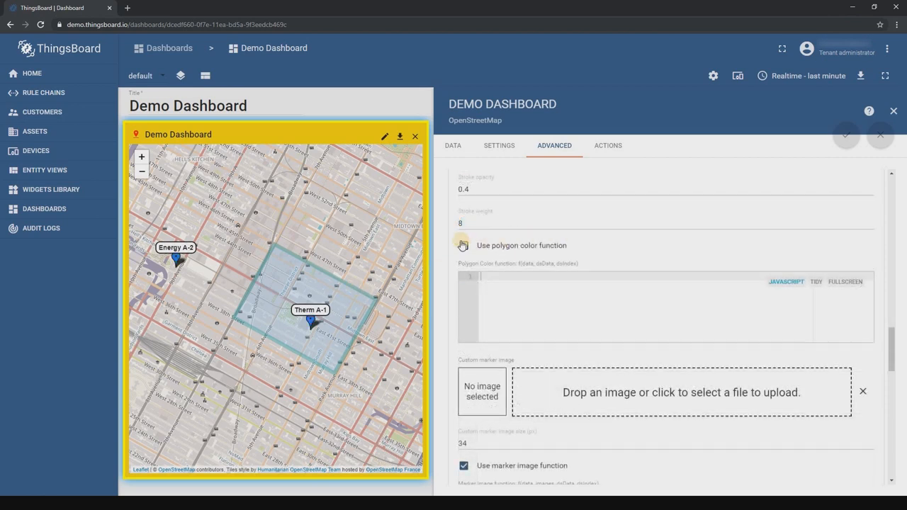
click(463, 245)
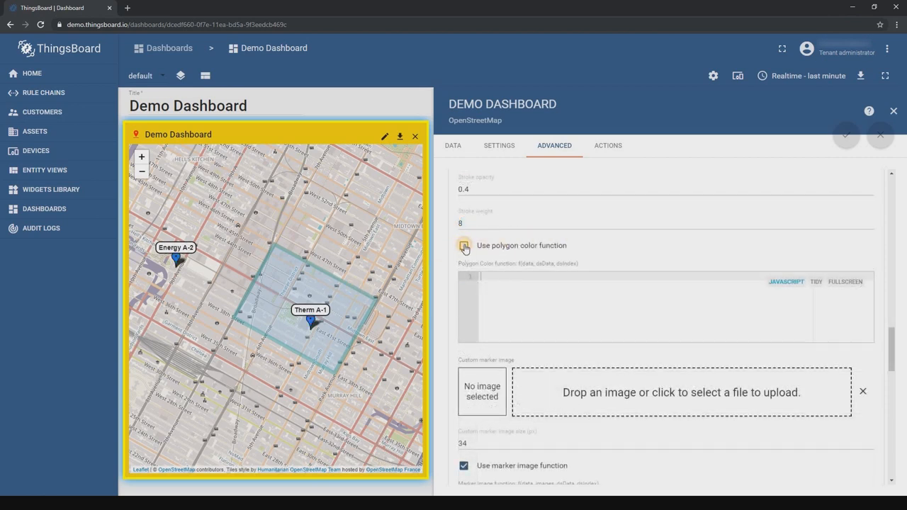
click(463, 245)
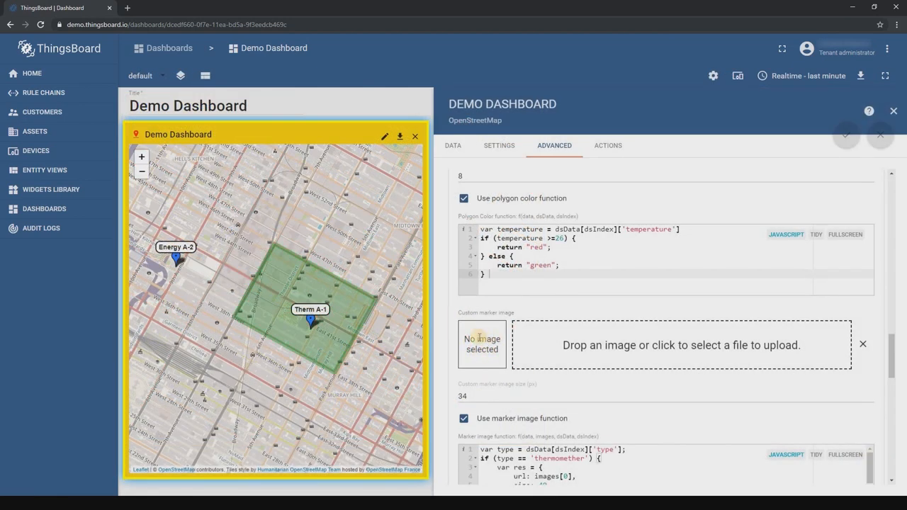
click(464, 418)
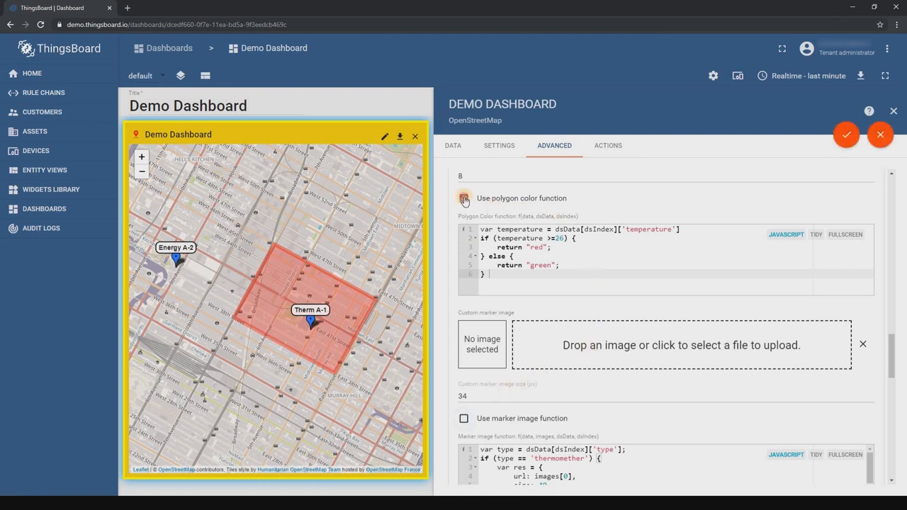
click(680, 344)
text(5)
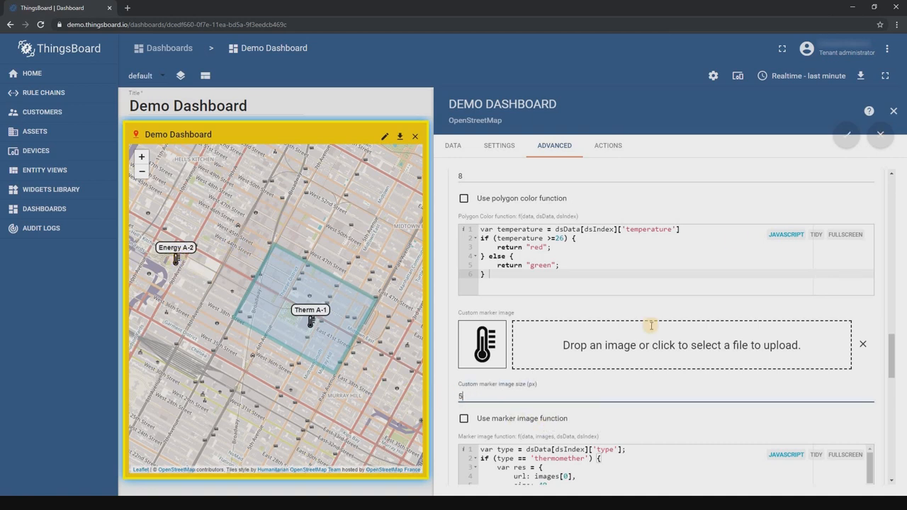
Set the custom thermometer marker image size to 80 and scroll down to Marker images.
text(0)
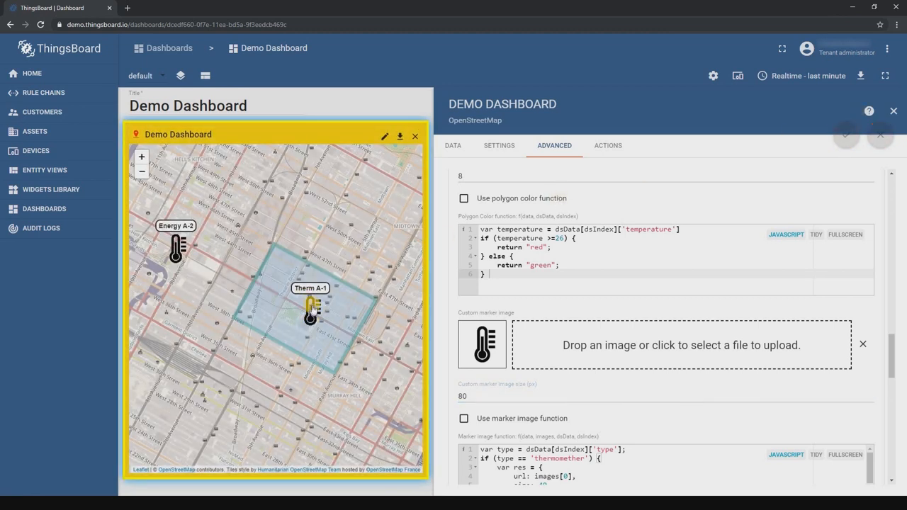
scroll(down, 3)
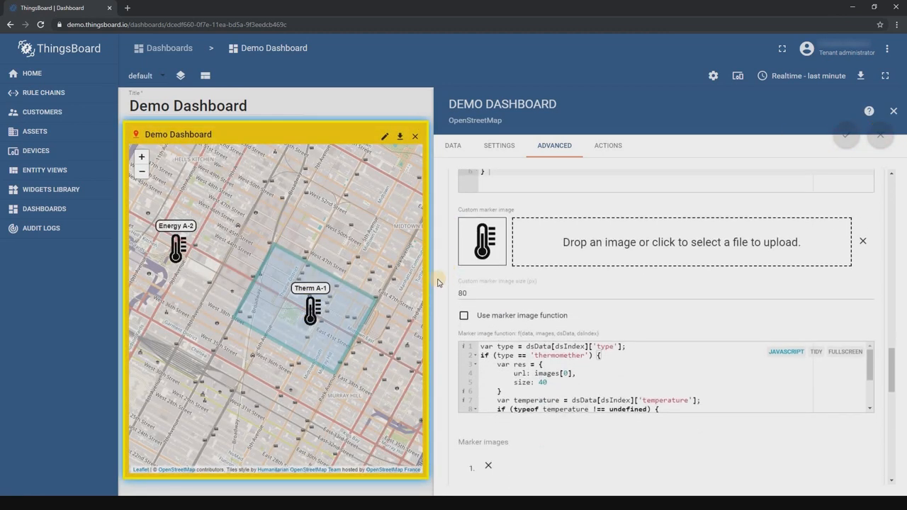
scroll(down, 3)
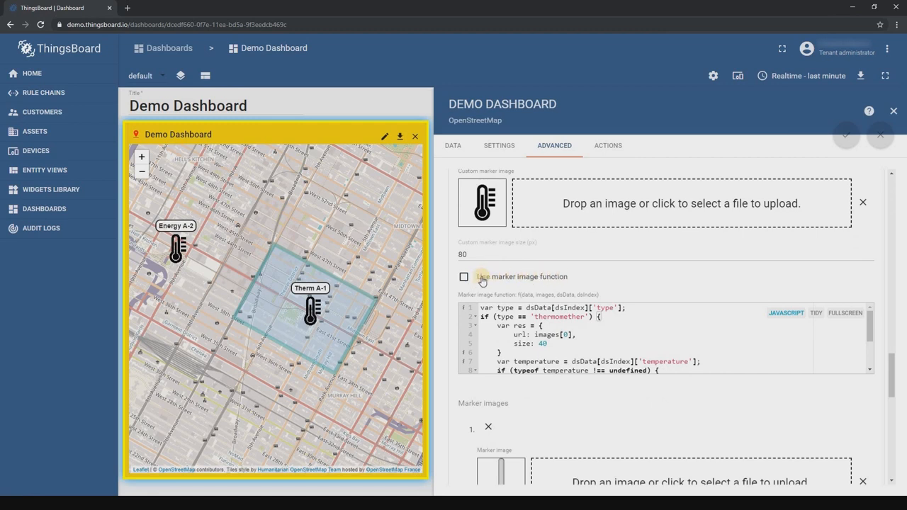